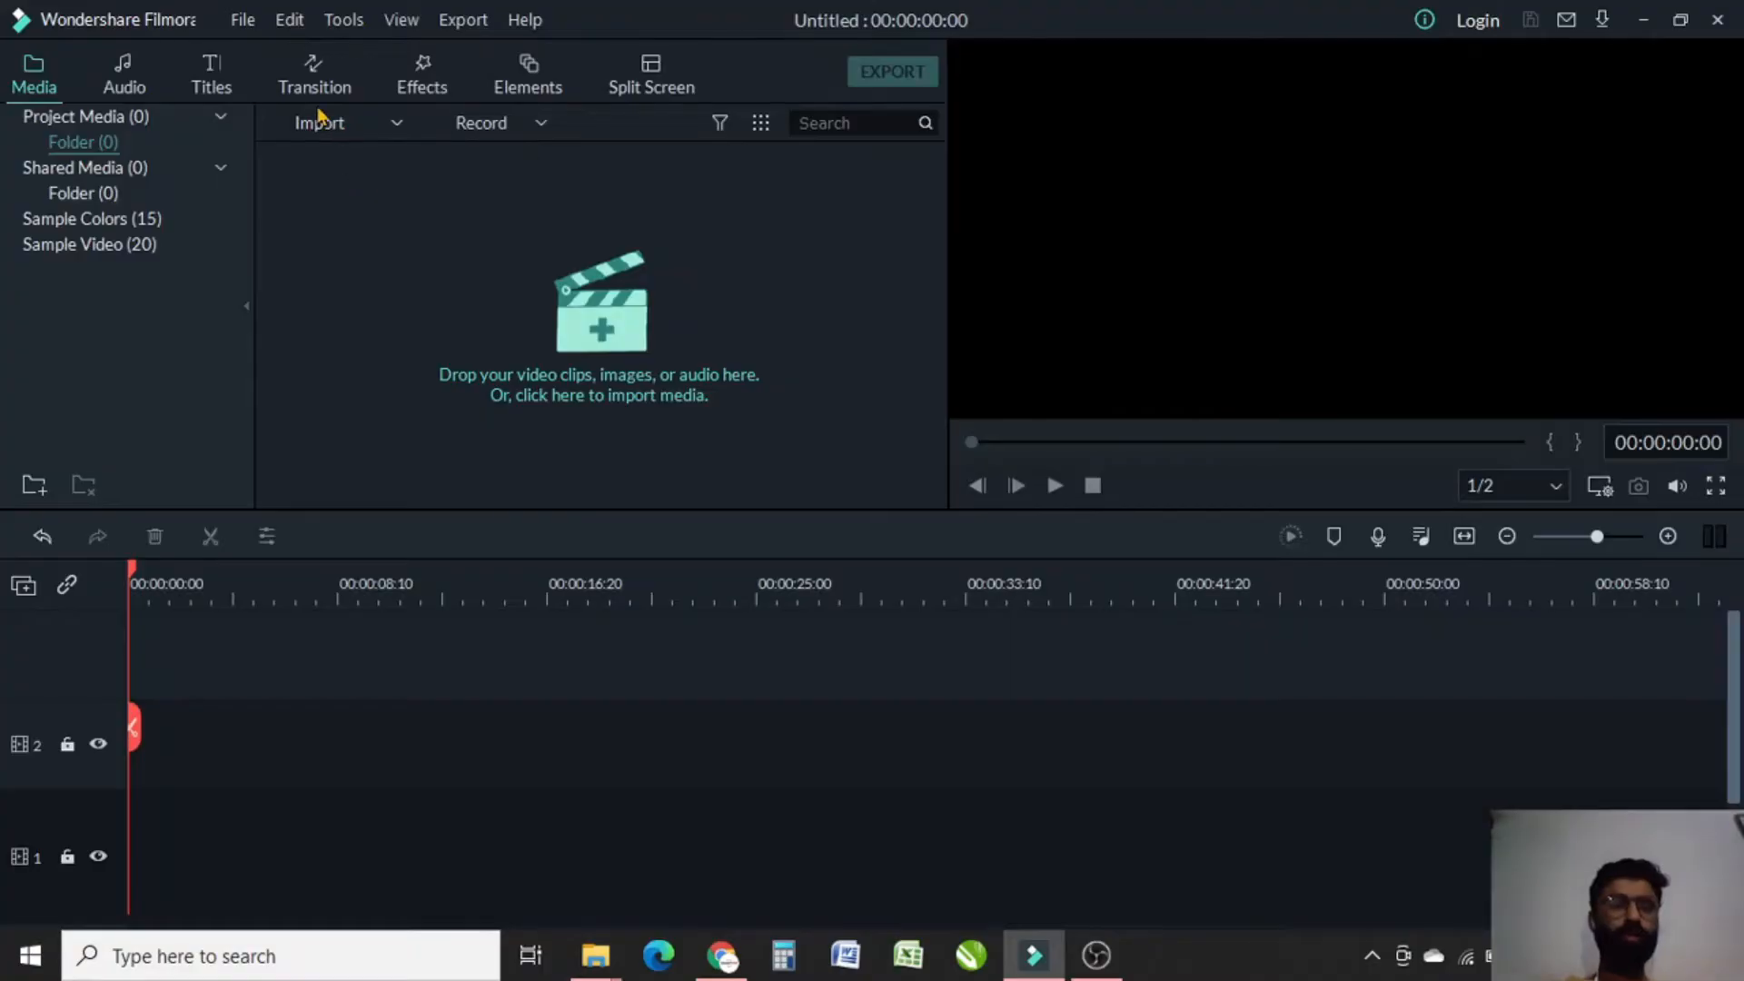
# Step: Import My Video, add it to the timeline, and keep 1920 x 1080 30fps settings
pyautogui.click(319, 123)
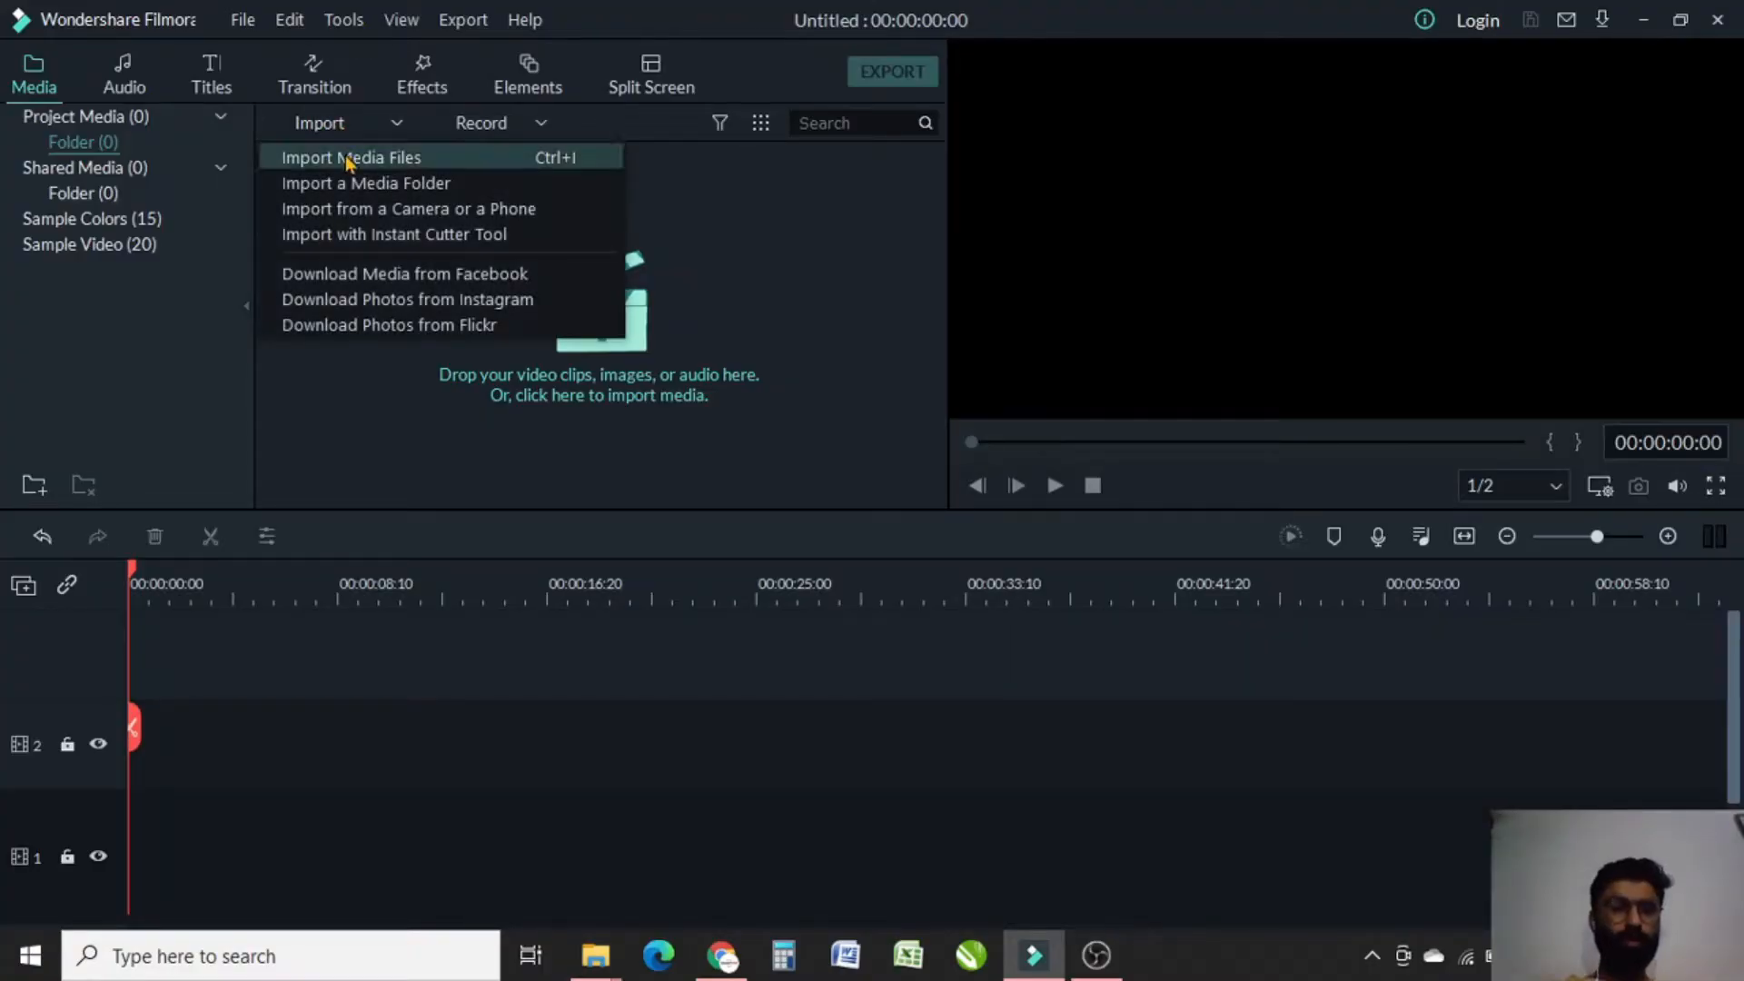
pyautogui.click(349, 157)
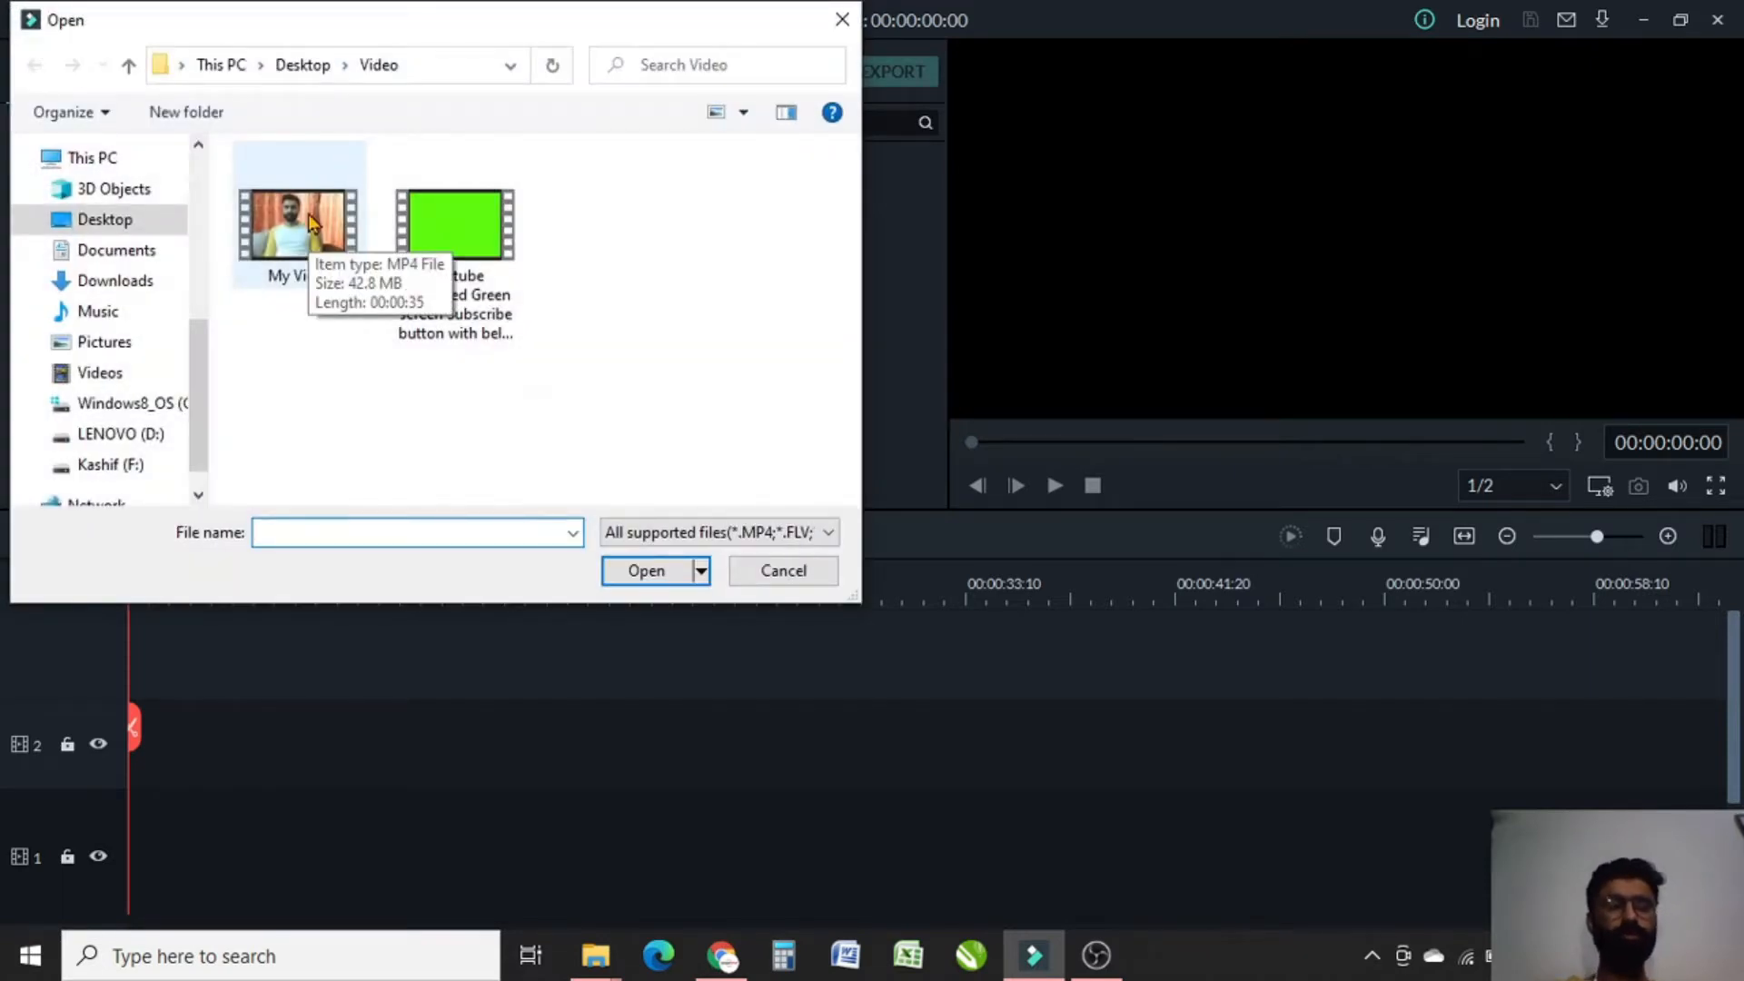
pyautogui.click(783, 570)
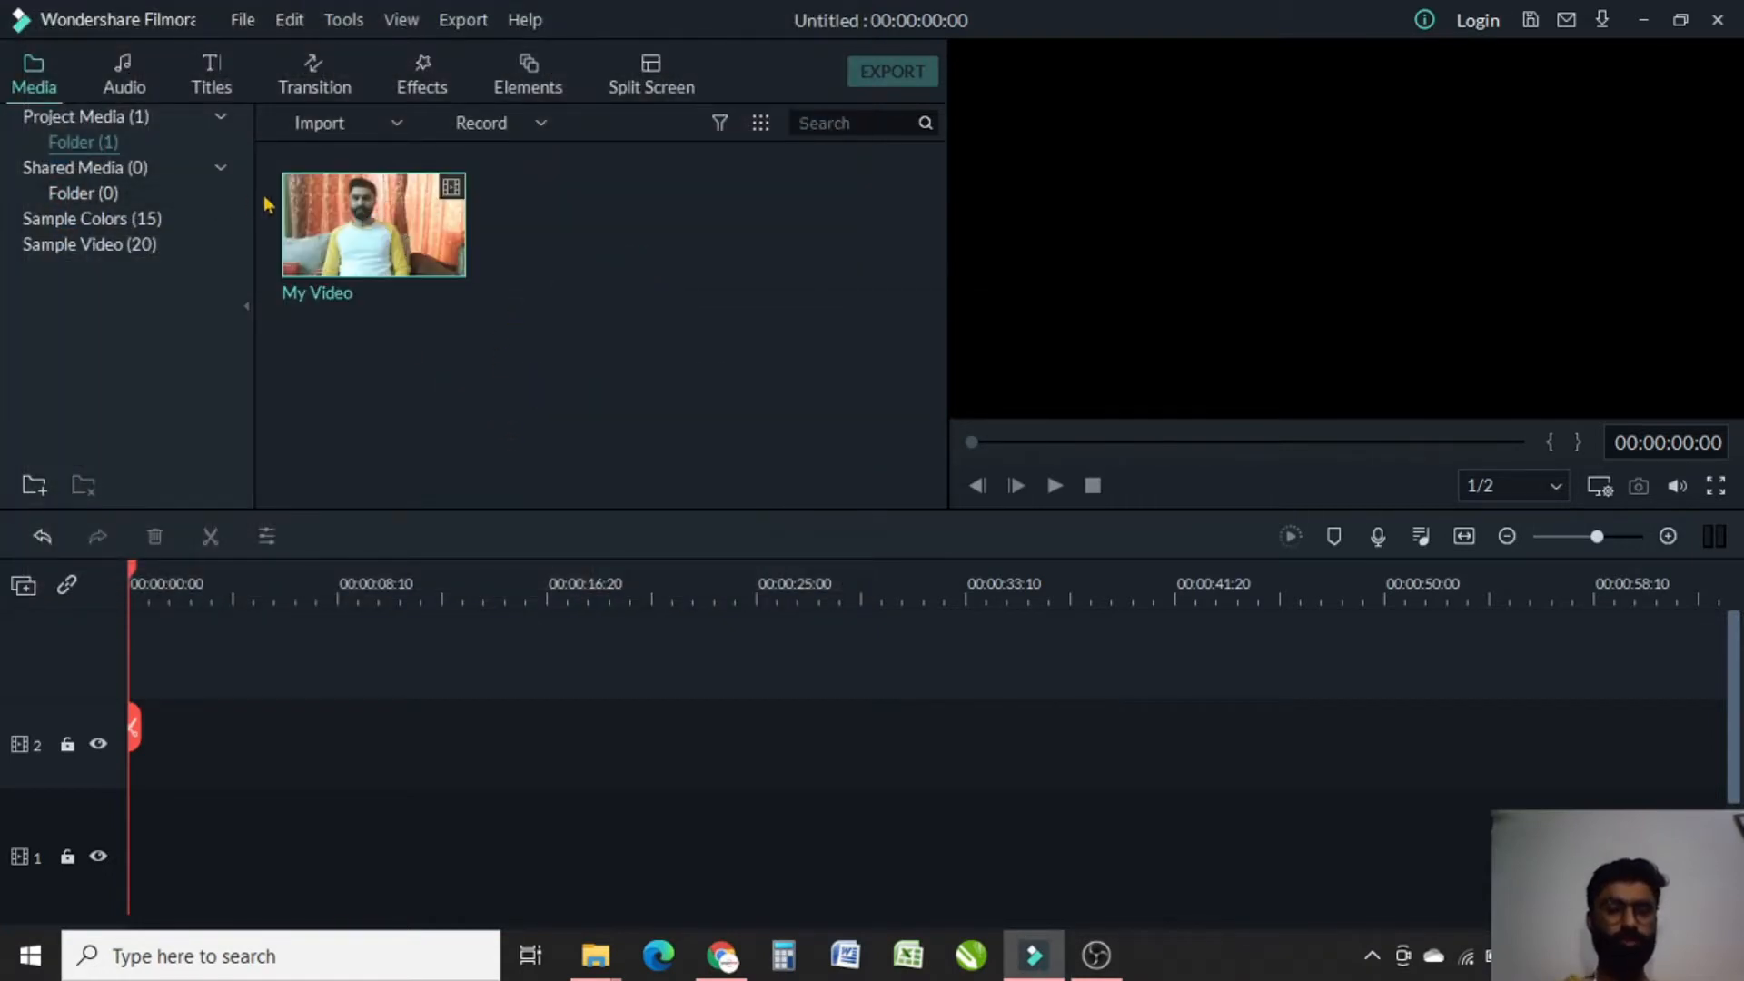
pyautogui.moveTo(373, 223); pyautogui.dragTo(842, 743)
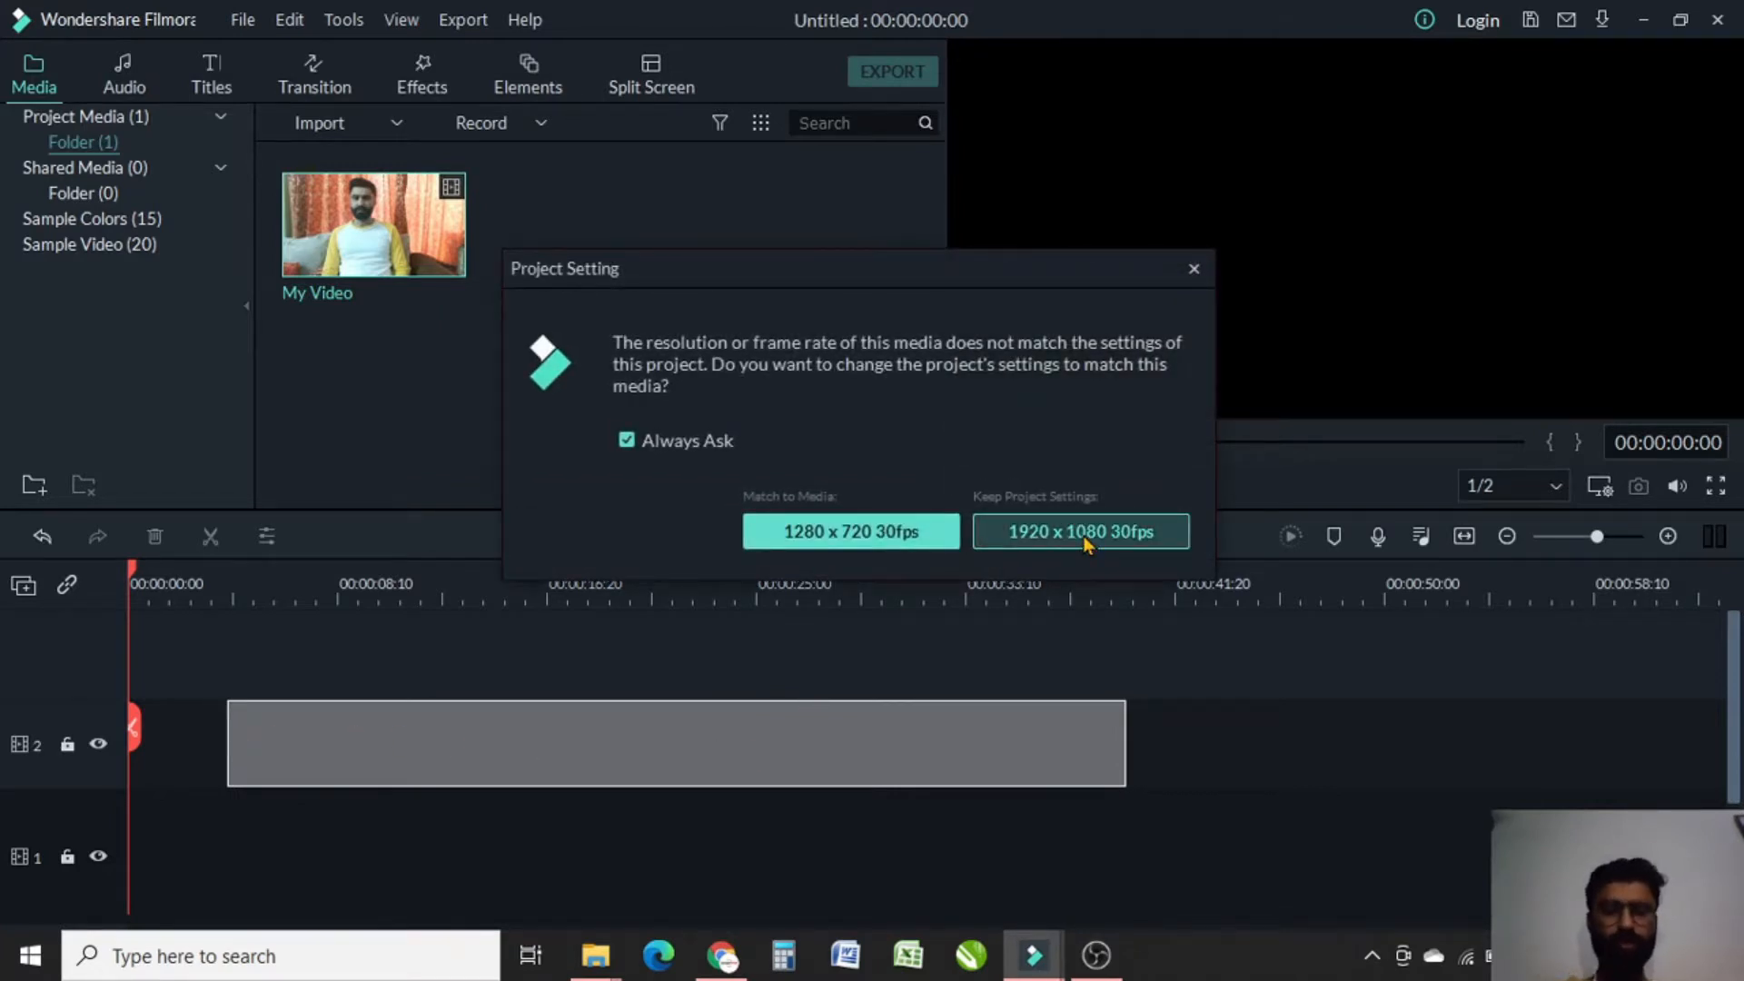
pyautogui.click(1080, 531)
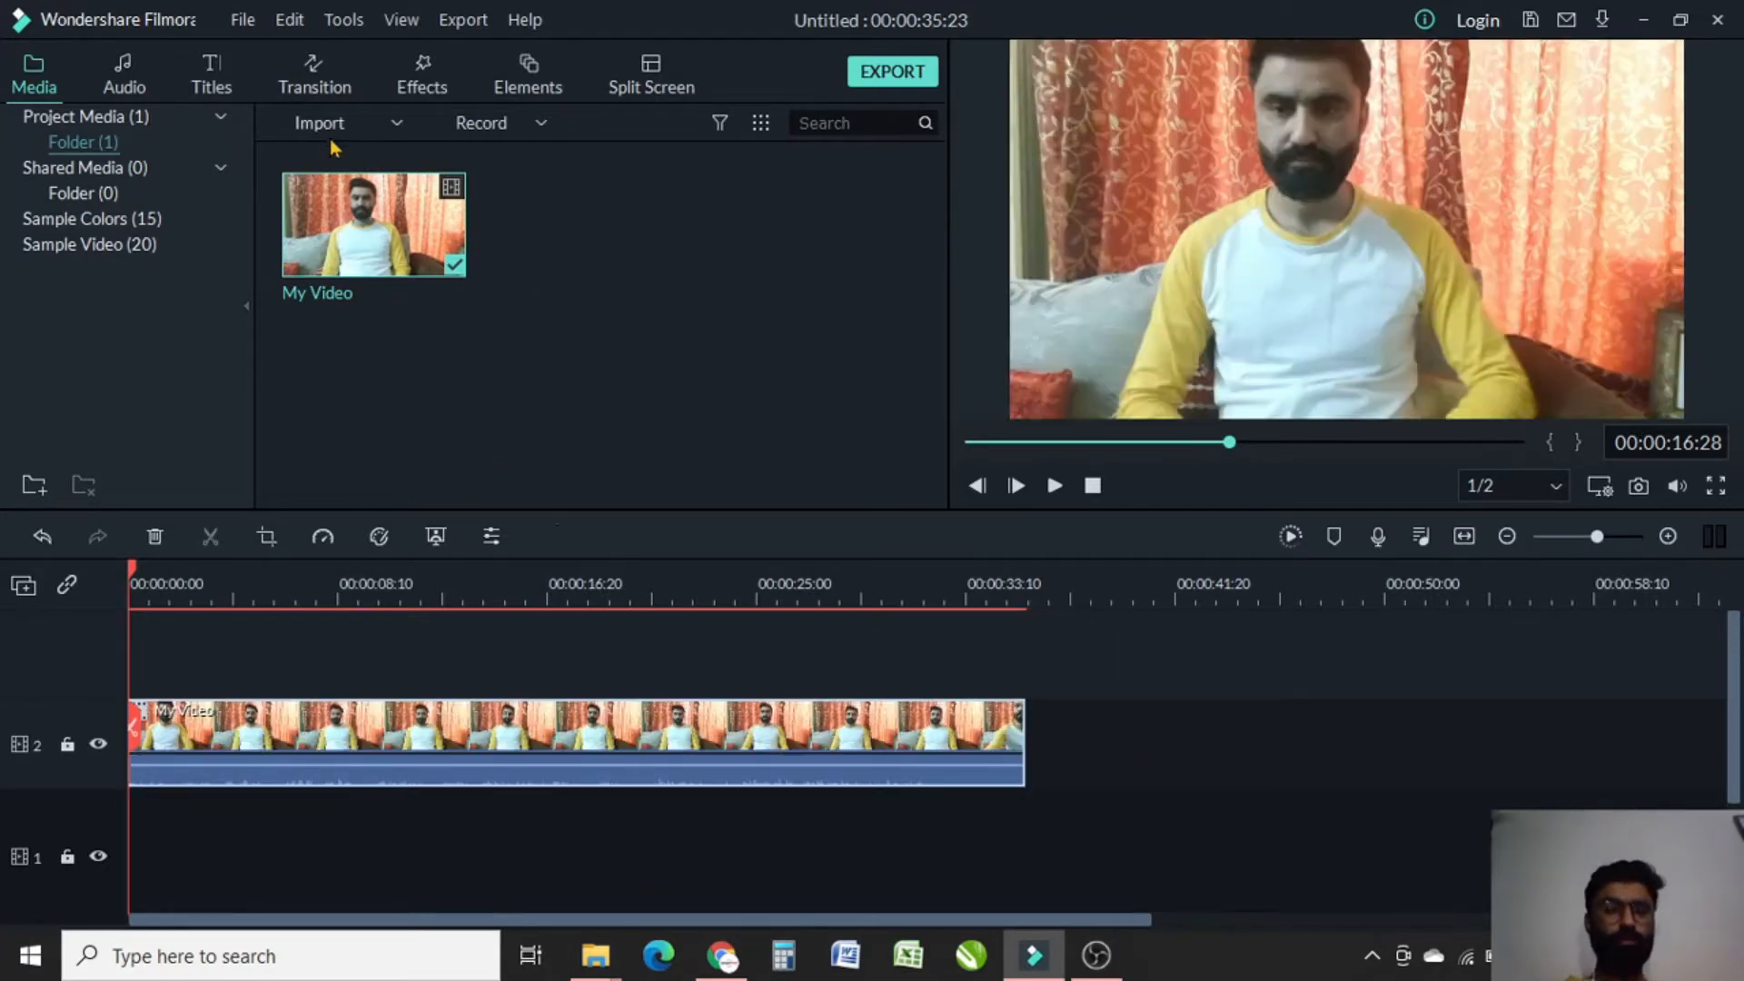
pyautogui.click(319, 123)
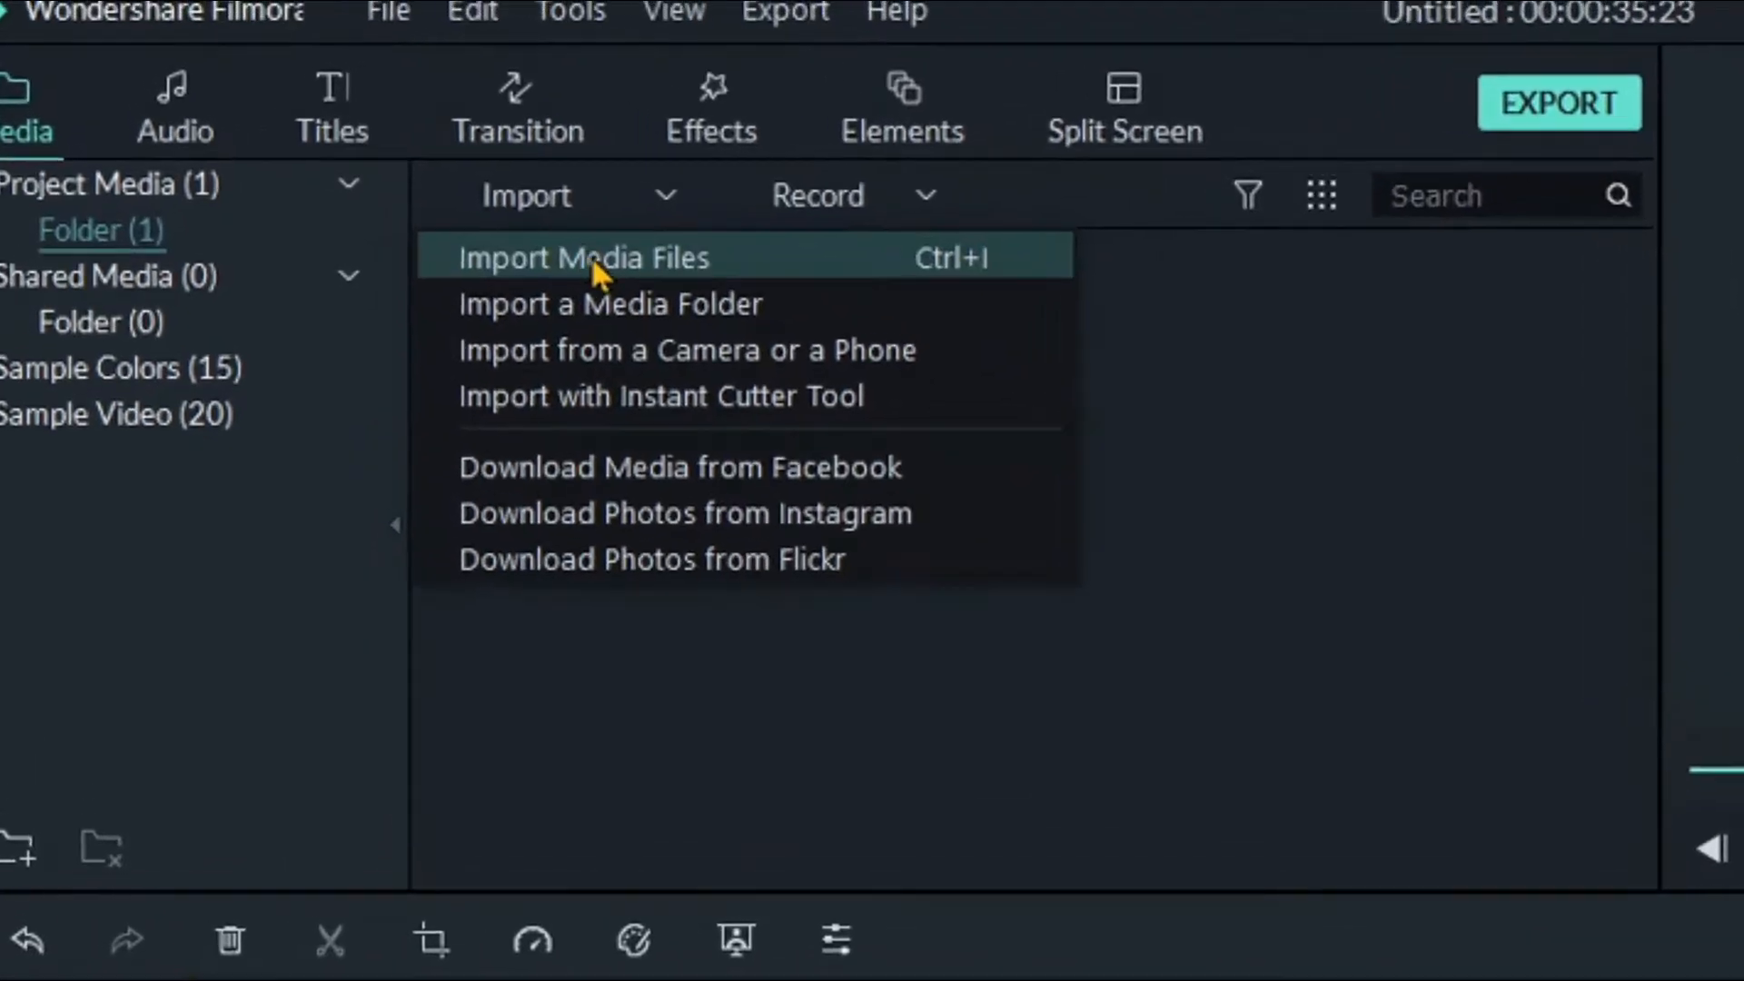
# Step: Import the green screen subscribe clip onto the track above My Video, near 11 seconds
pyautogui.click(583, 258)
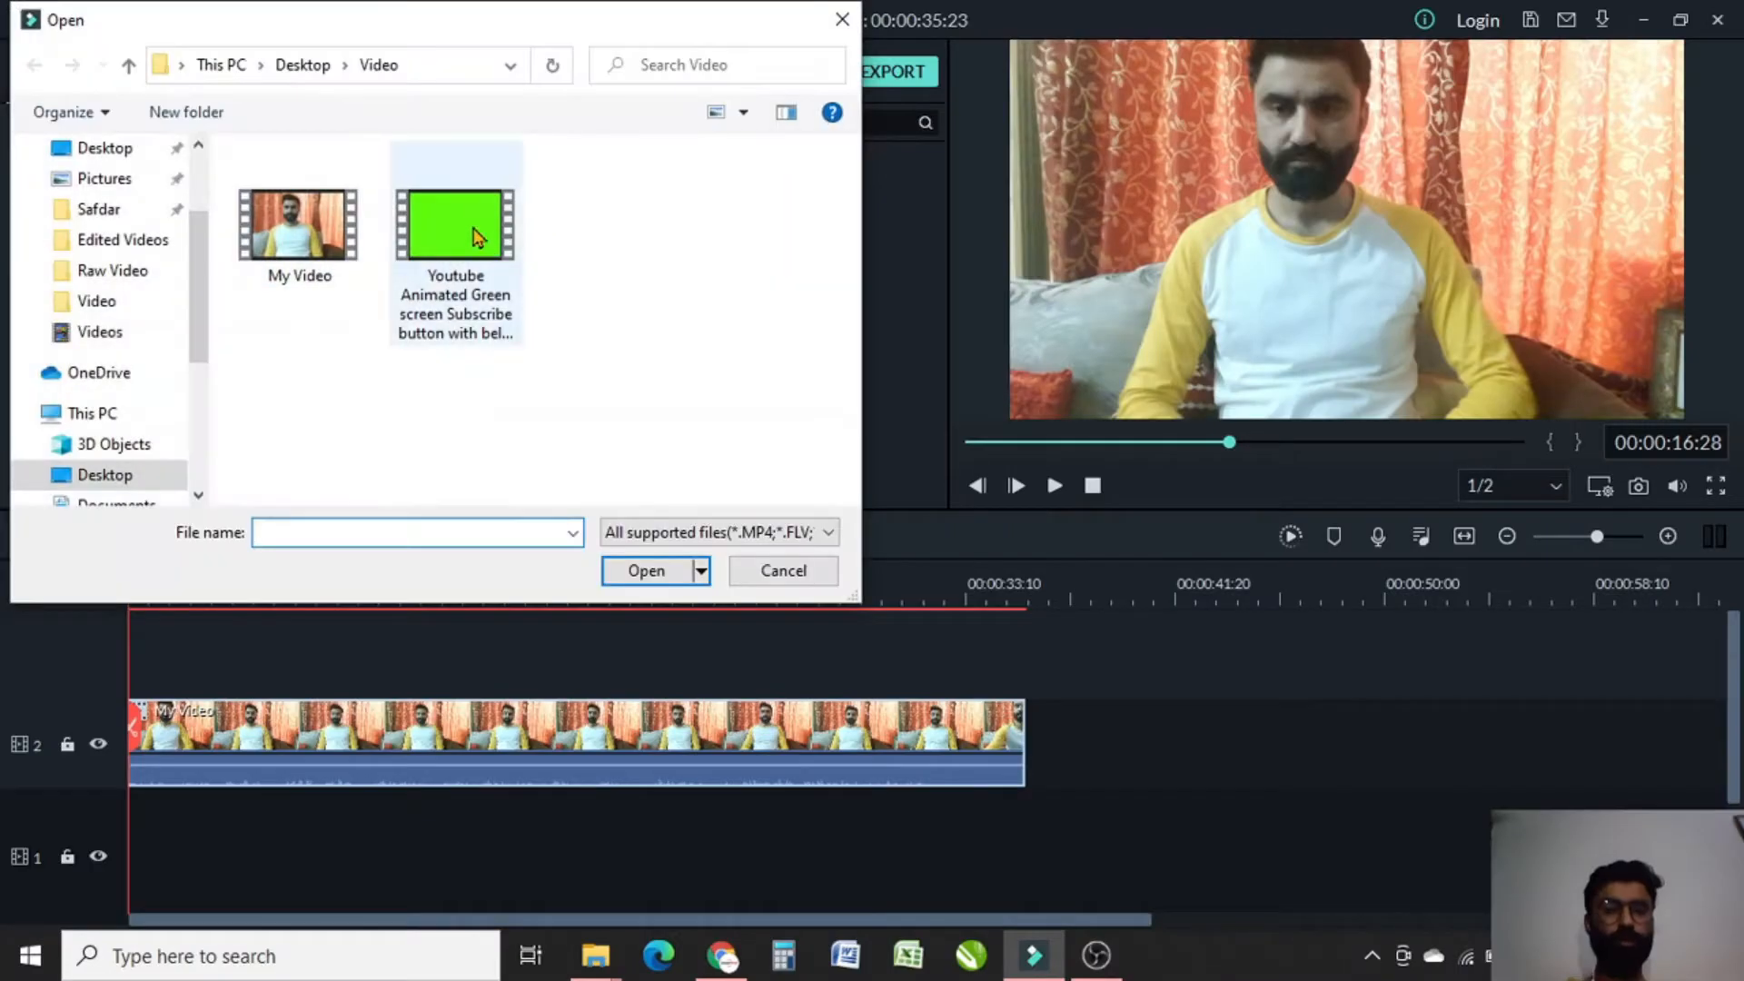
pyautogui.click(645, 570)
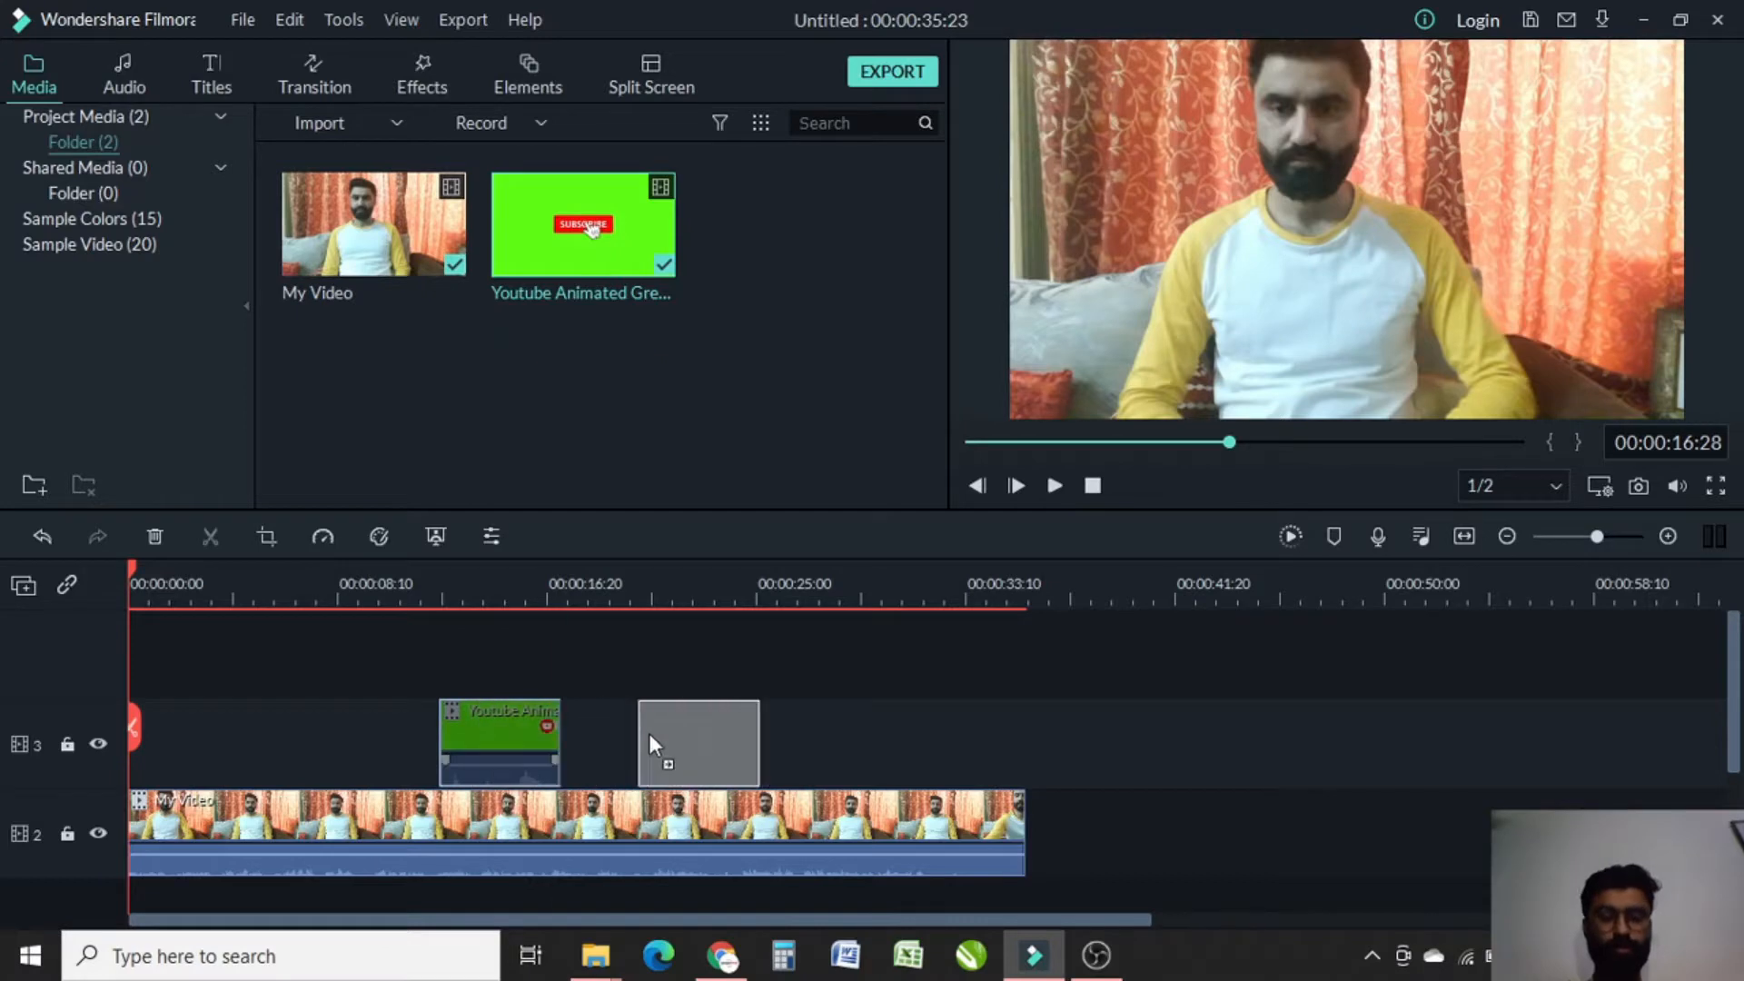
pyautogui.moveTo(499, 743); pyautogui.dragTo(710, 743)
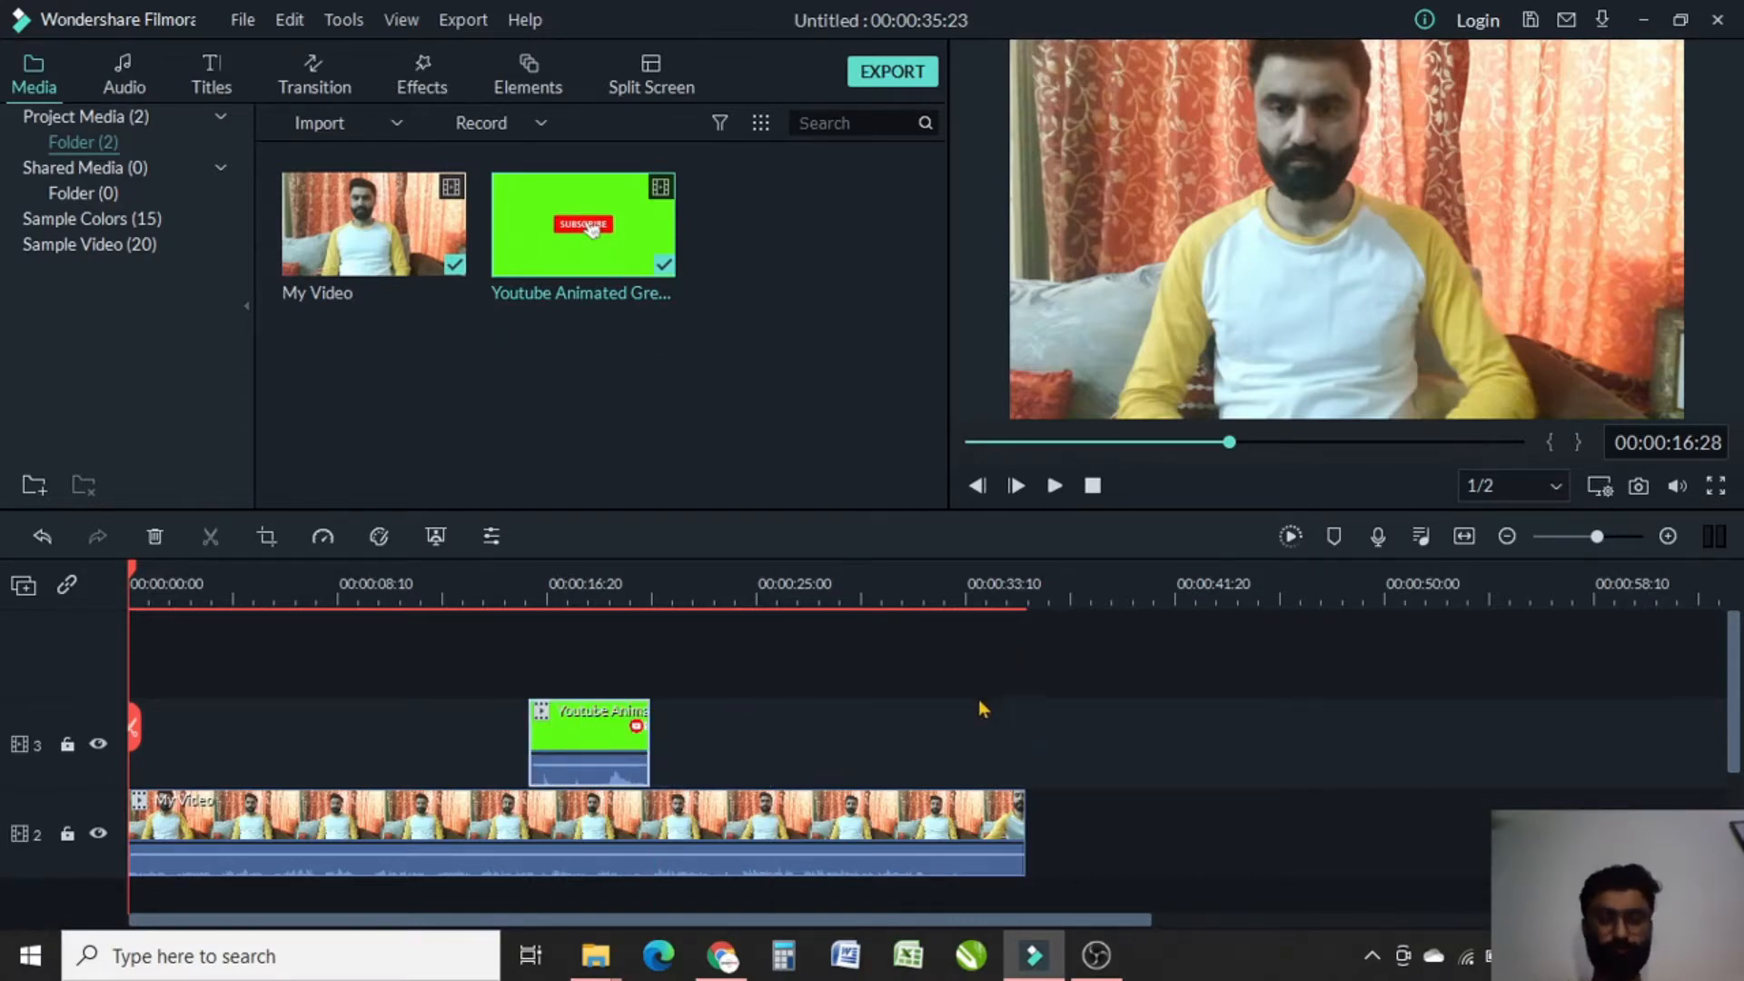
pyautogui.click(411, 582)
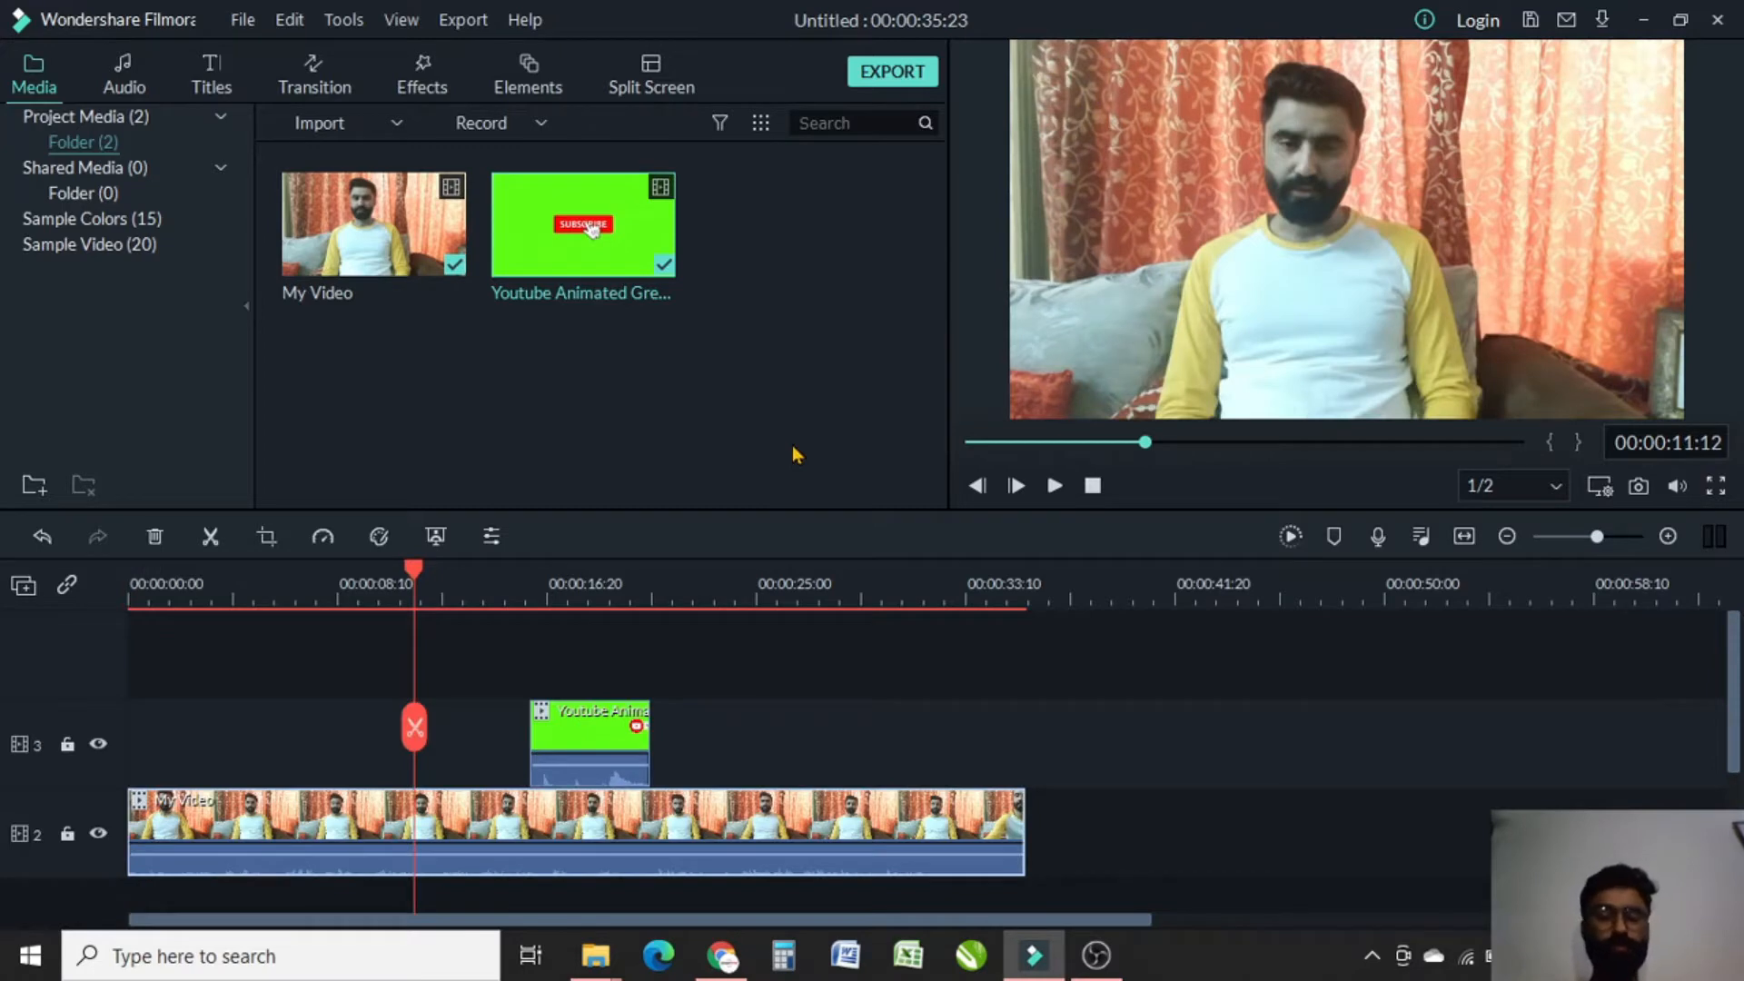
pyautogui.click(1054, 486)
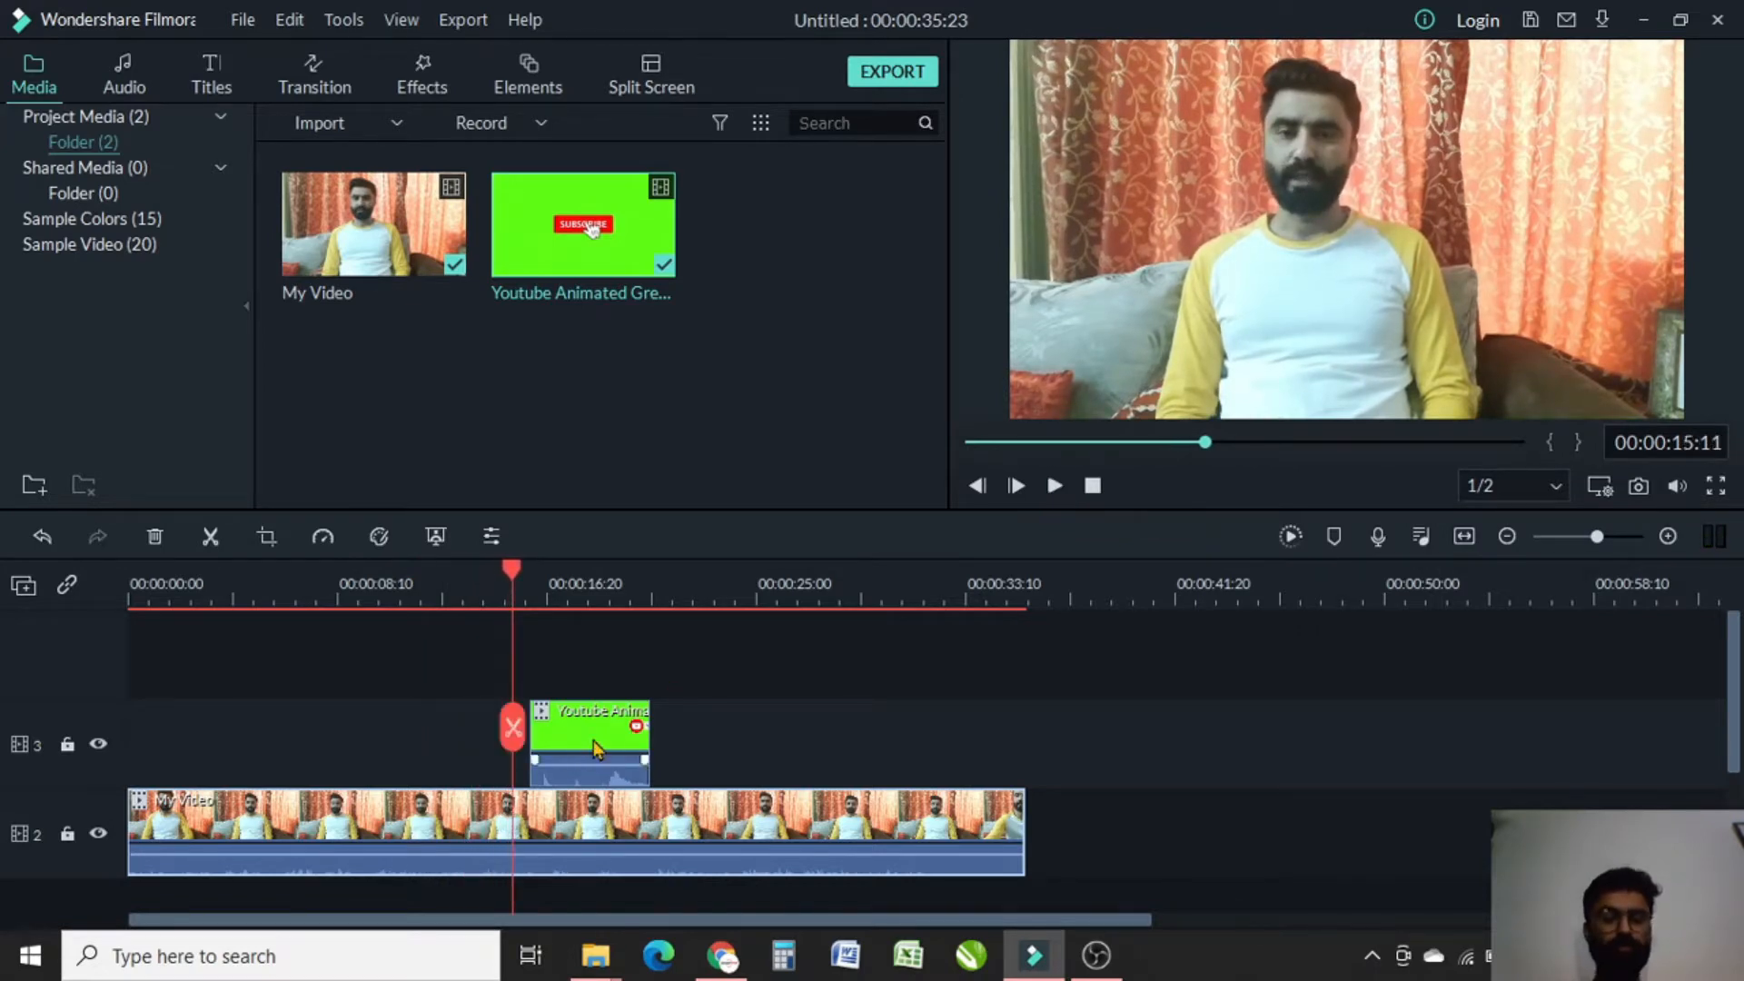
pyautogui.moveTo(589, 743); pyautogui.dragTo(505, 743)
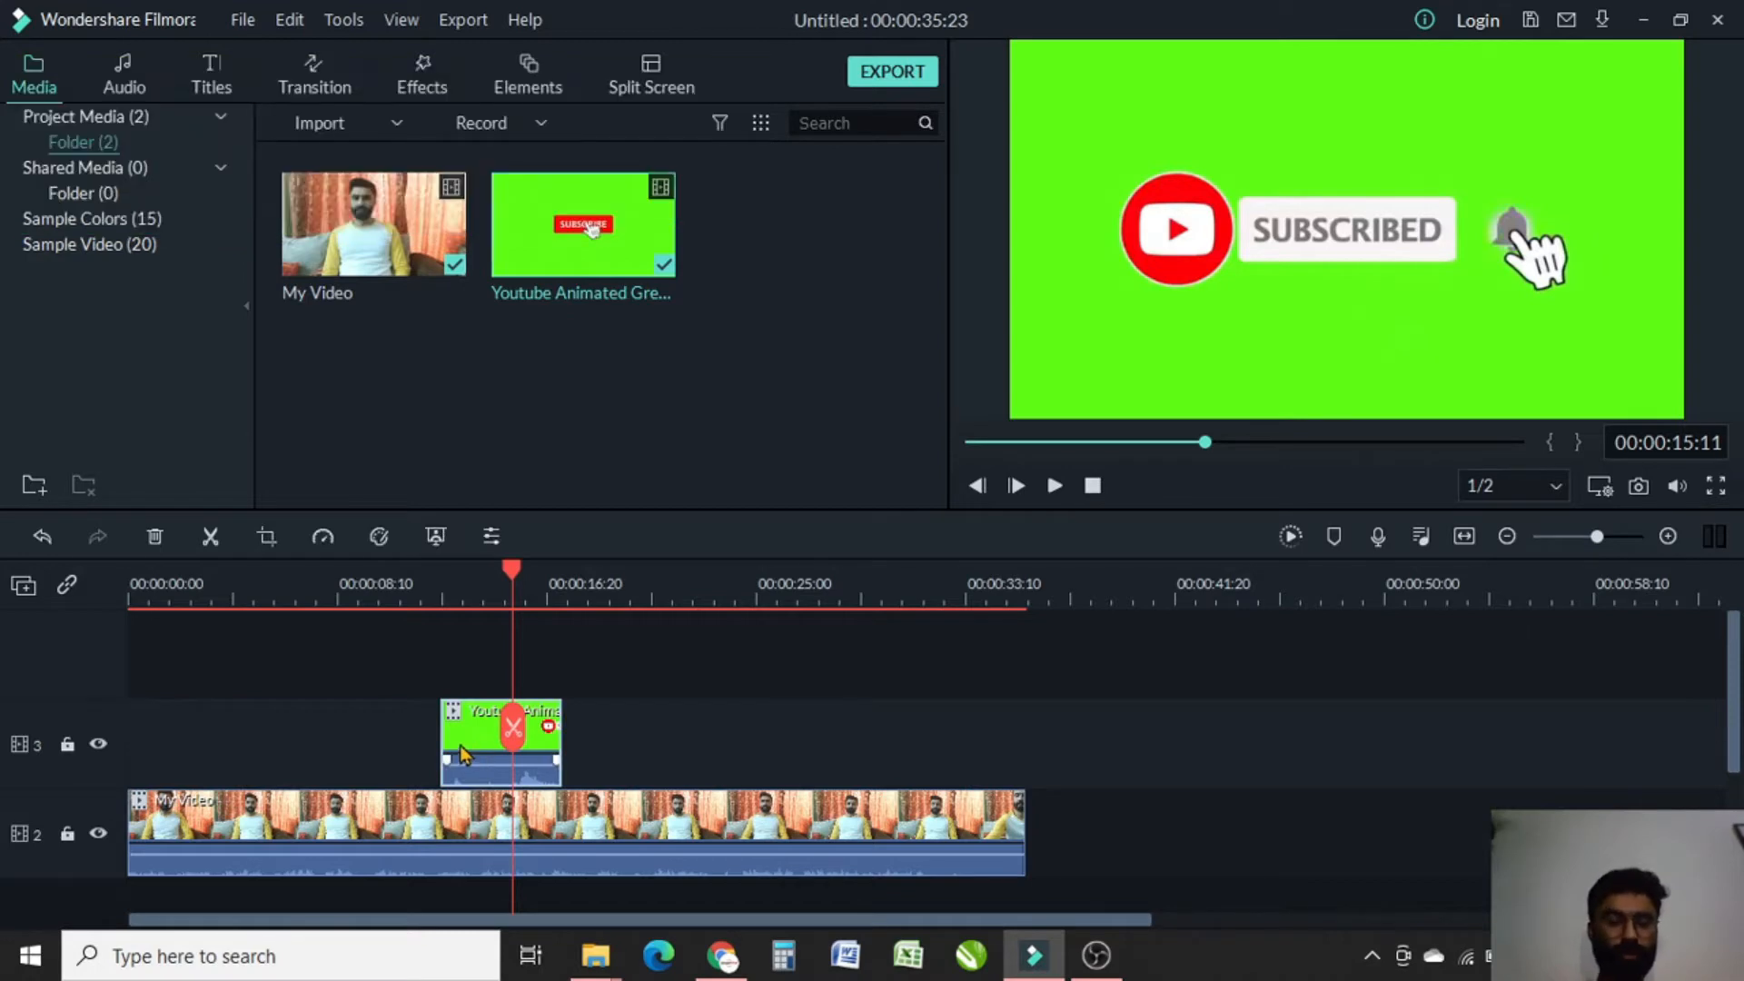
# Step: Enable green screen keying on the animation with offset 80 and tolerance 84
pyautogui.rightClick(500, 738)
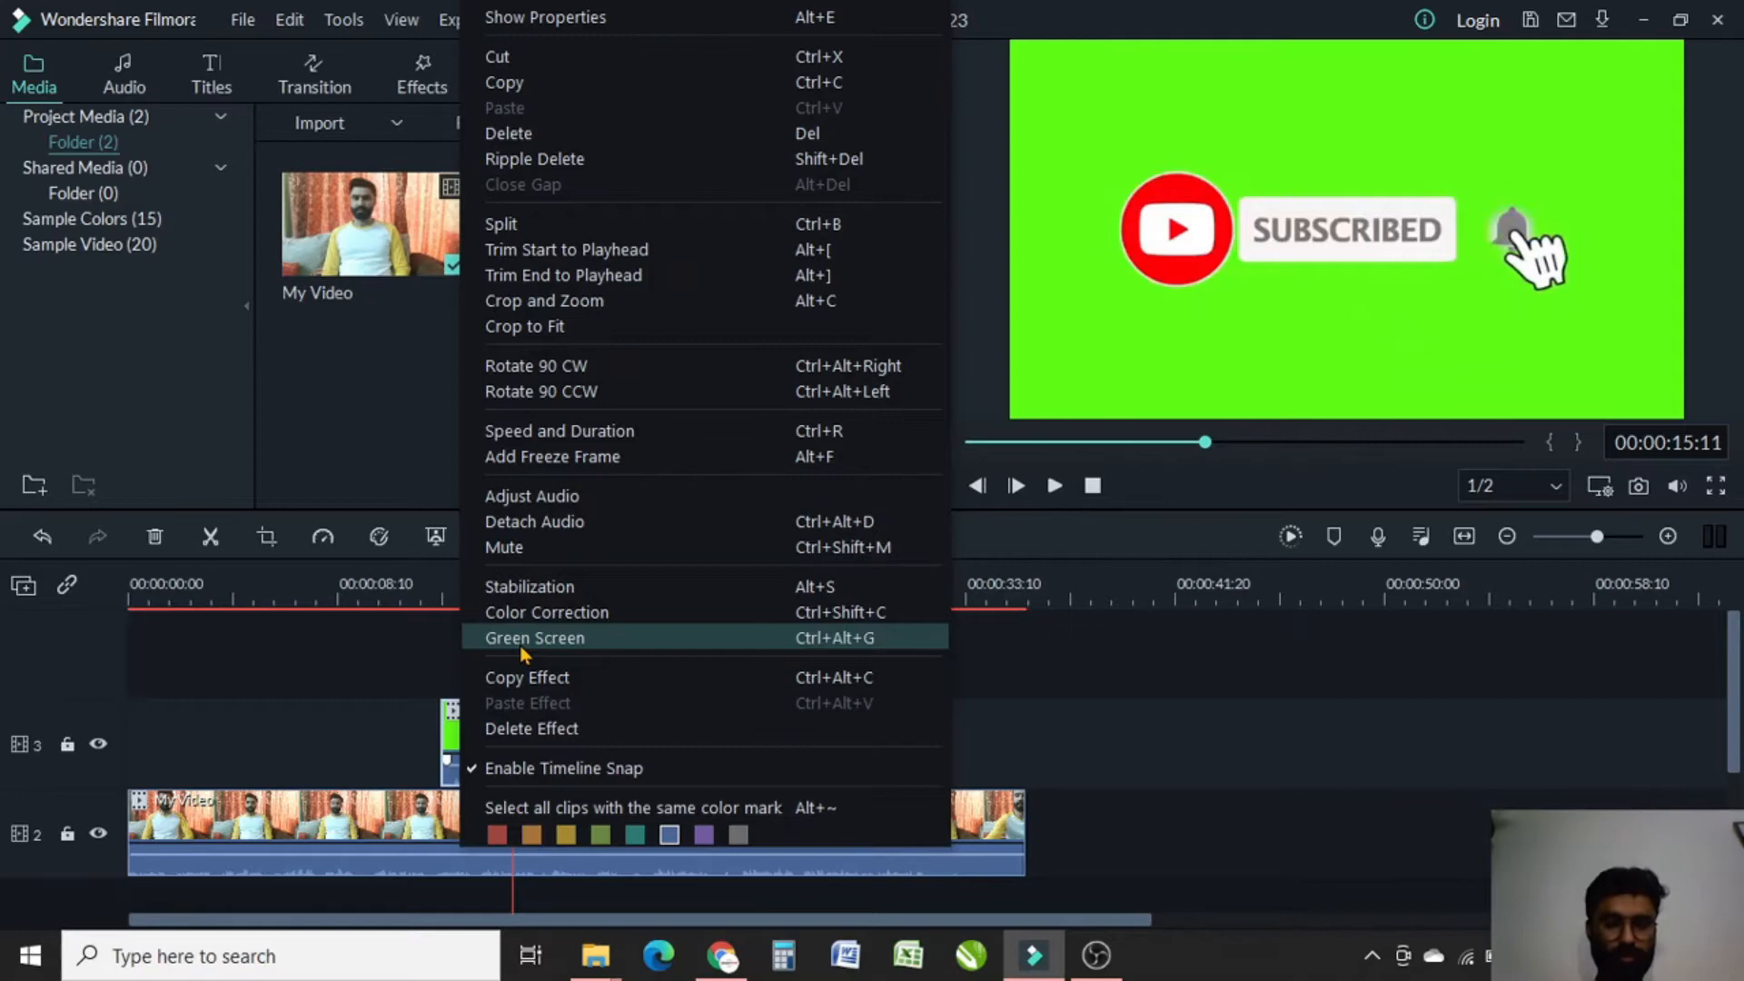
pyautogui.click(534, 637)
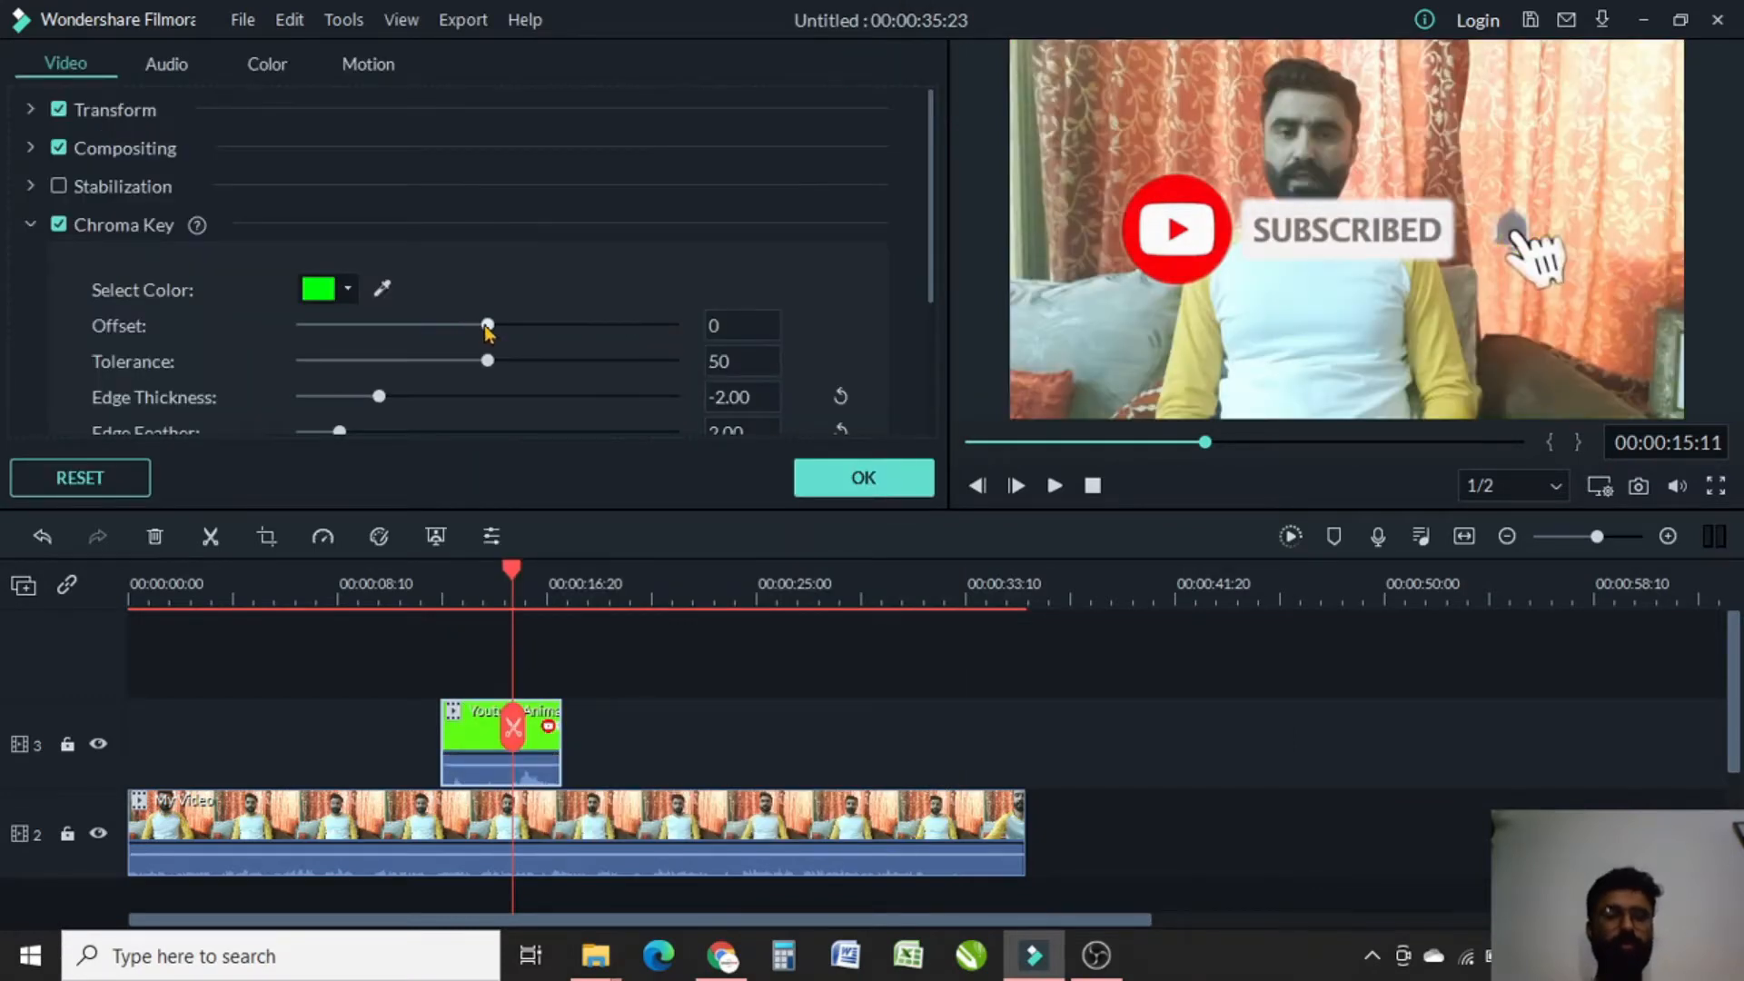
pyautogui.moveTo(486, 326); pyautogui.dragTo(499, 326)
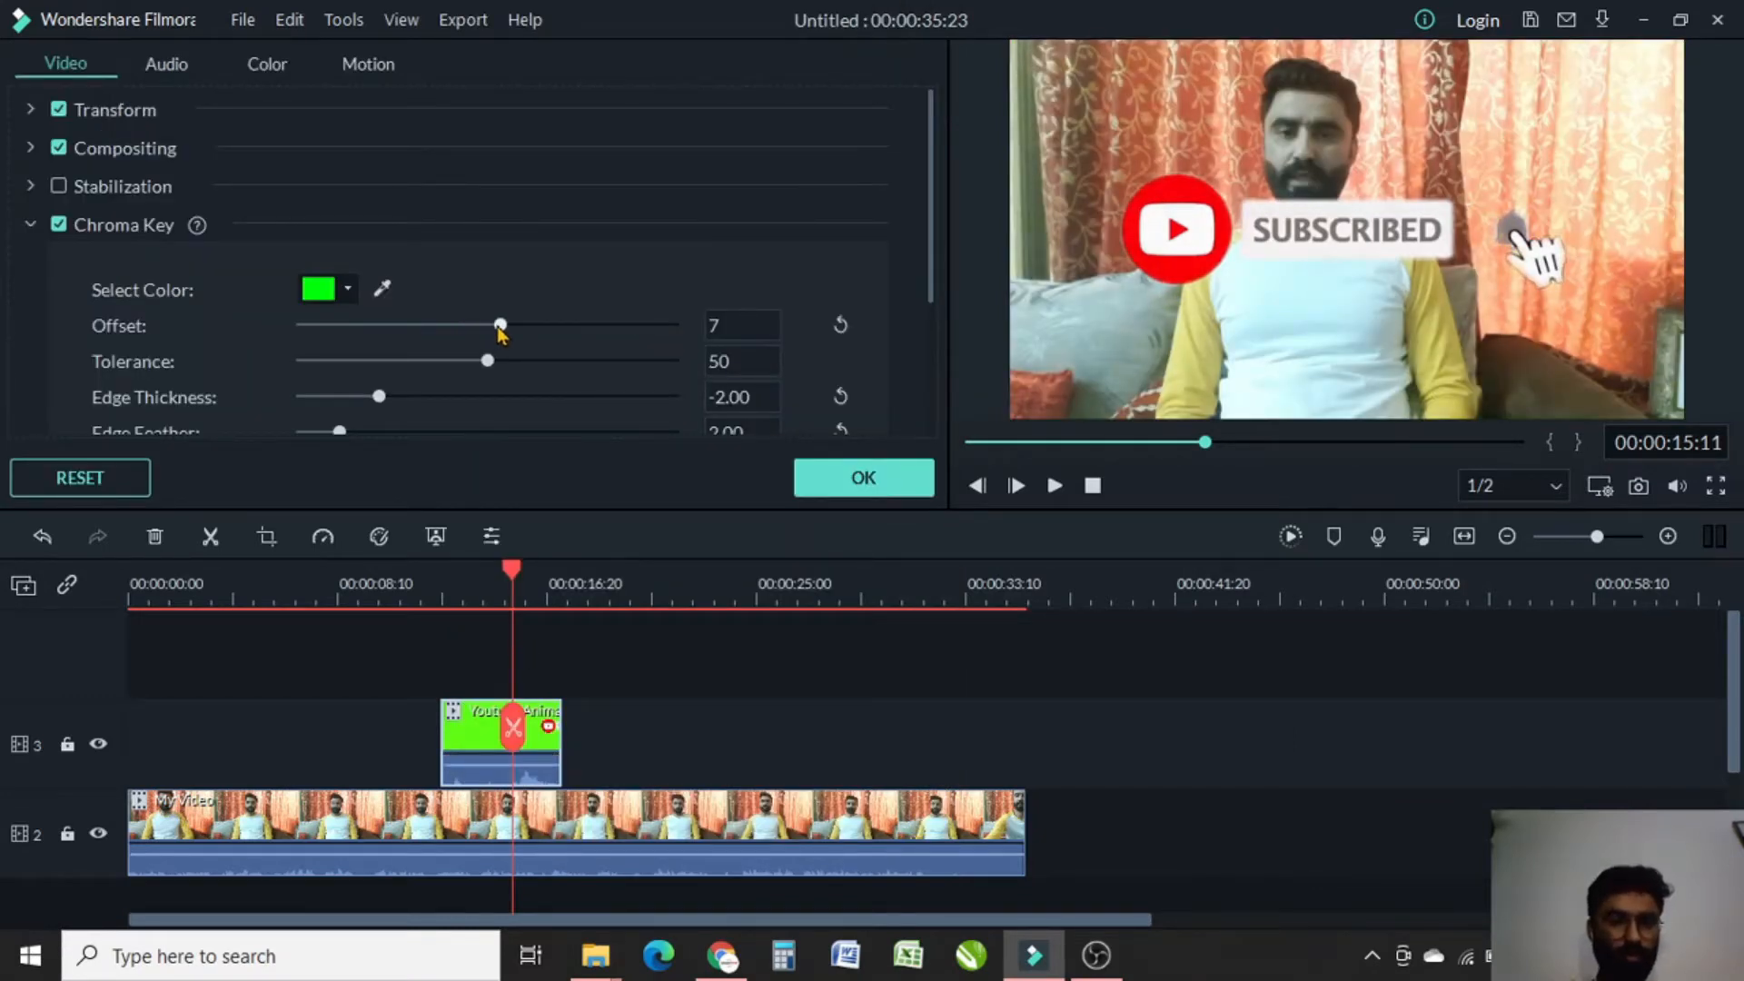
pyautogui.moveTo(500, 325); pyautogui.dragTo(634, 325)
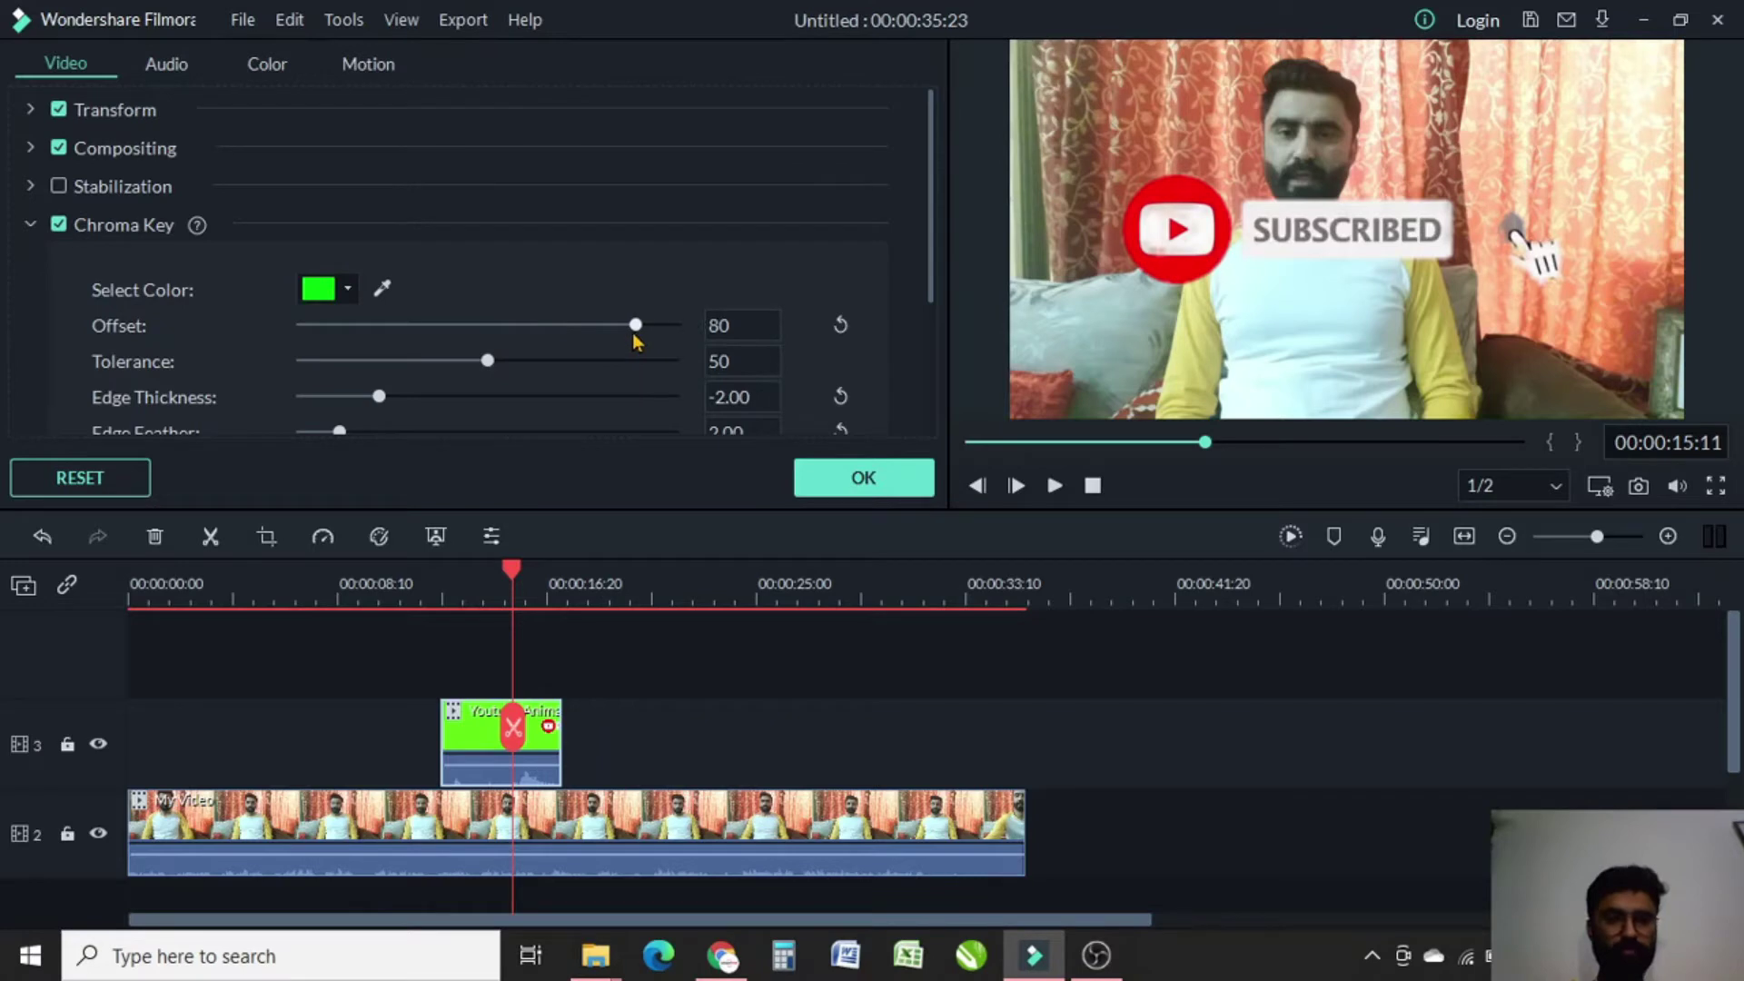
pyautogui.moveTo(608, 342)
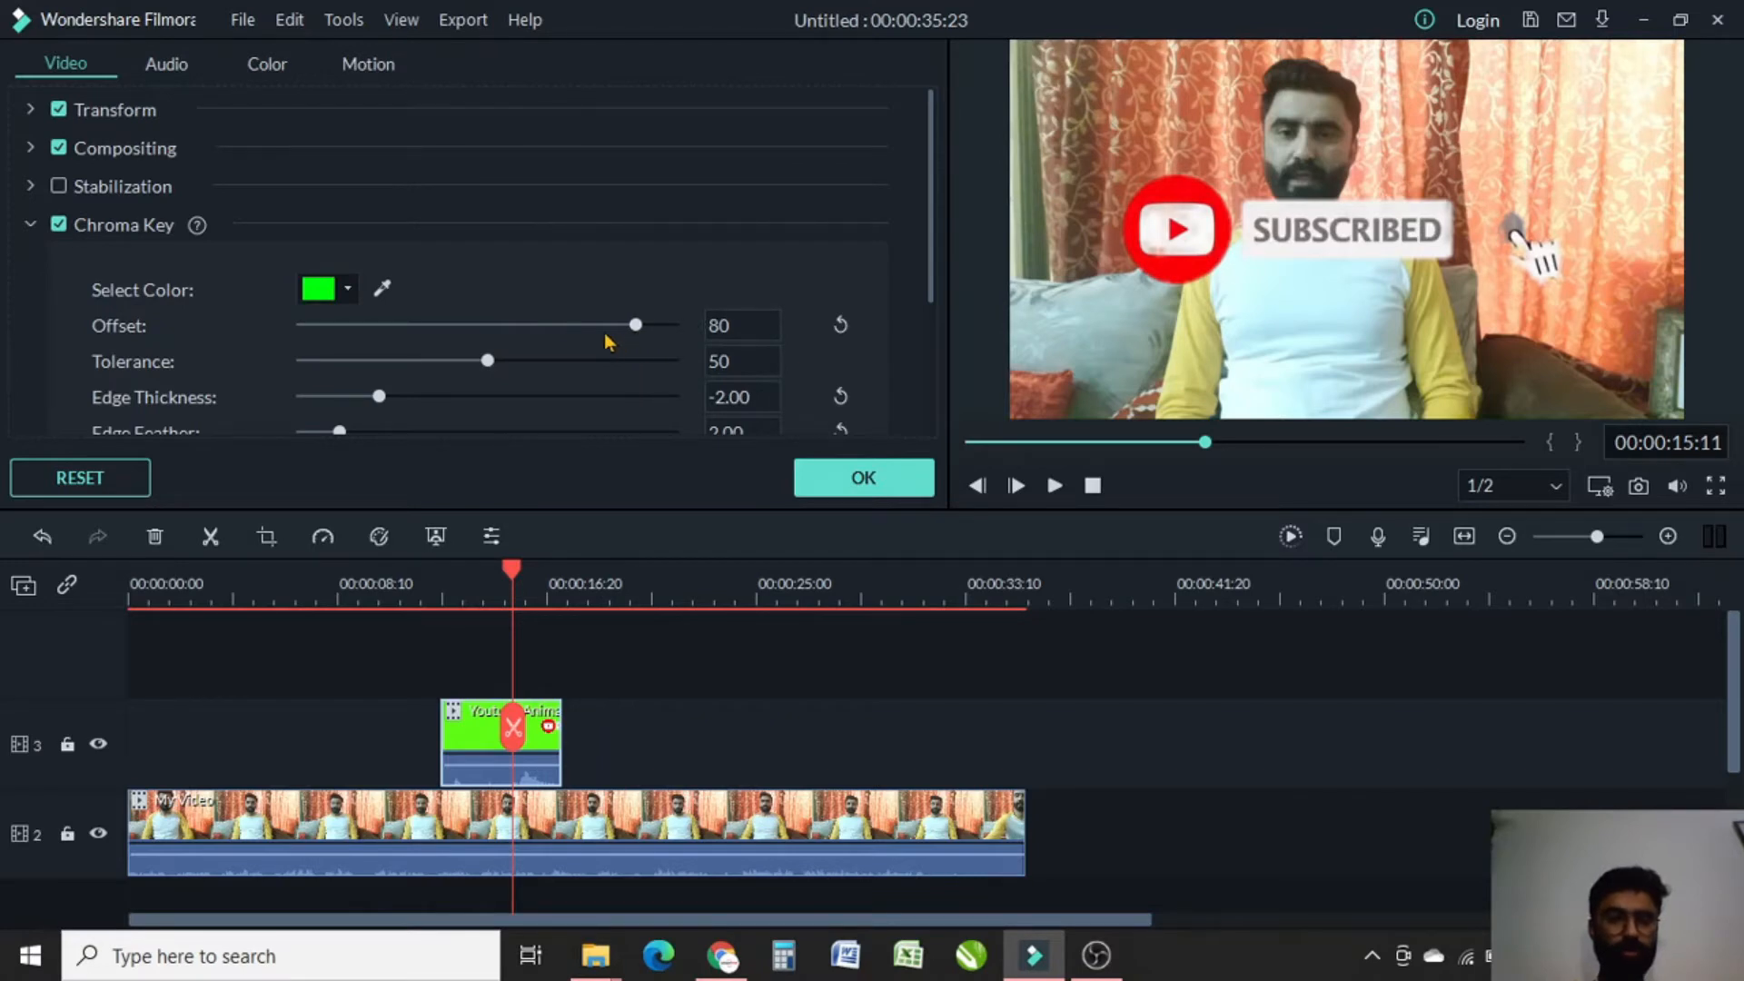
pyautogui.moveTo(486, 360); pyautogui.dragTo(506, 360)
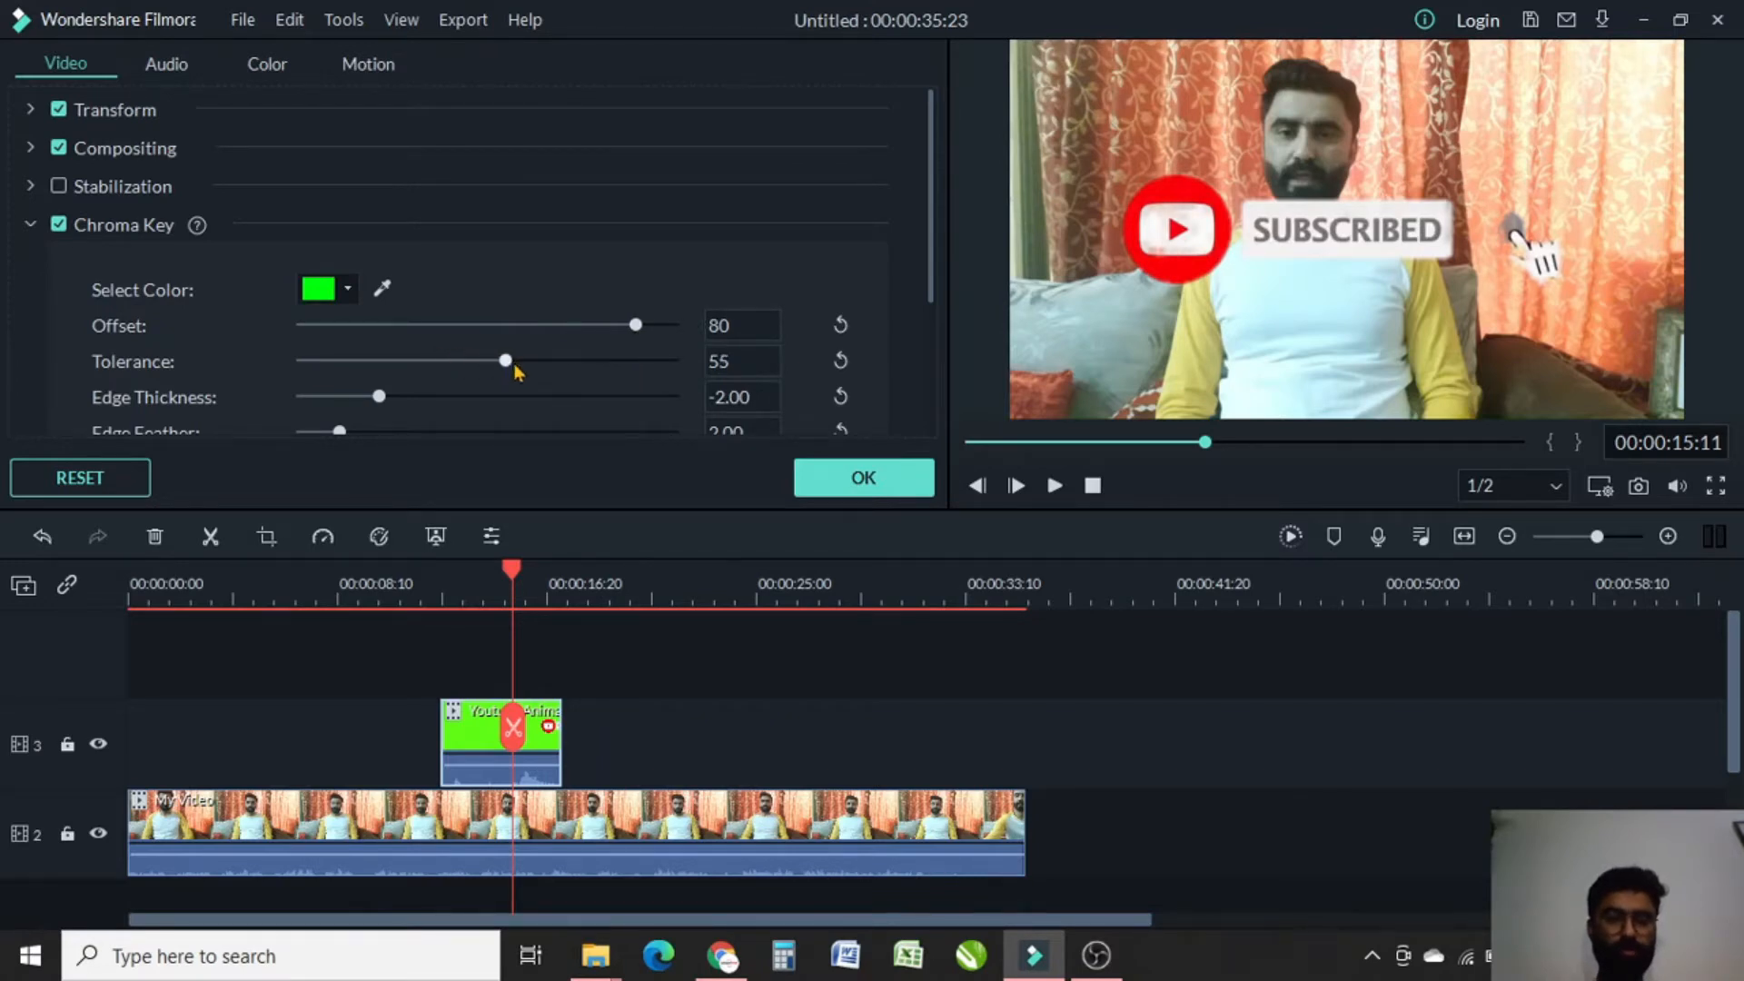
pyautogui.moveTo(506, 360); pyautogui.dragTo(606, 360)
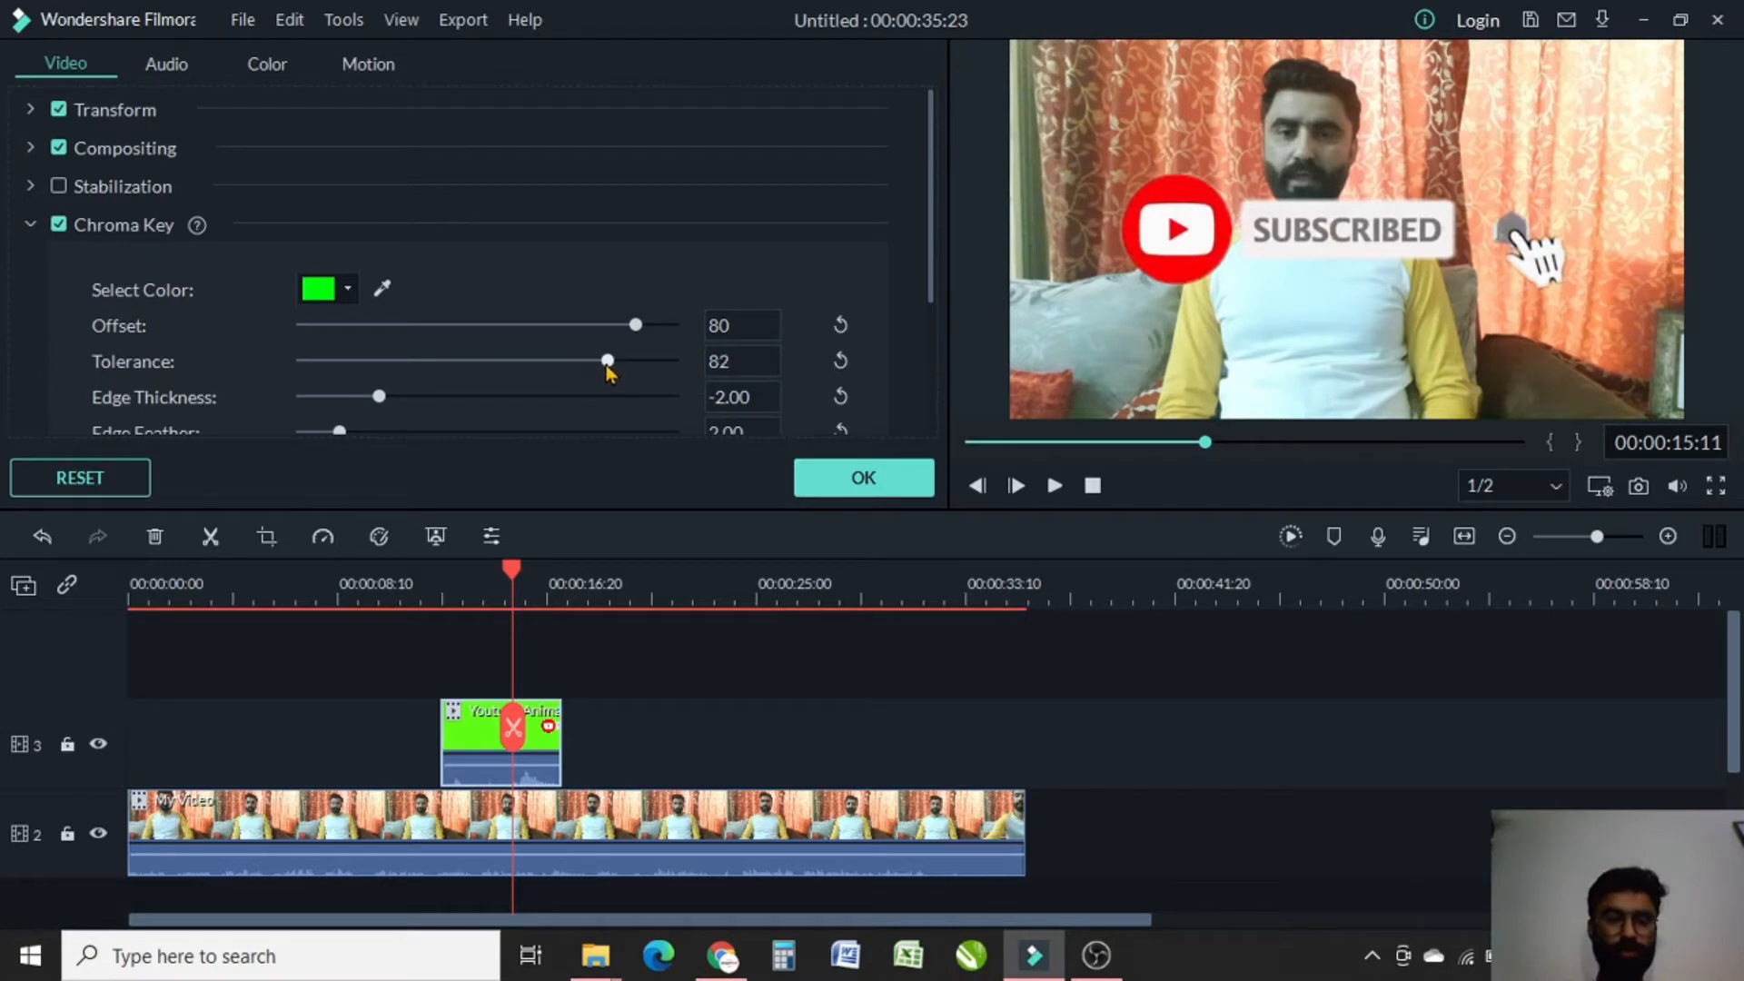
pyautogui.moveTo(606, 360); pyautogui.dragTo(611, 360)
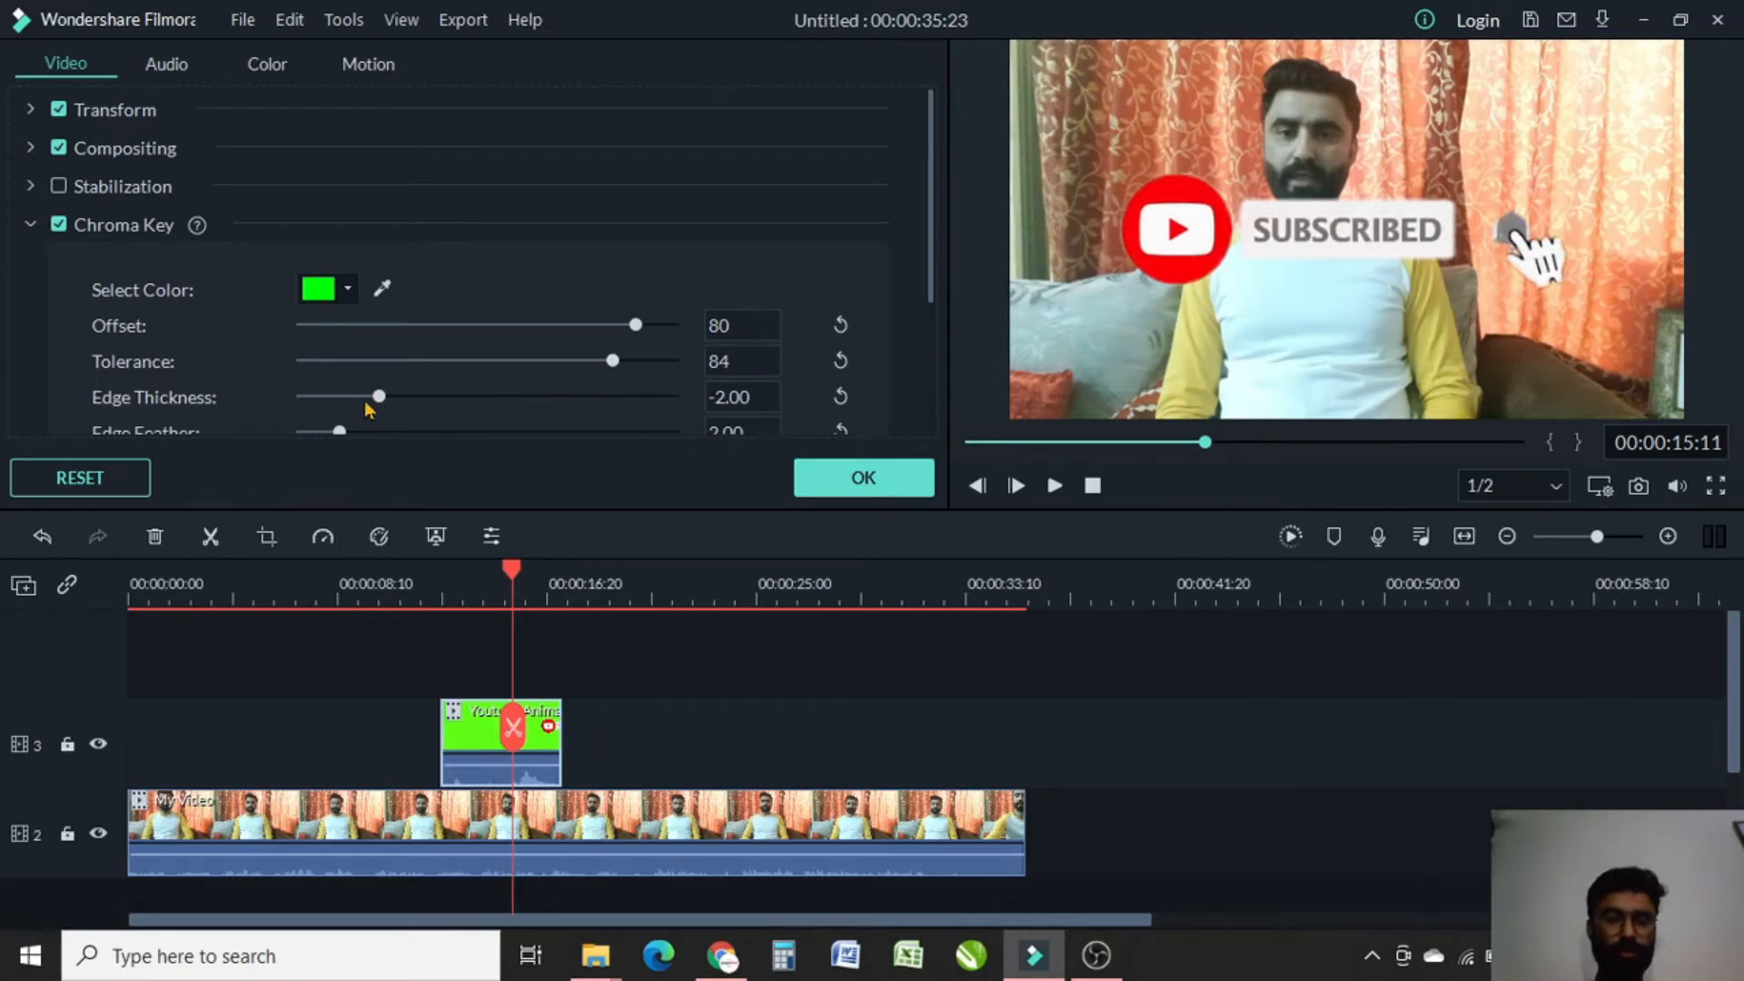
# Step: Bring the chroma key edge thickness to -4.02 and apply the settings
pyautogui.moveTo(378, 397); pyautogui.dragTo(332, 397)
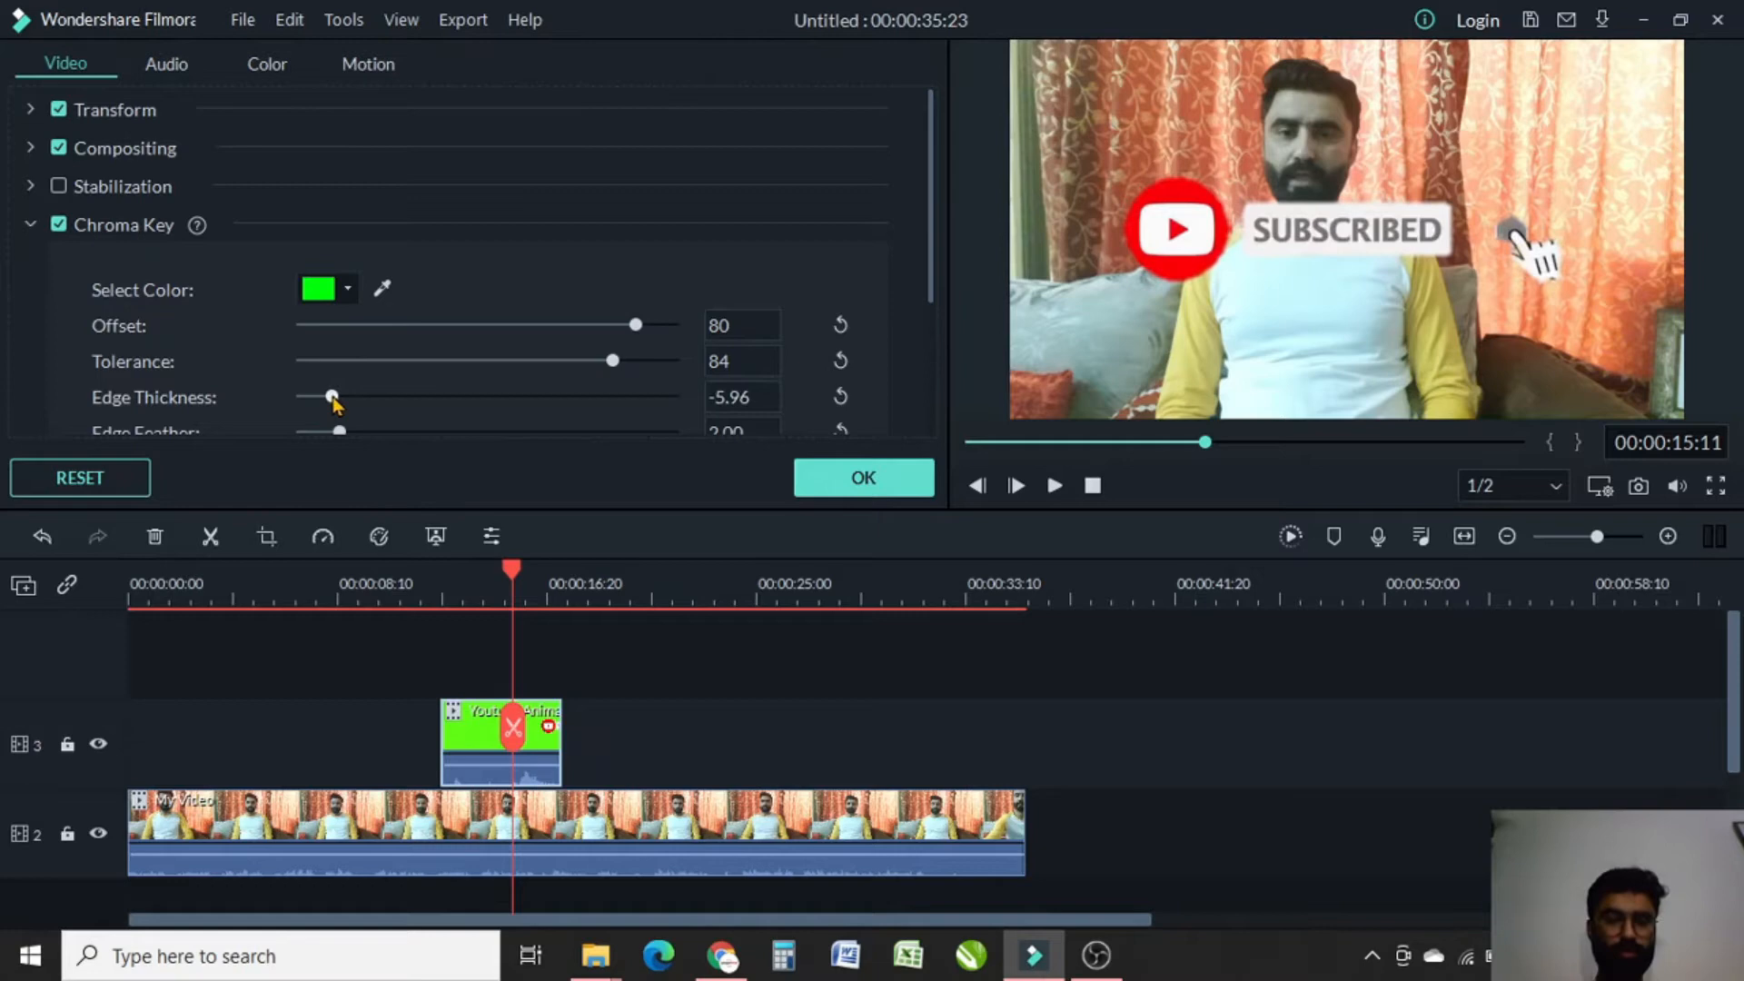
pyautogui.moveTo(331, 396); pyautogui.dragTo(312, 396)
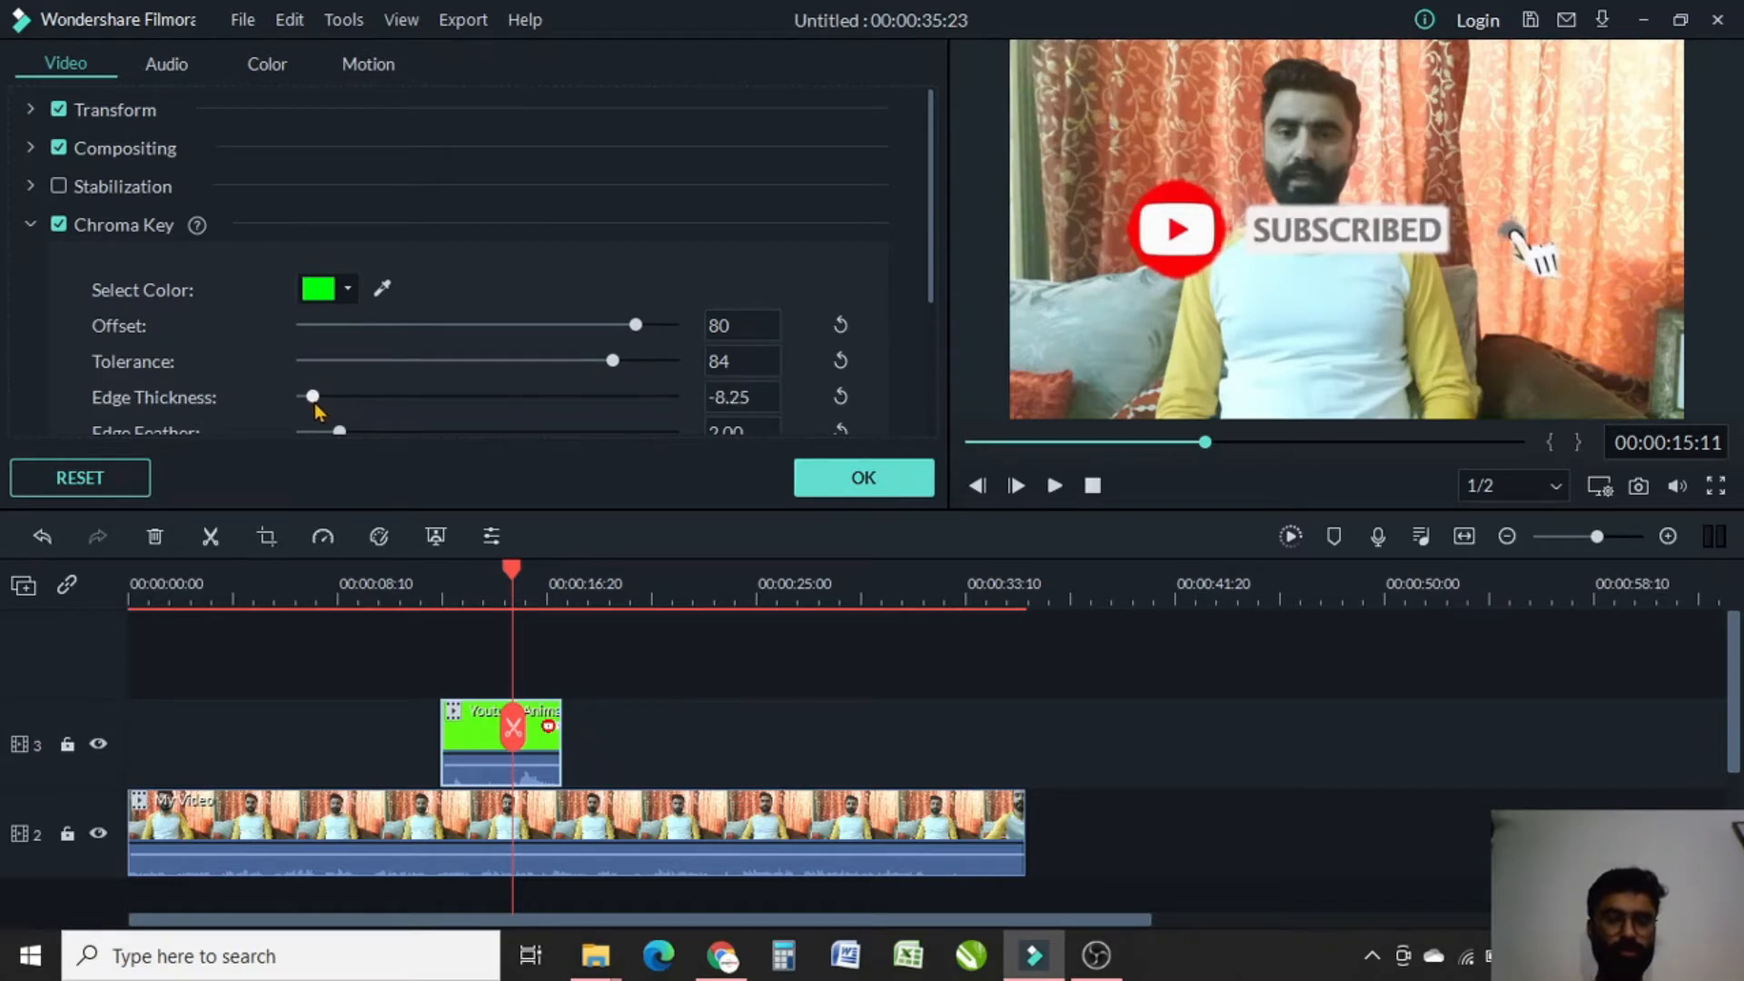
pyautogui.moveTo(312, 396); pyautogui.dragTo(303, 396)
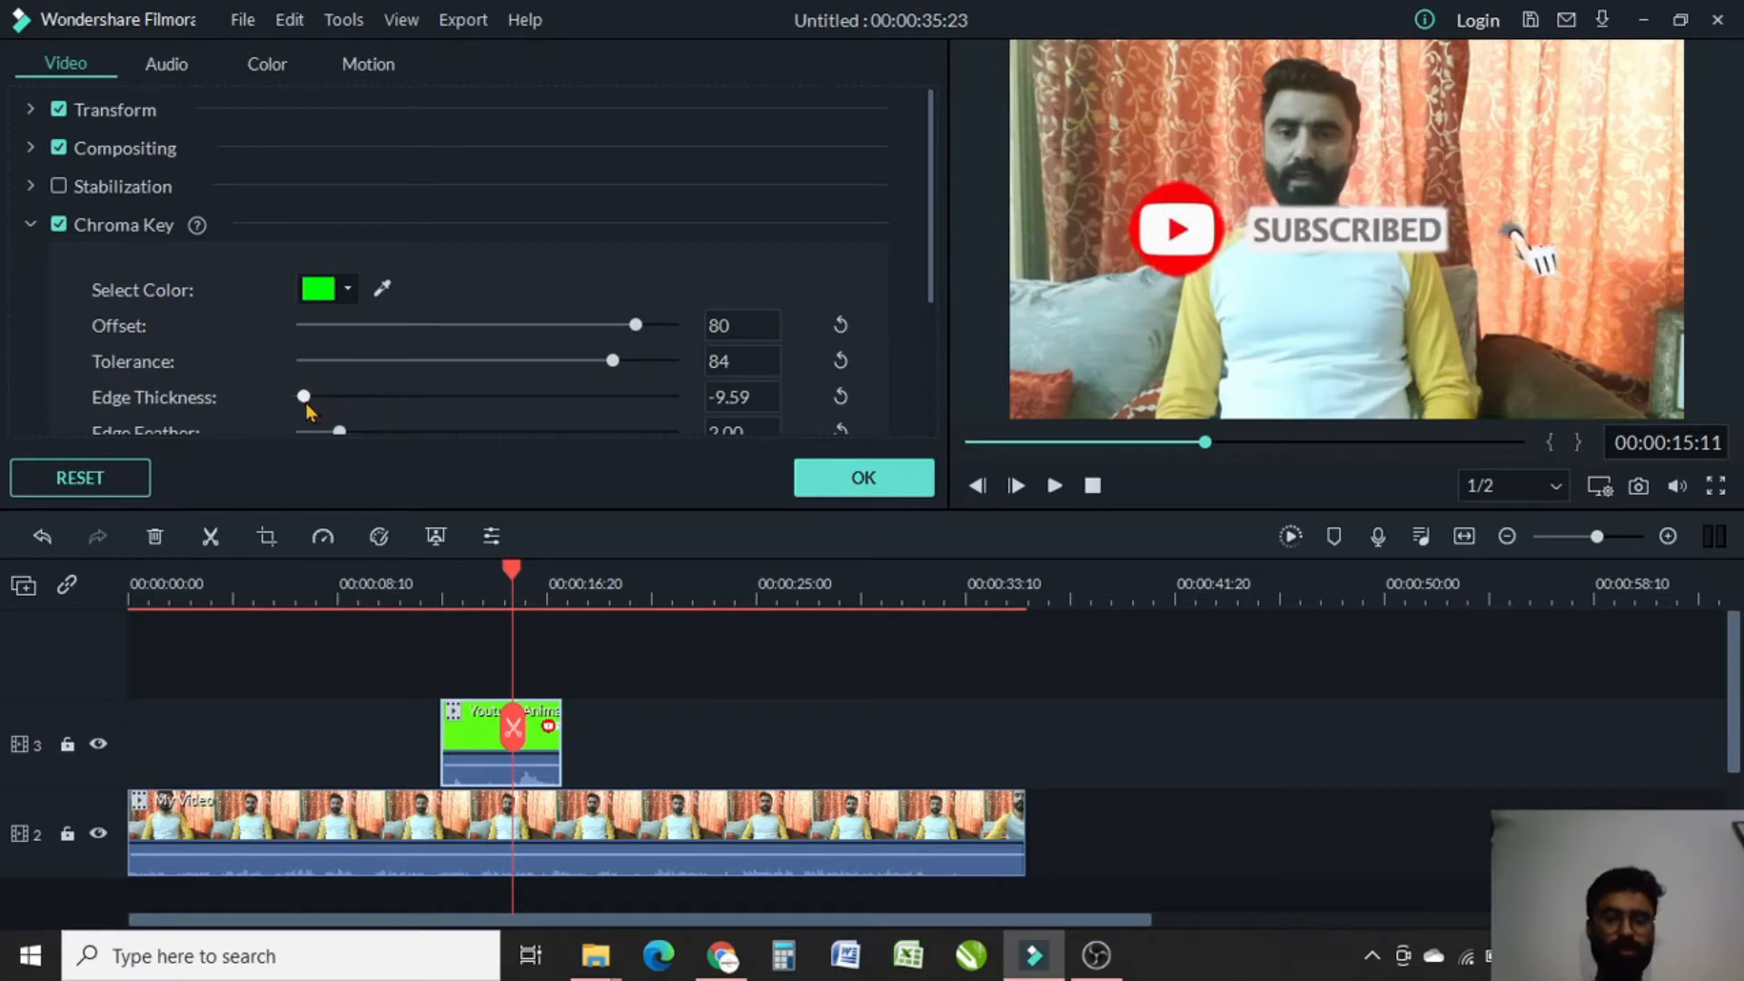
pyautogui.moveTo(304, 396); pyautogui.dragTo(480, 396)
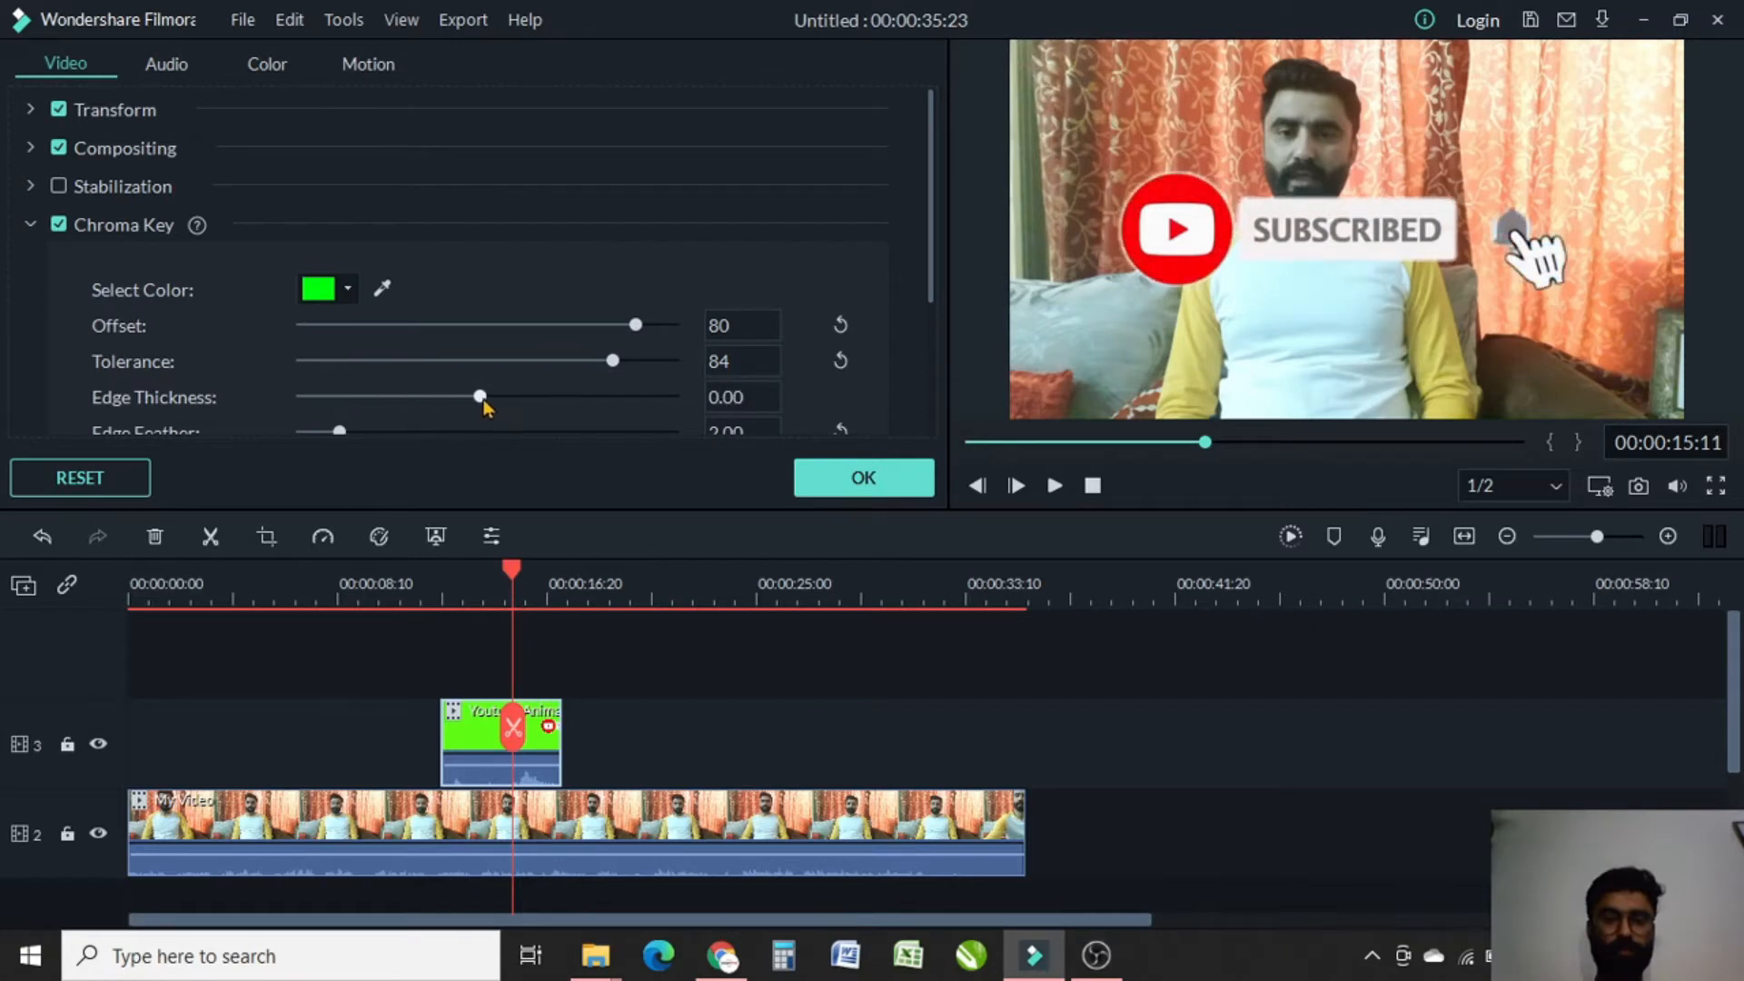
pyautogui.moveTo(480, 396); pyautogui.dragTo(645, 396)
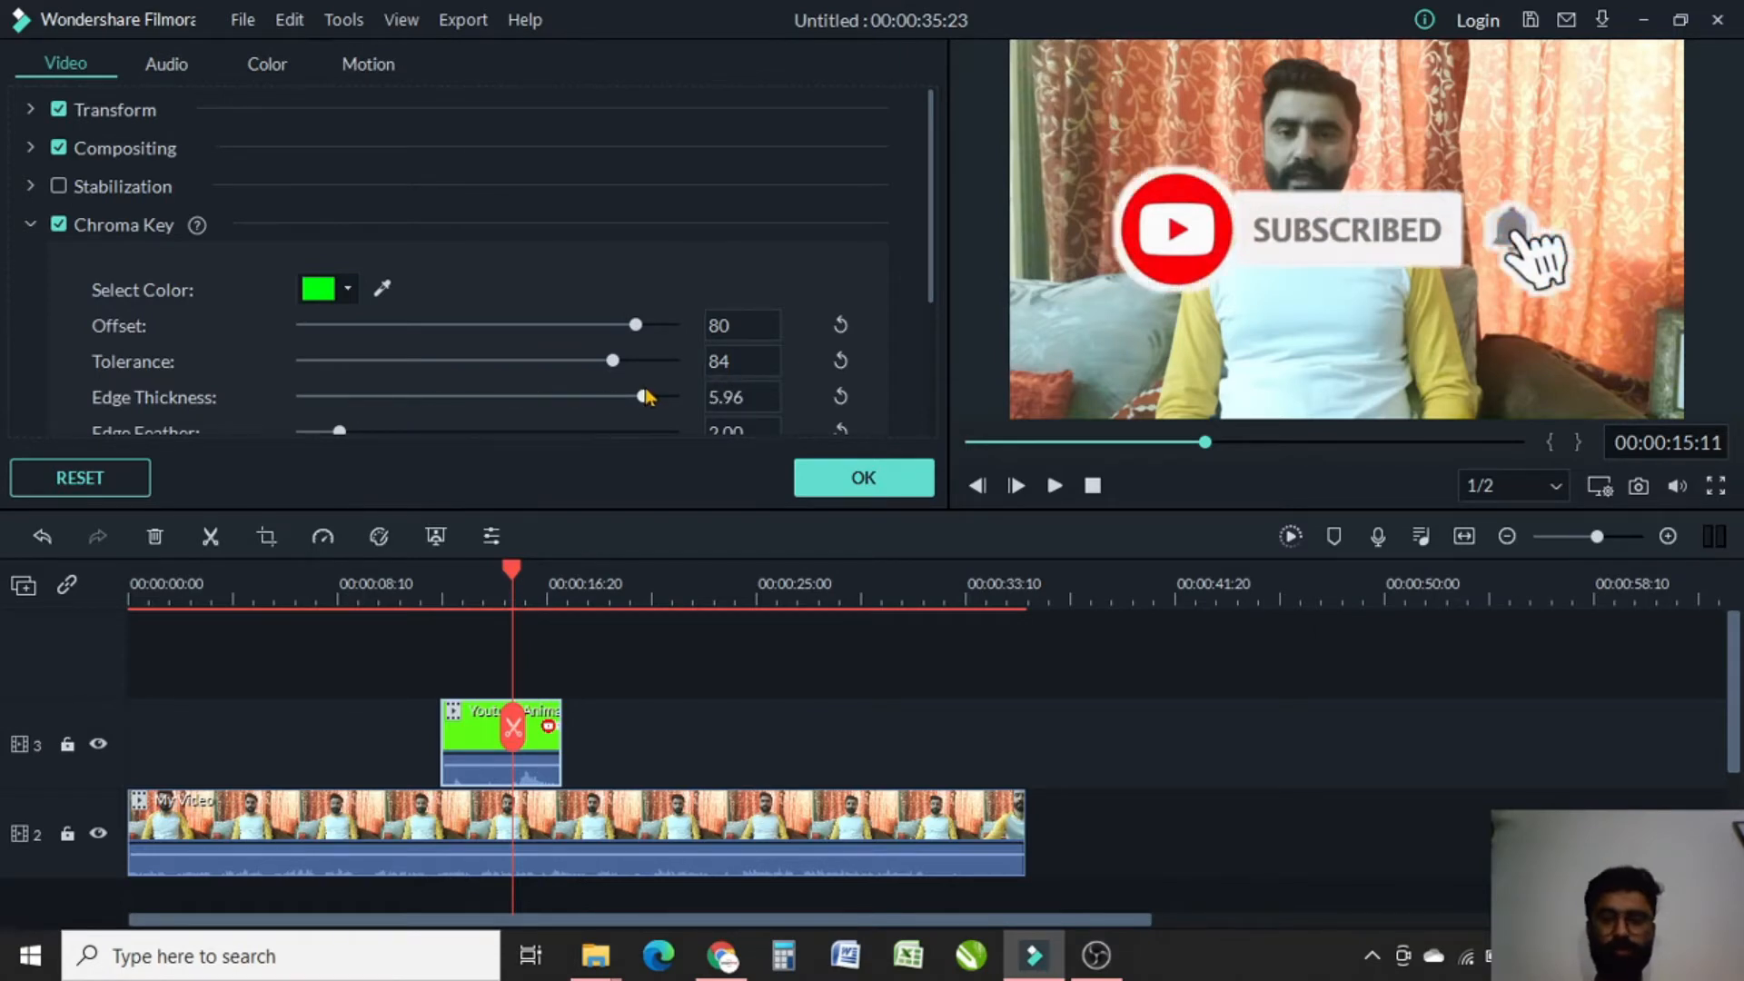
pyautogui.moveTo(643, 396); pyautogui.dragTo(612, 397)
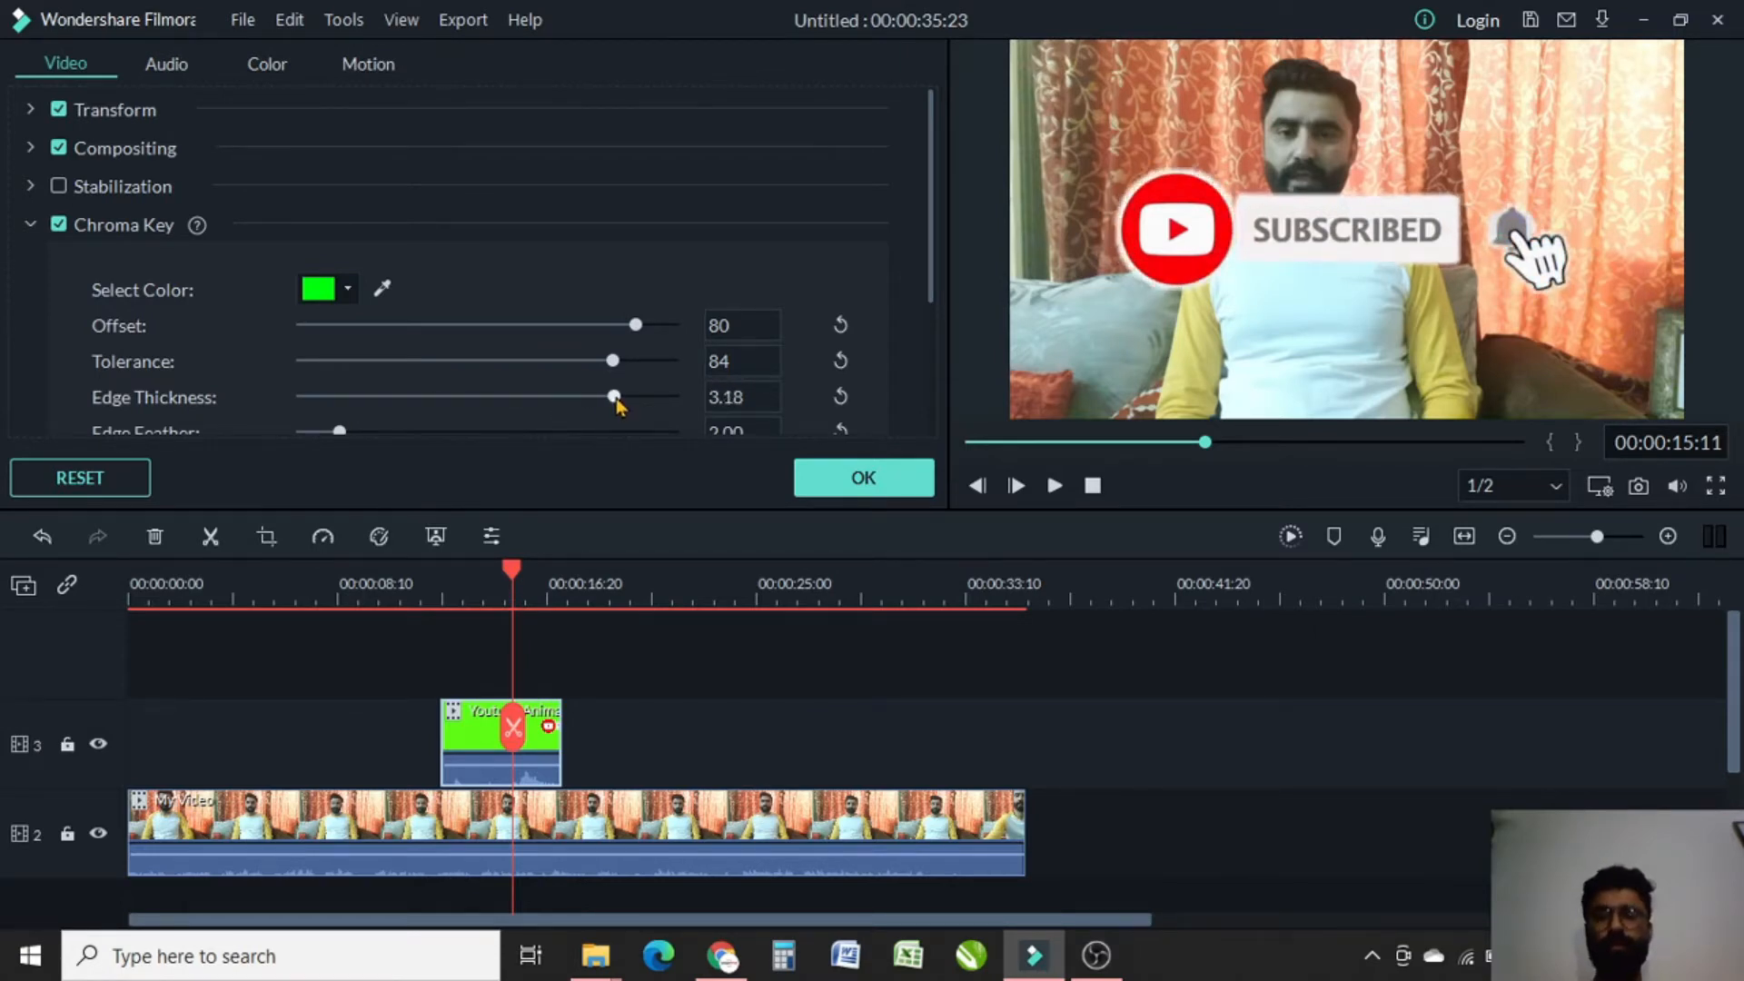
pyautogui.moveTo(613, 396); pyautogui.dragTo(575, 396)
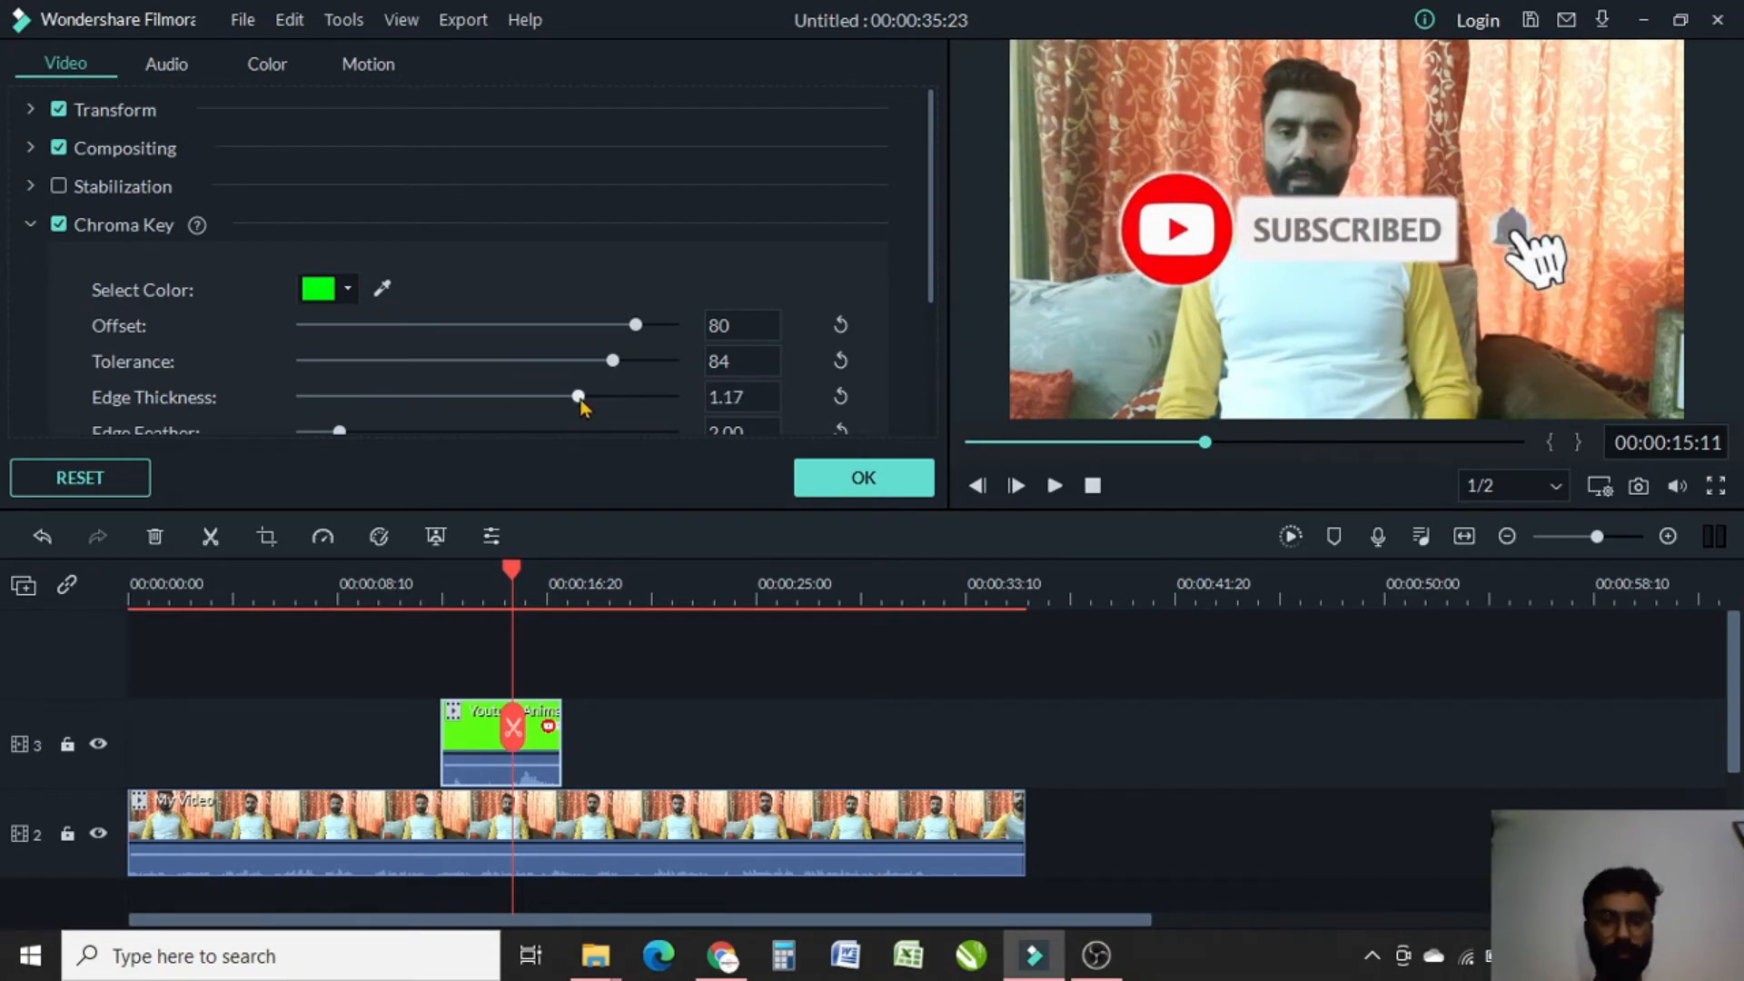
pyautogui.moveTo(575, 396); pyautogui.dragTo(480, 396)
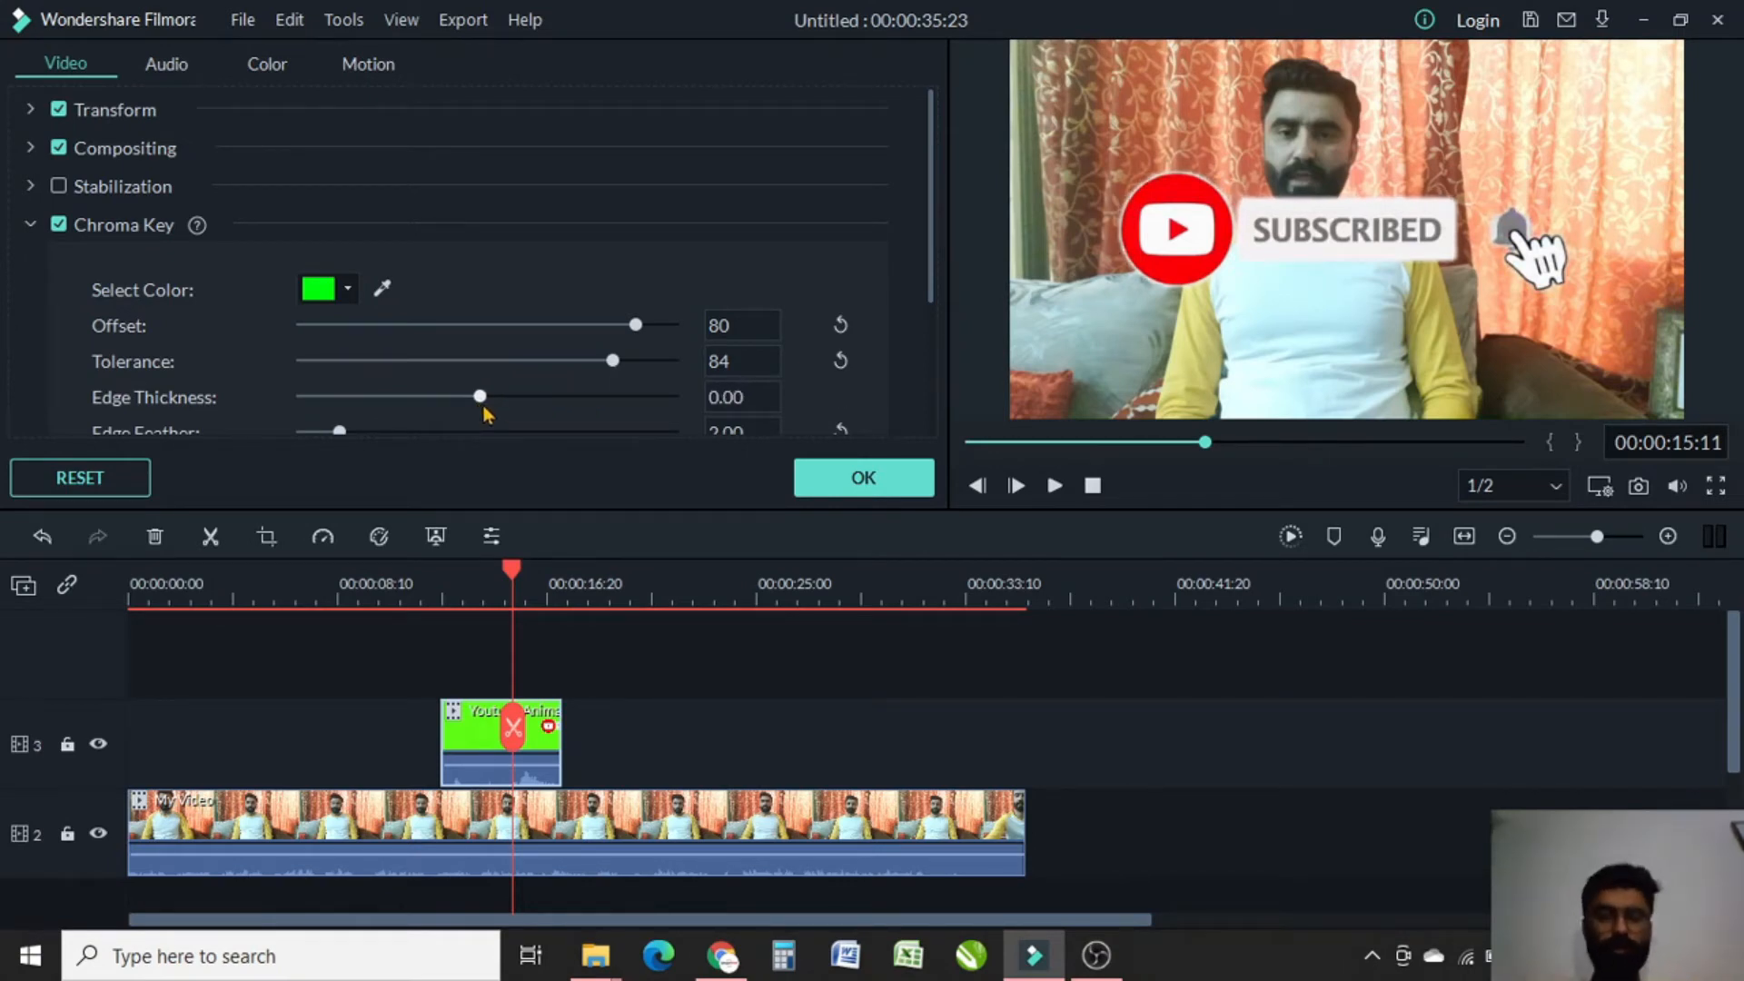
pyautogui.moveTo(479, 396); pyautogui.dragTo(390, 396)
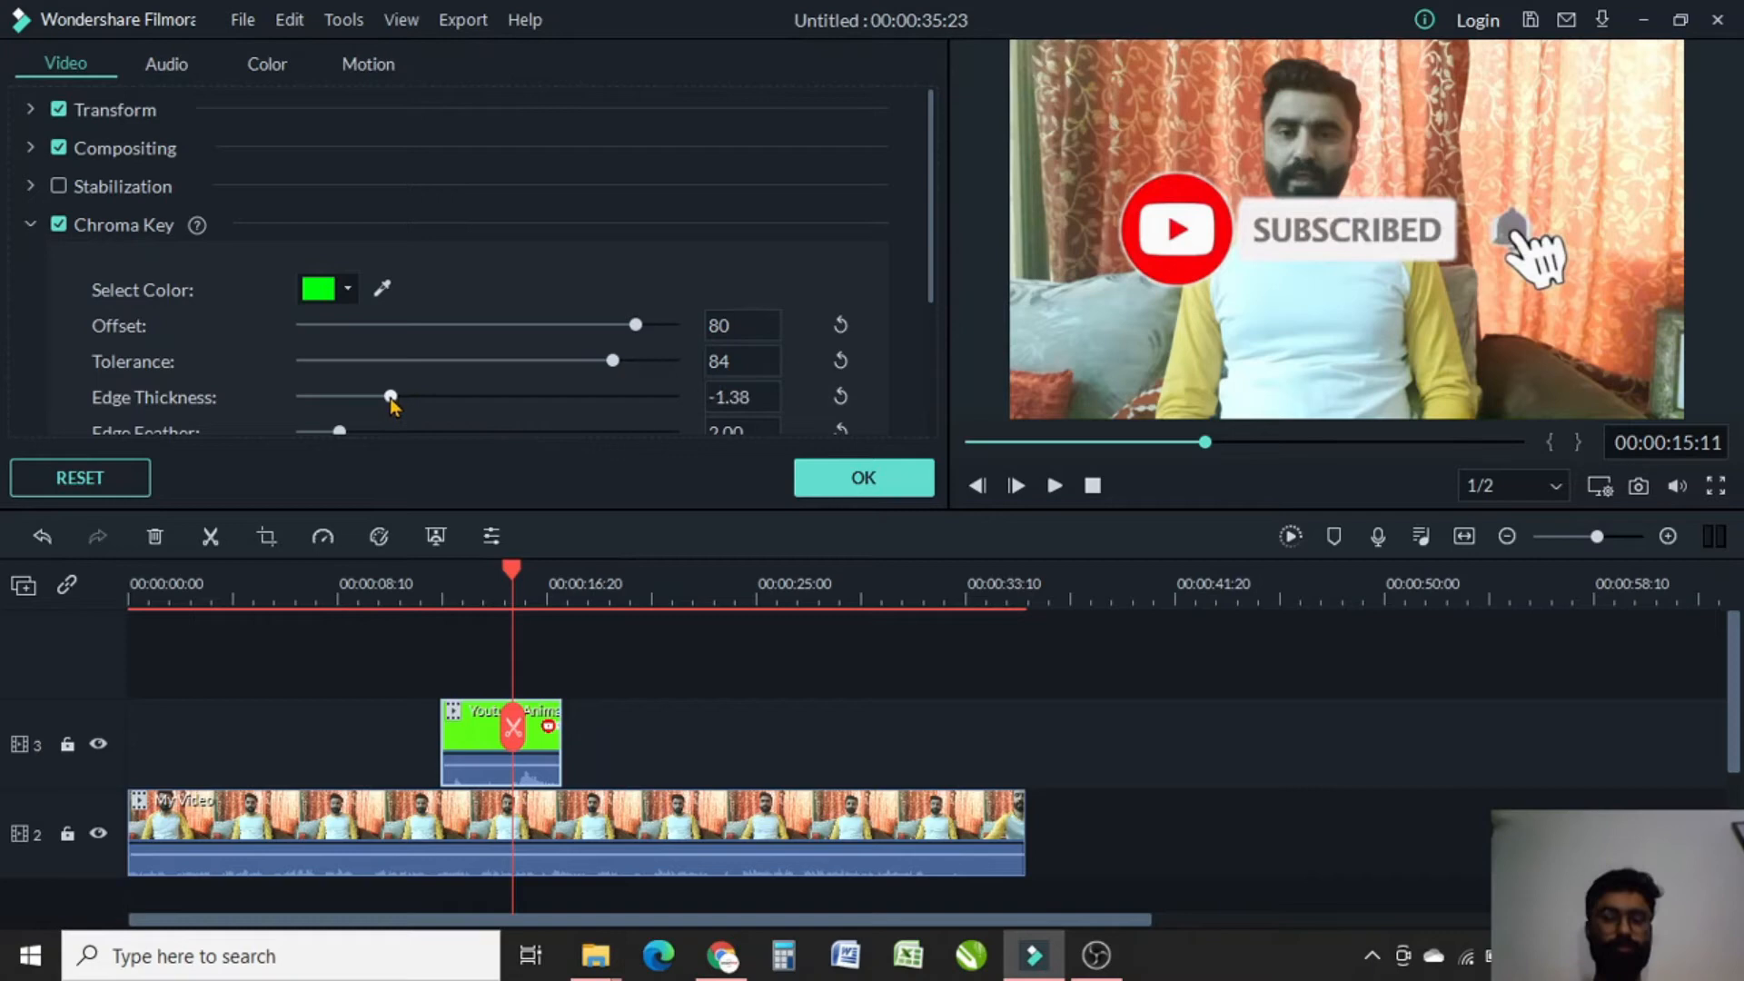
pyautogui.moveTo(389, 397); pyautogui.dragTo(350, 397)
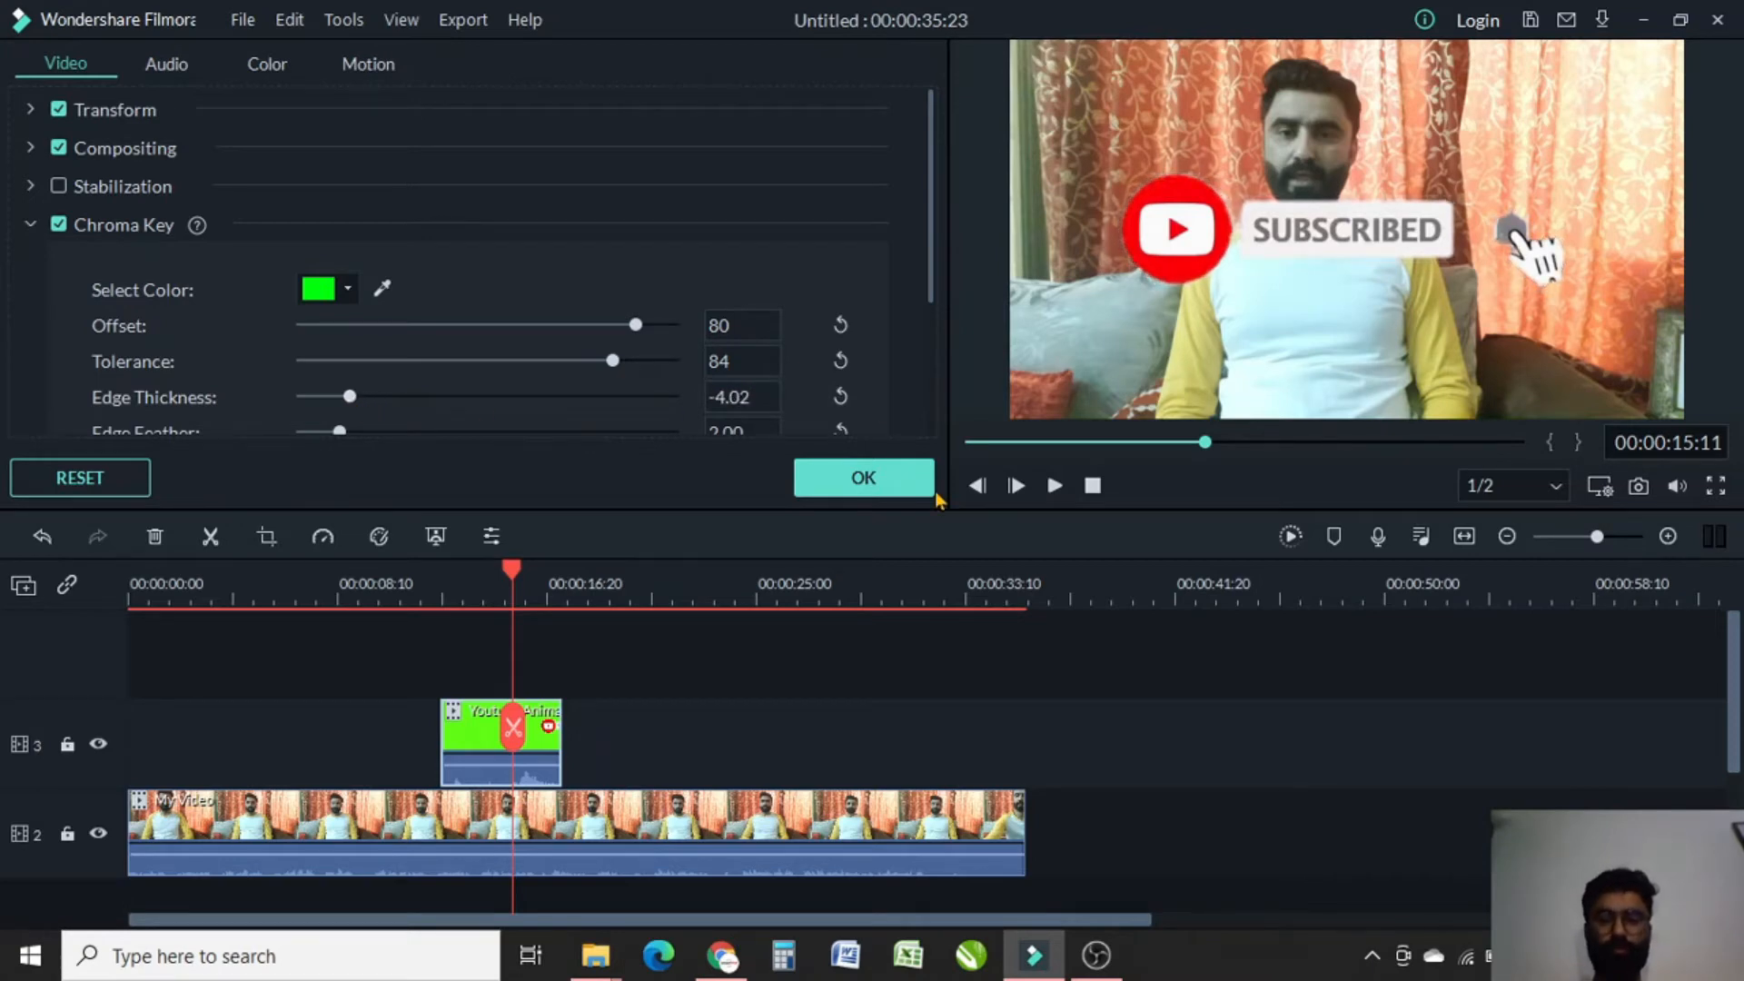
pyautogui.click(863, 477)
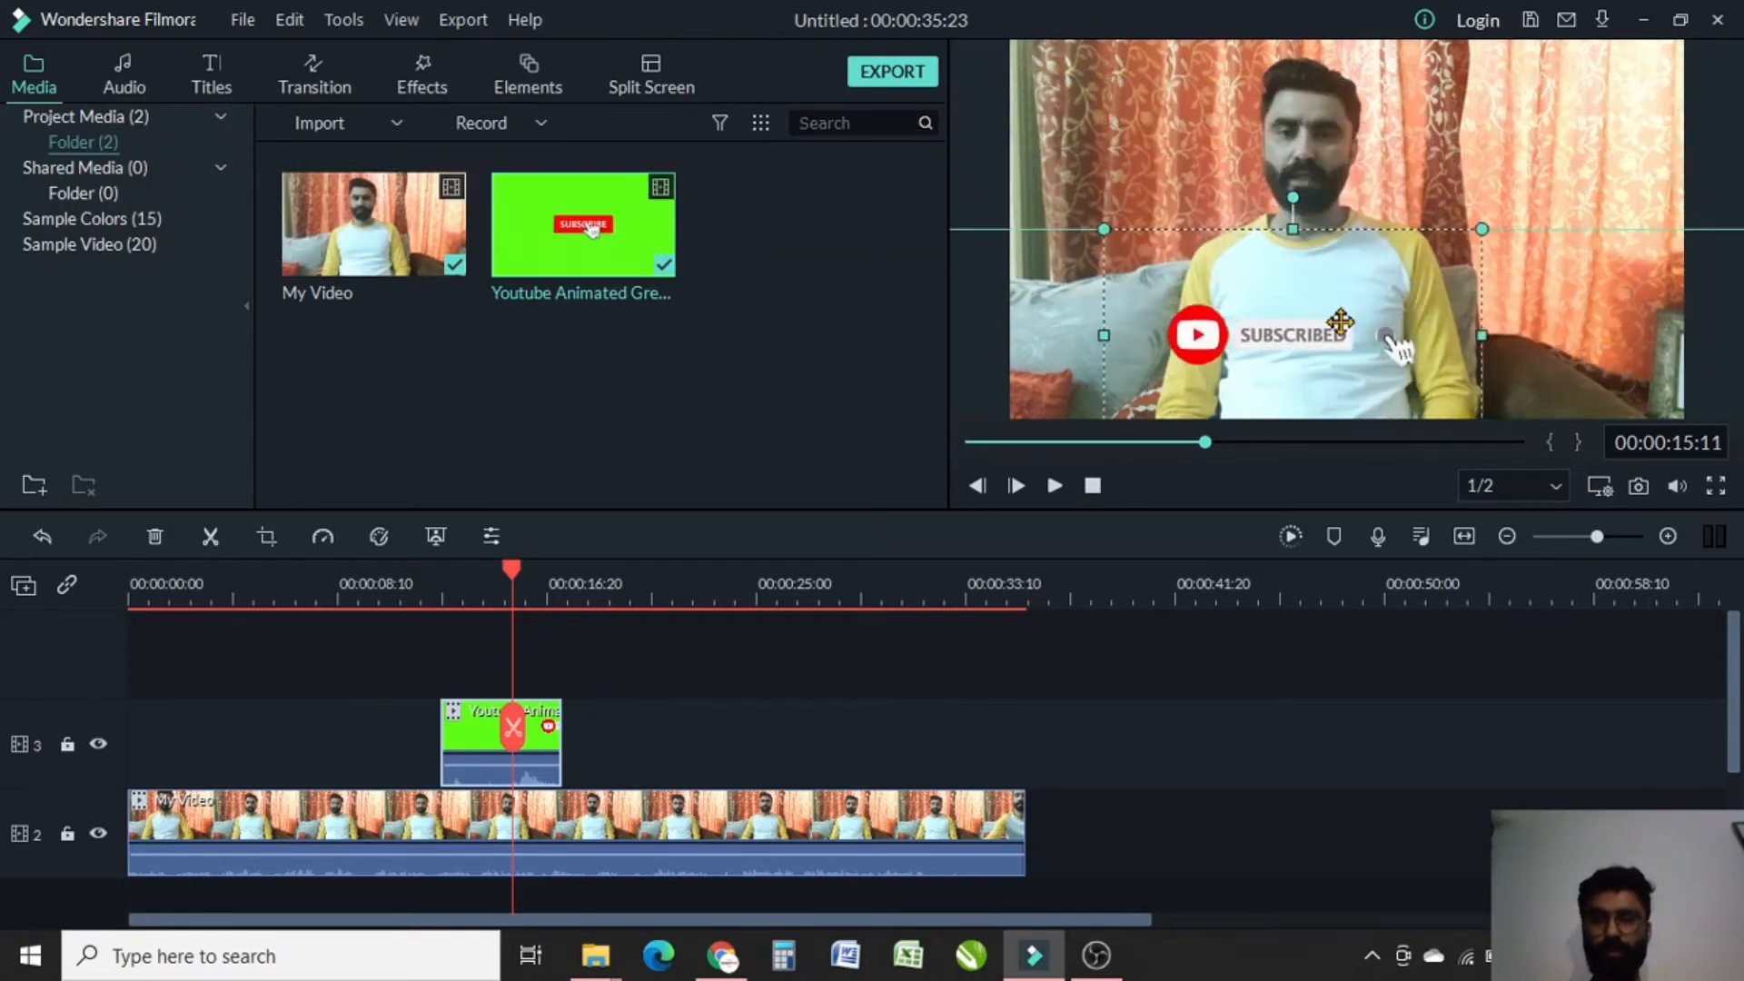
# Step: Resize and lower the subscribe overlay in the preview, then play to check it
pyautogui.moveTo(1339, 322); pyautogui.dragTo(1369, 347)
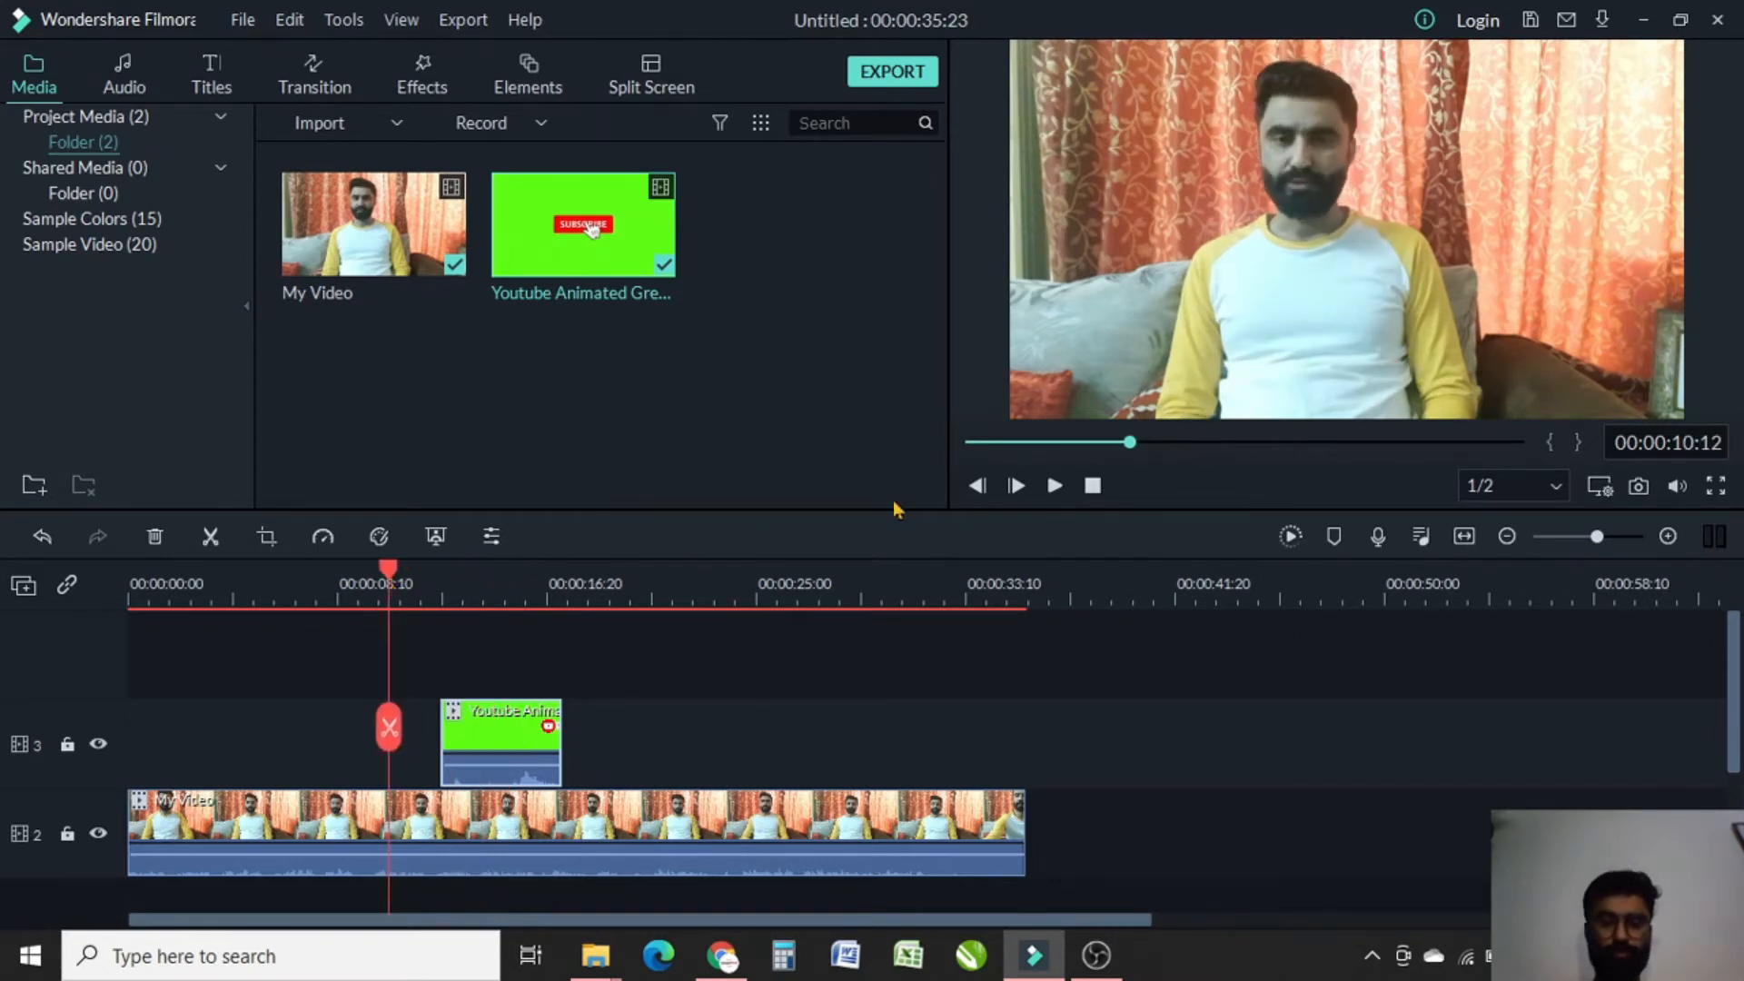
pyautogui.click(1054, 486)
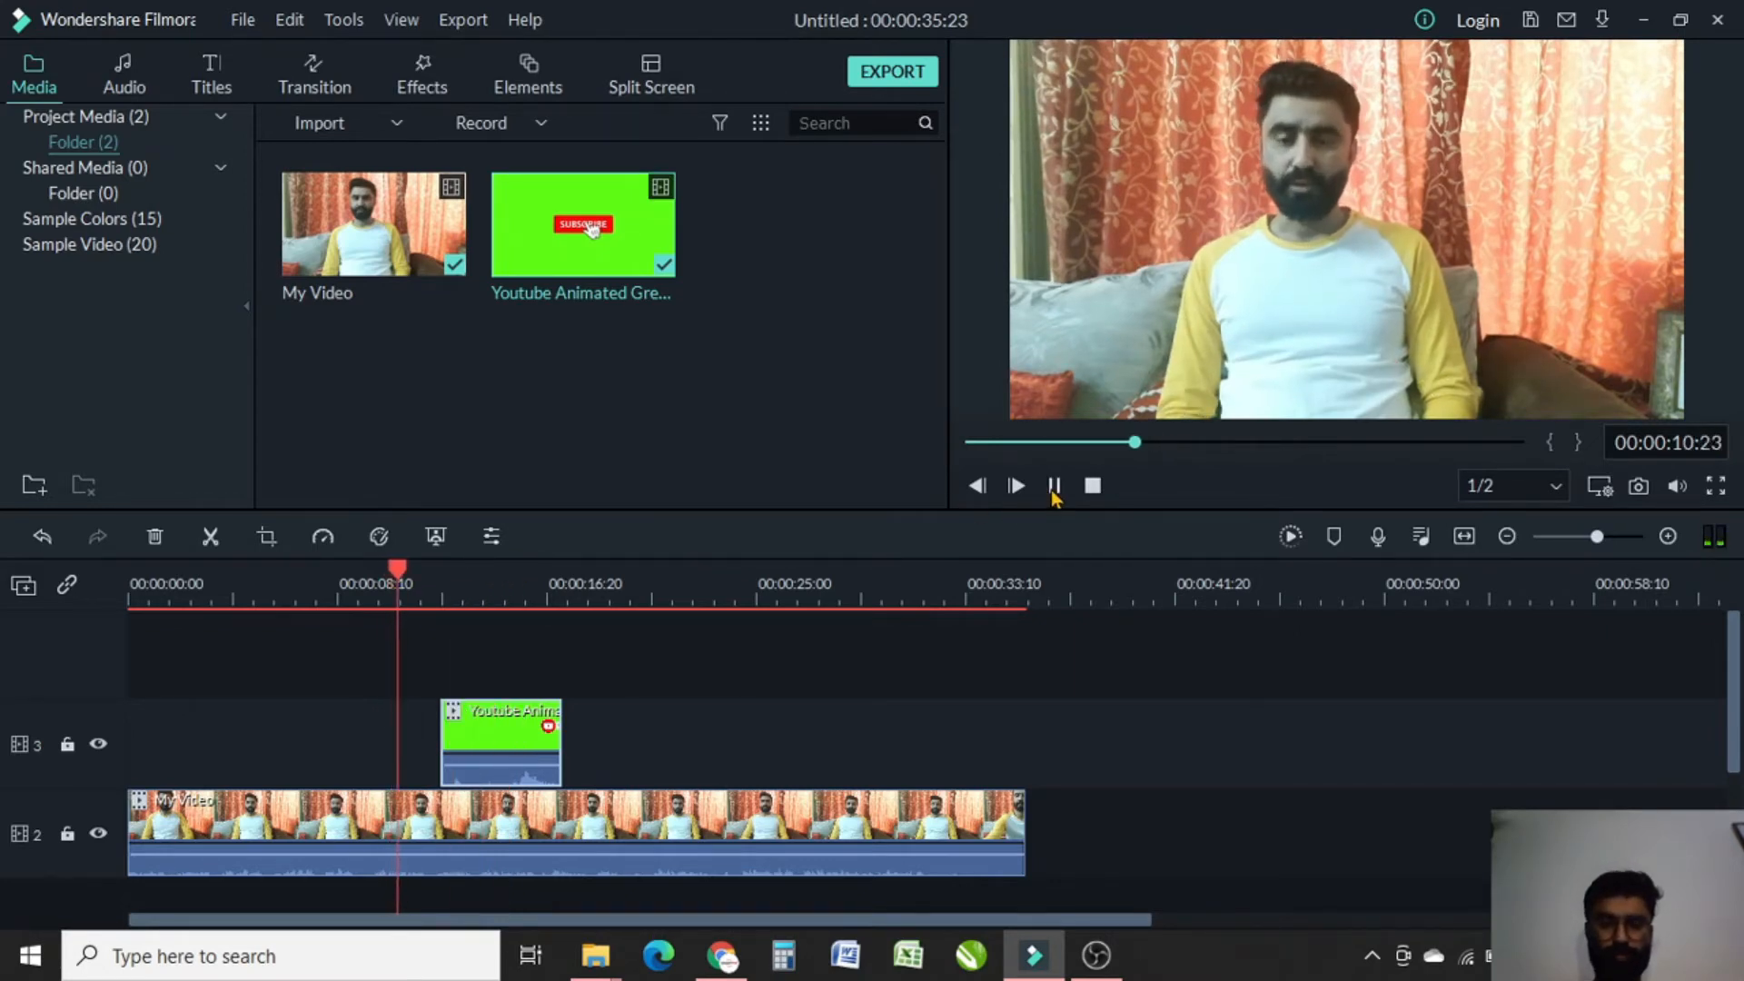
pyautogui.moveTo(1054, 495)
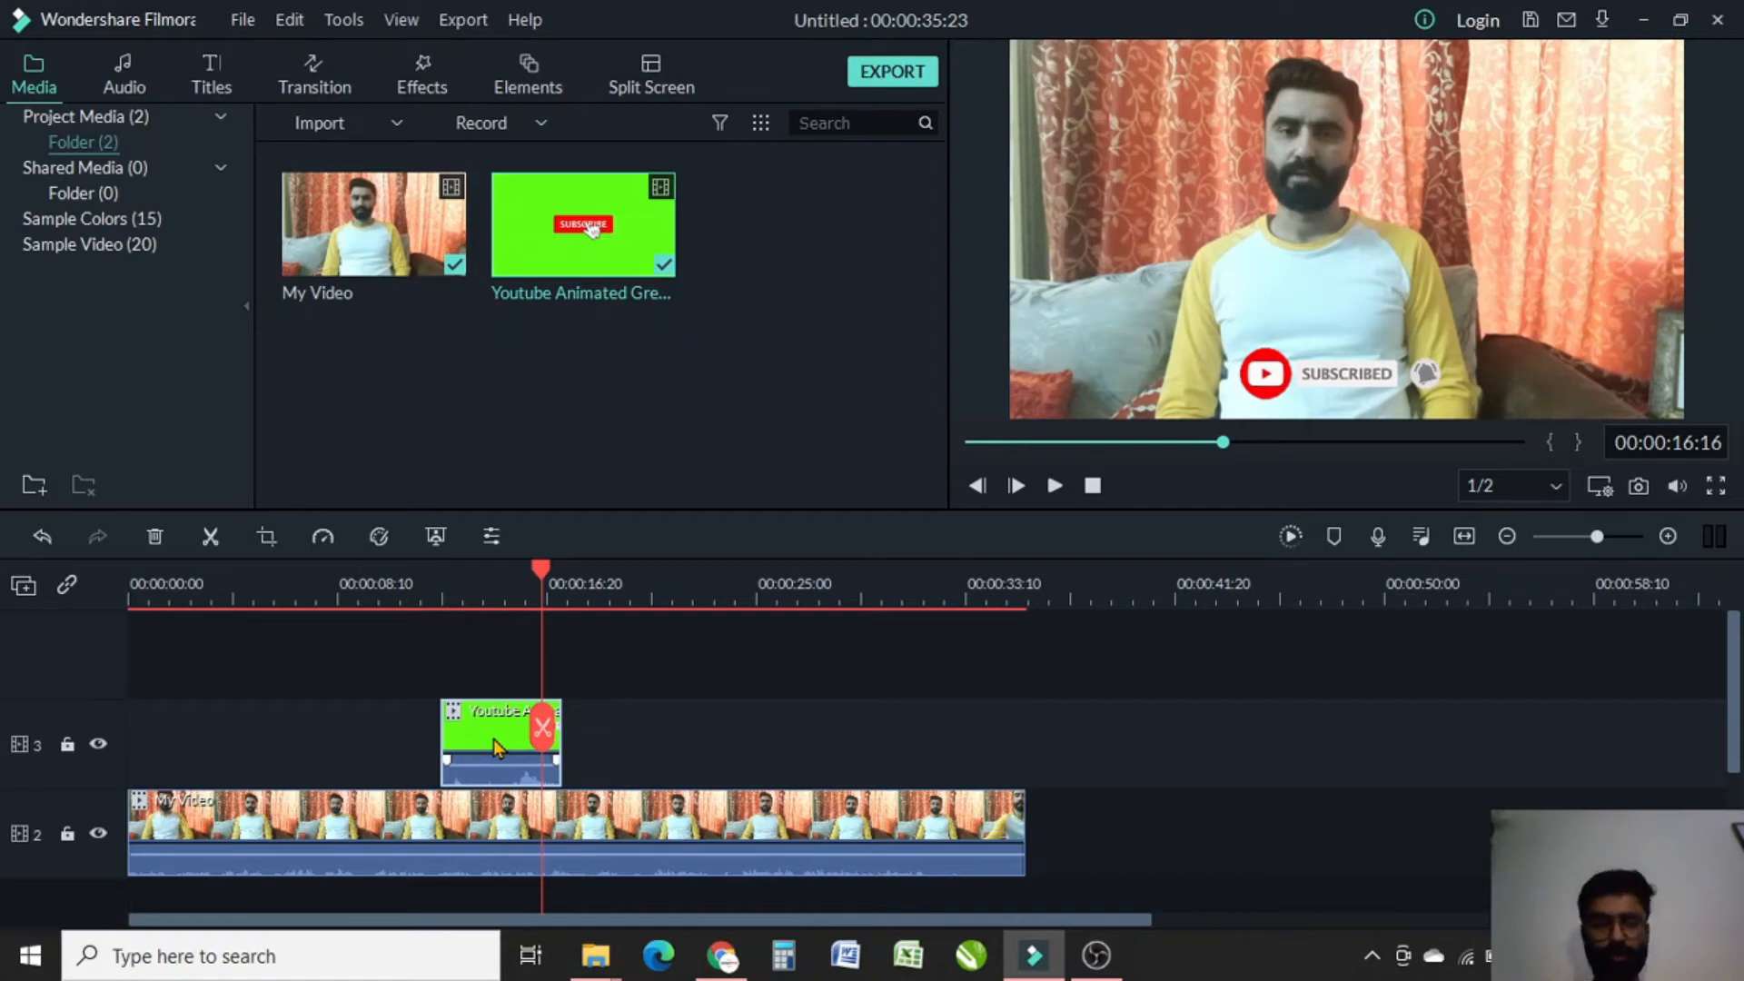
pyautogui.moveTo(433, 794)
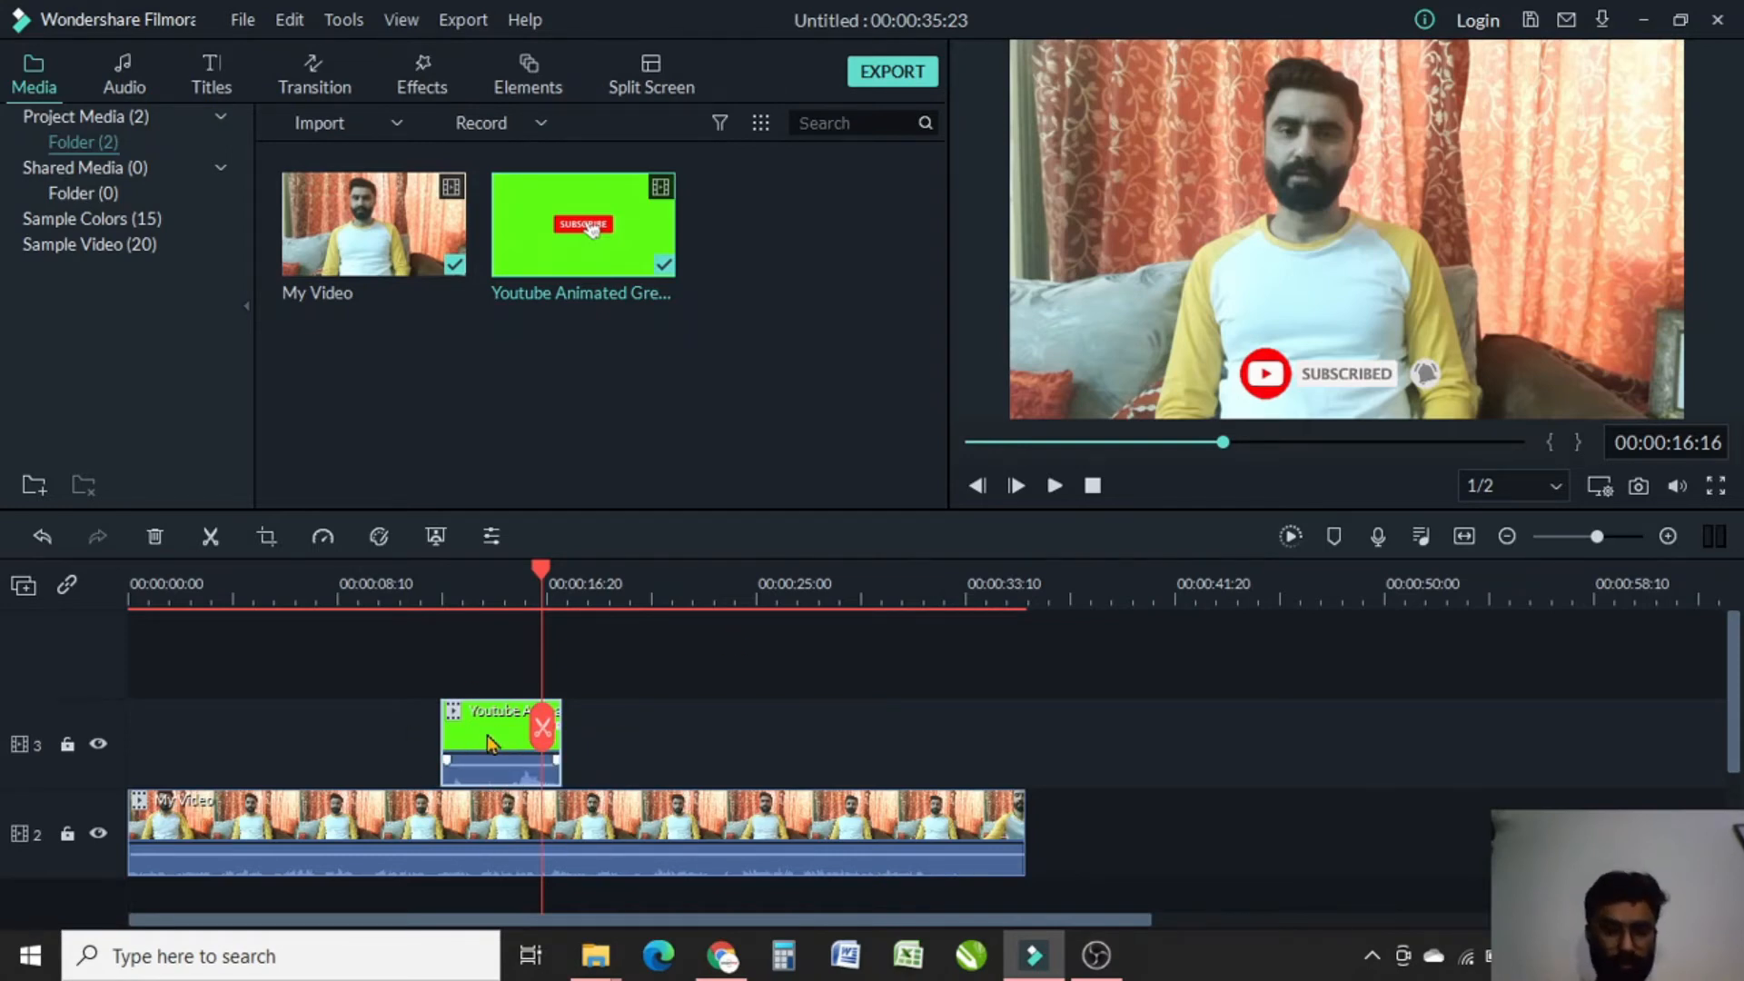
# Step: Drag the animation clip's Adjust Audio volume slider to the minimum and apply
pyautogui.rightClick(491, 741)
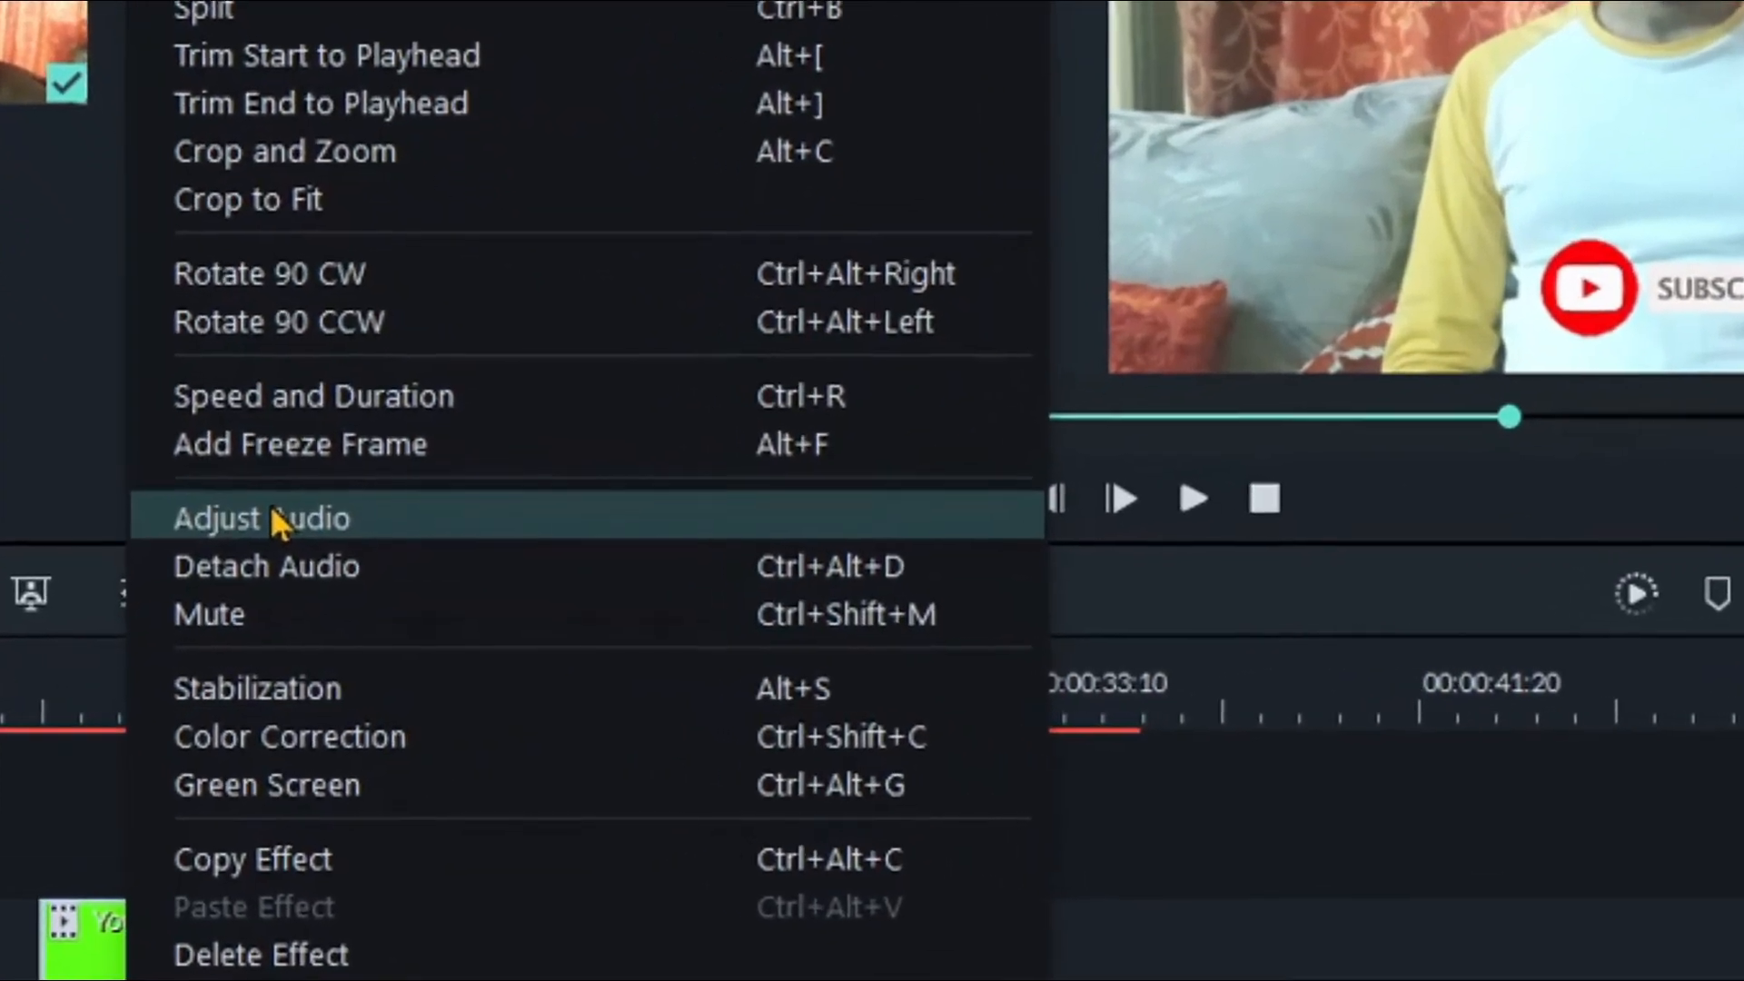
pyautogui.click(262, 517)
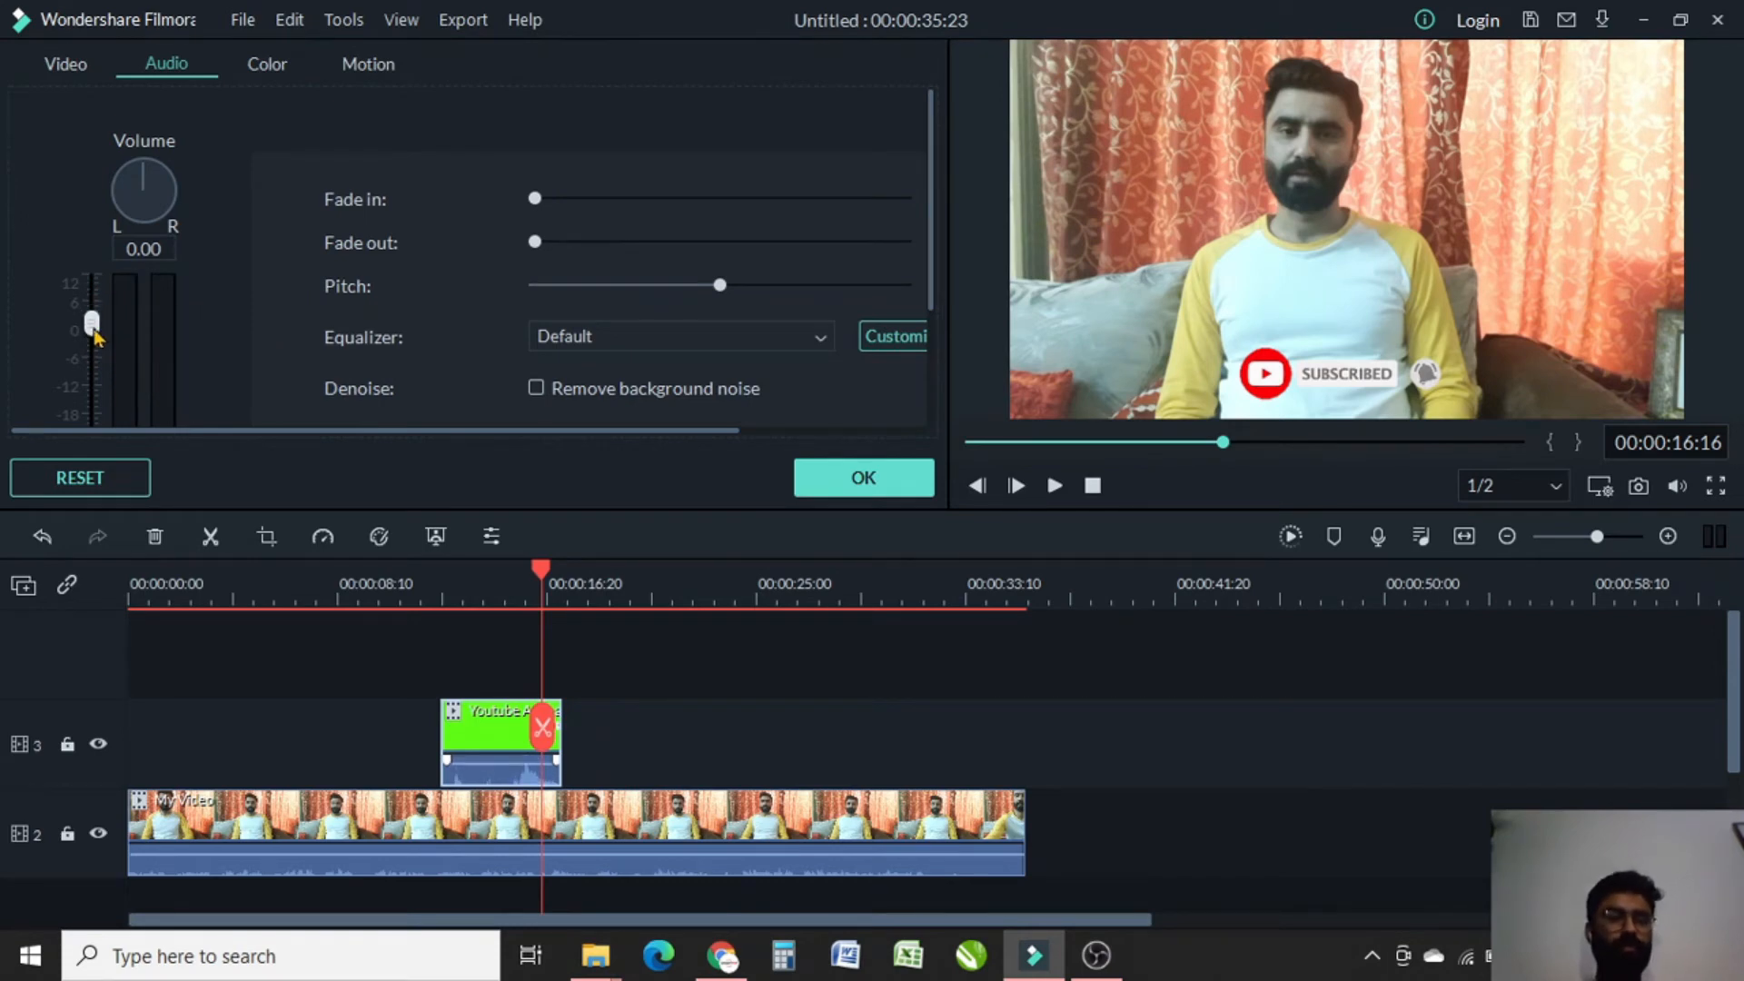
pyautogui.moveTo(91, 326); pyautogui.dragTo(91, 365)
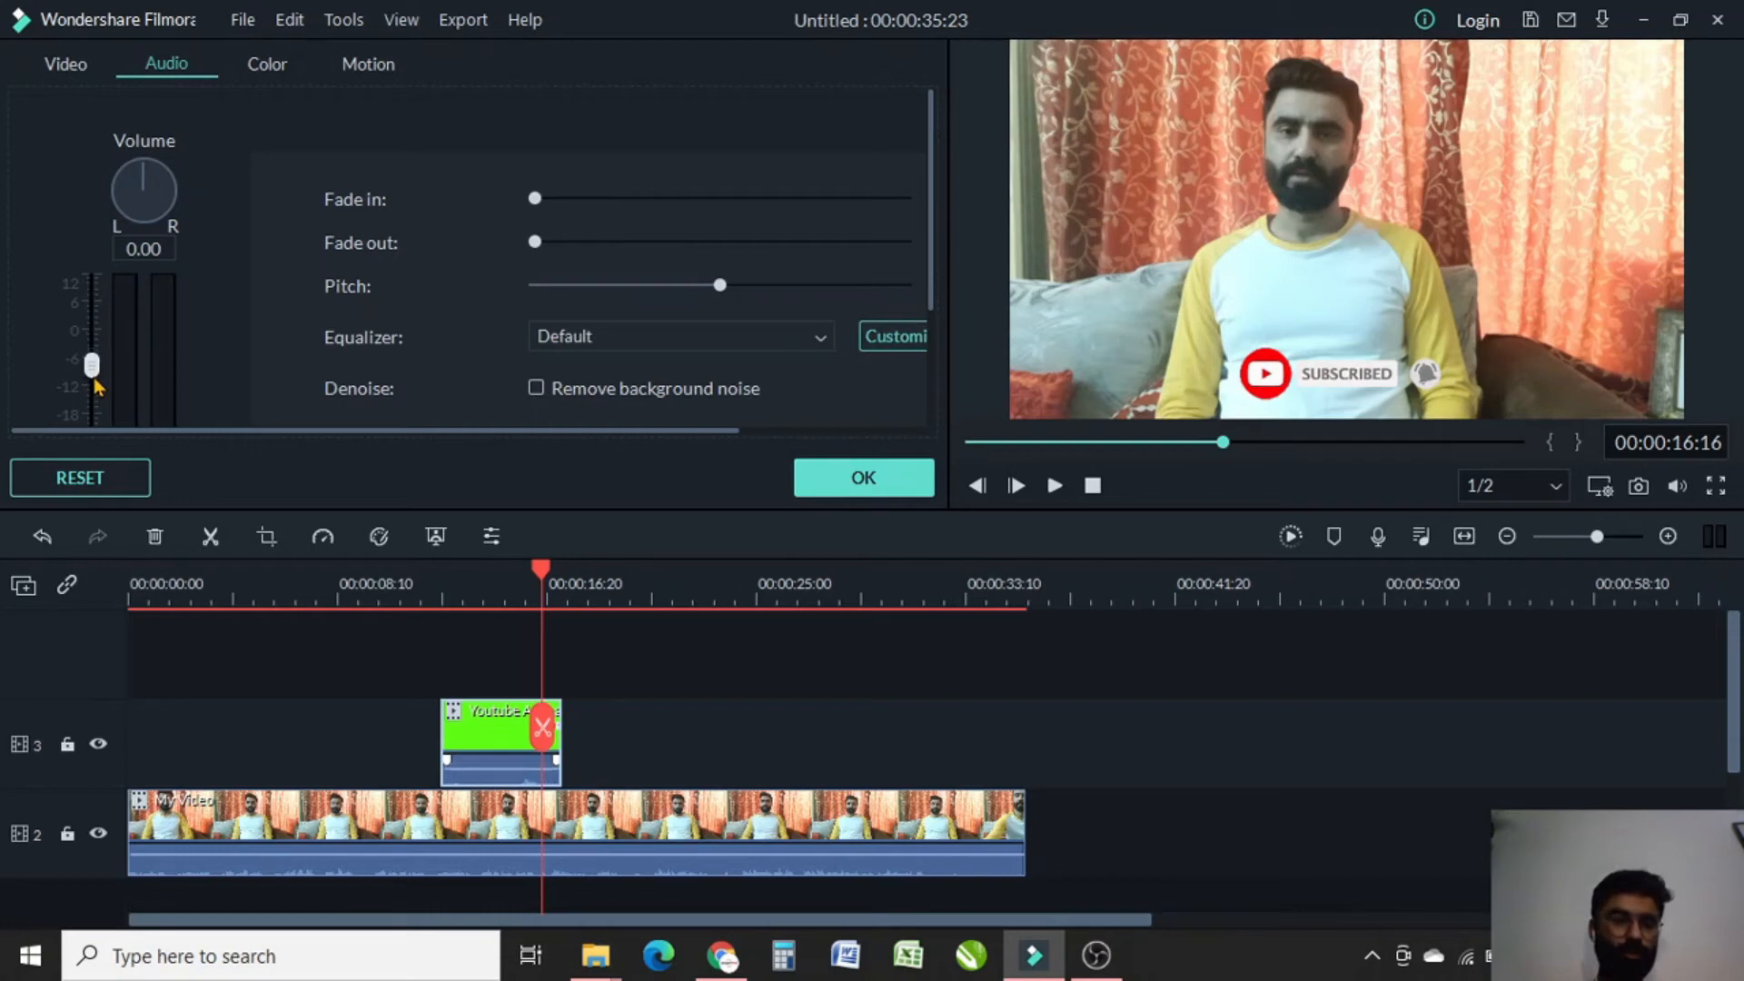
pyautogui.moveTo(91, 365); pyautogui.dragTo(91, 391)
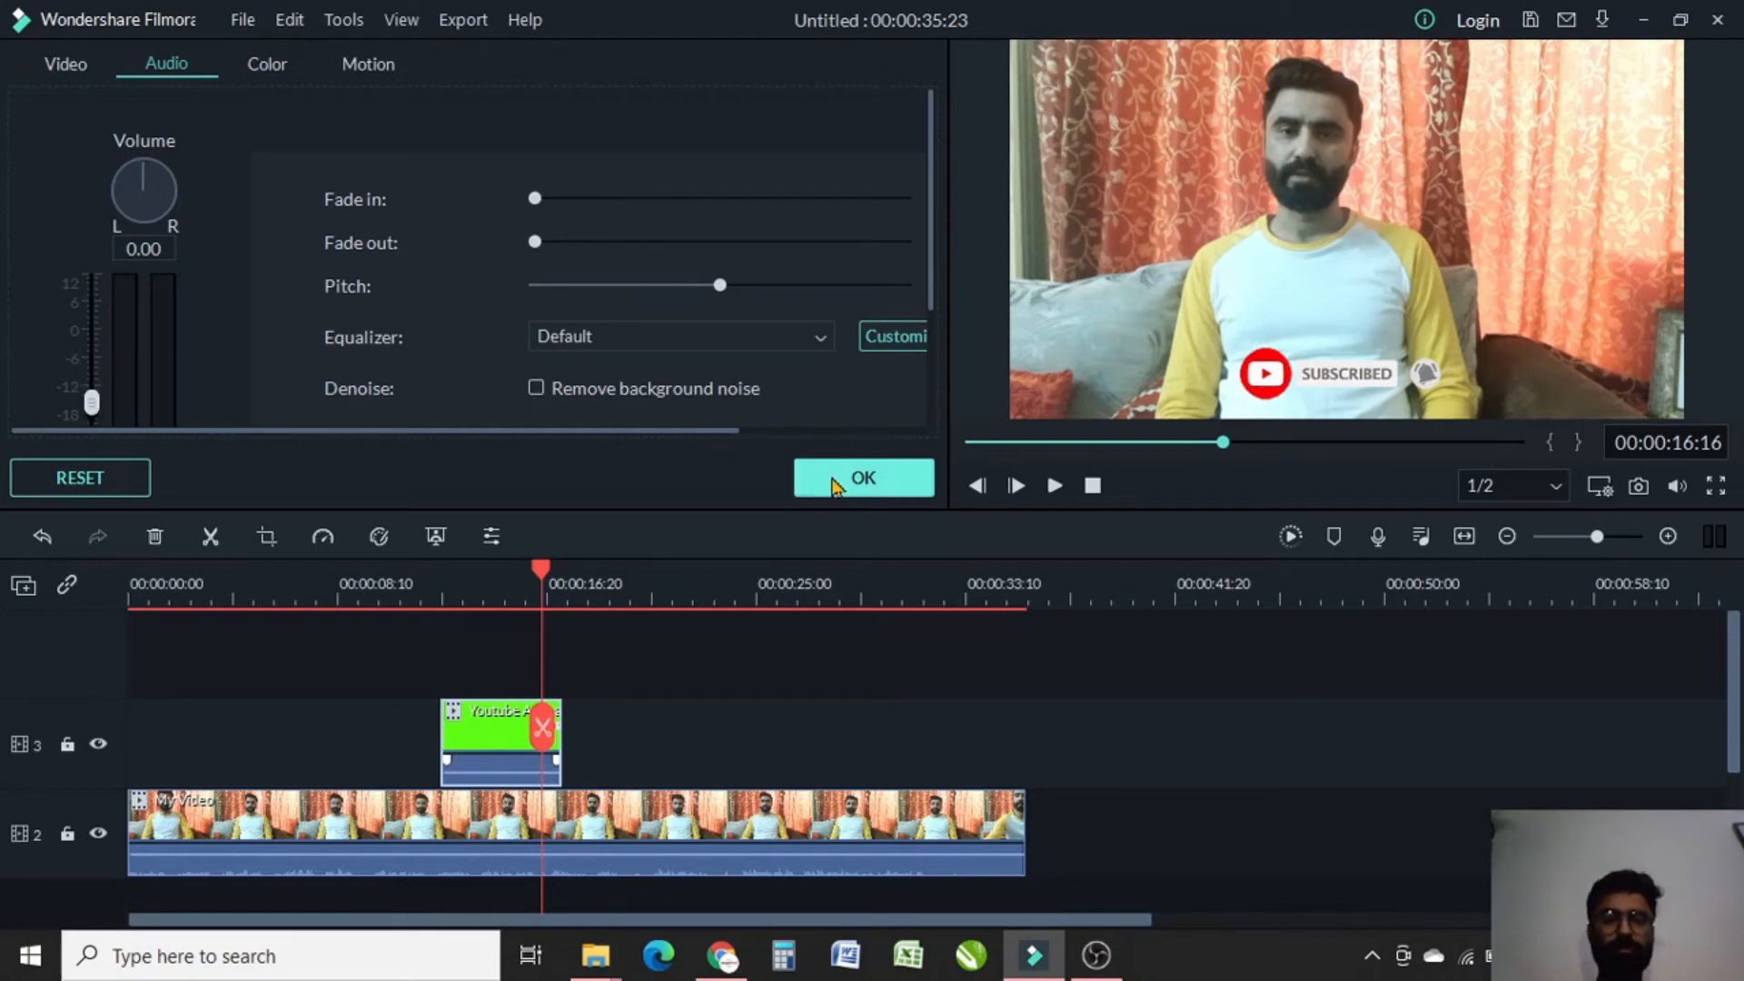
pyautogui.click(864, 477)
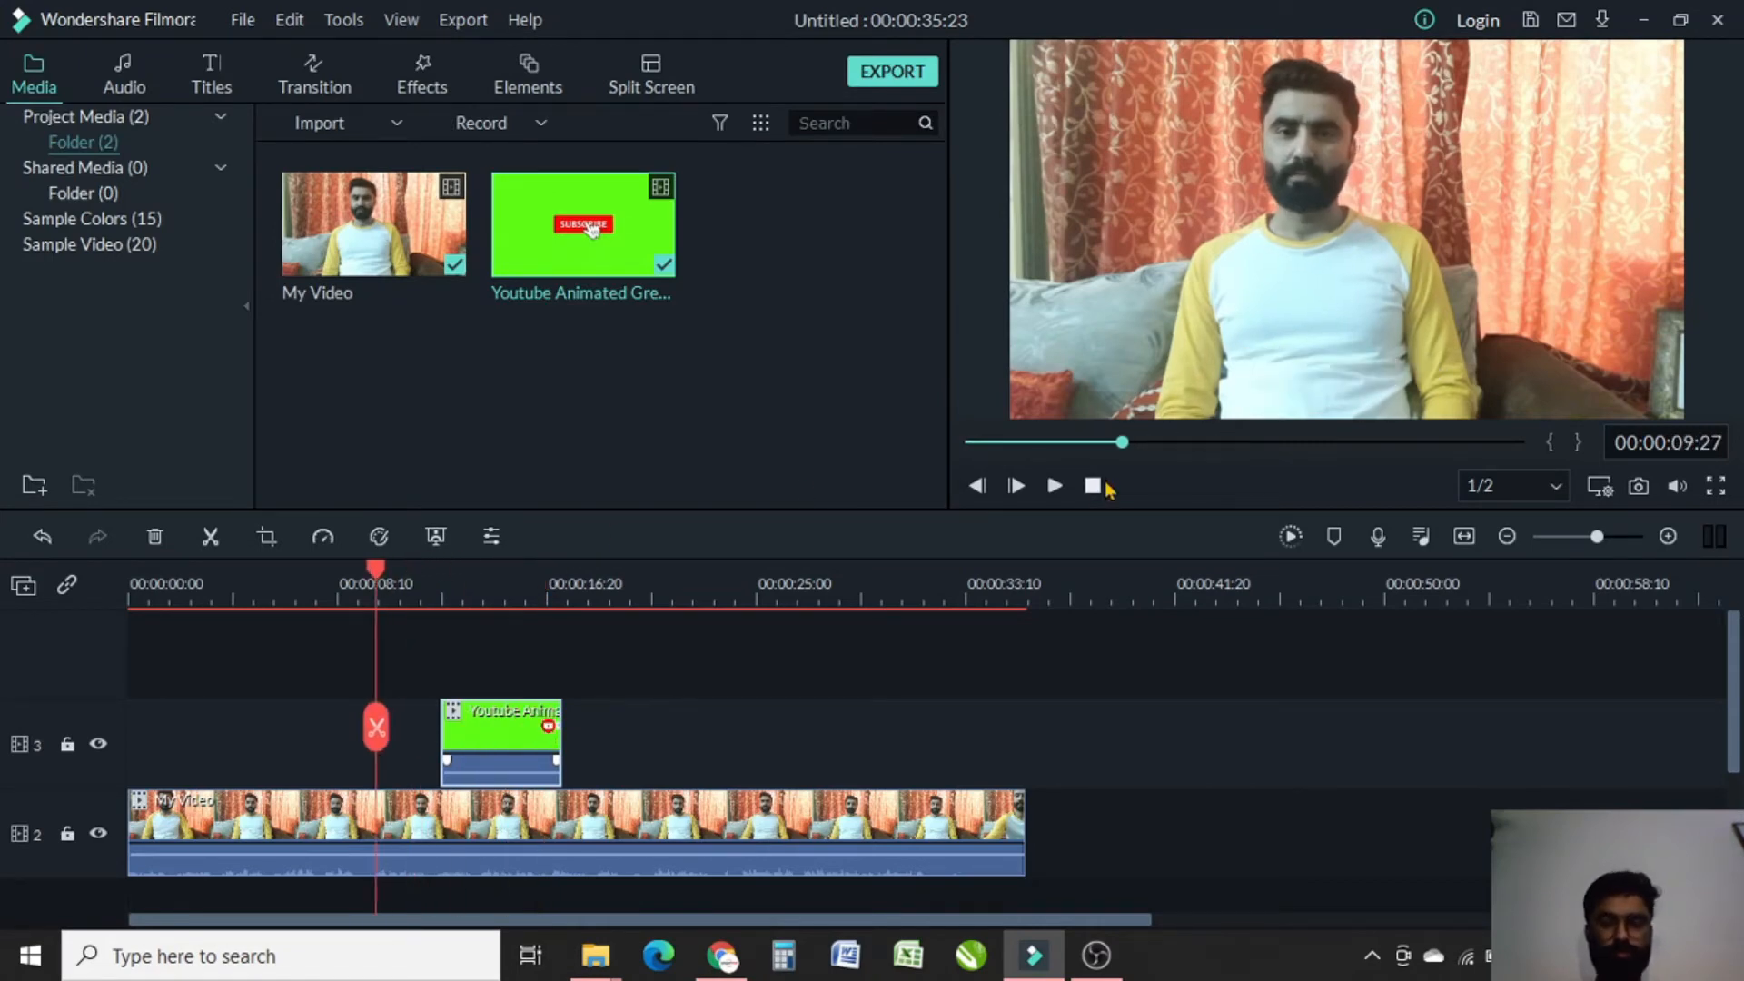
pyautogui.click(1055, 486)
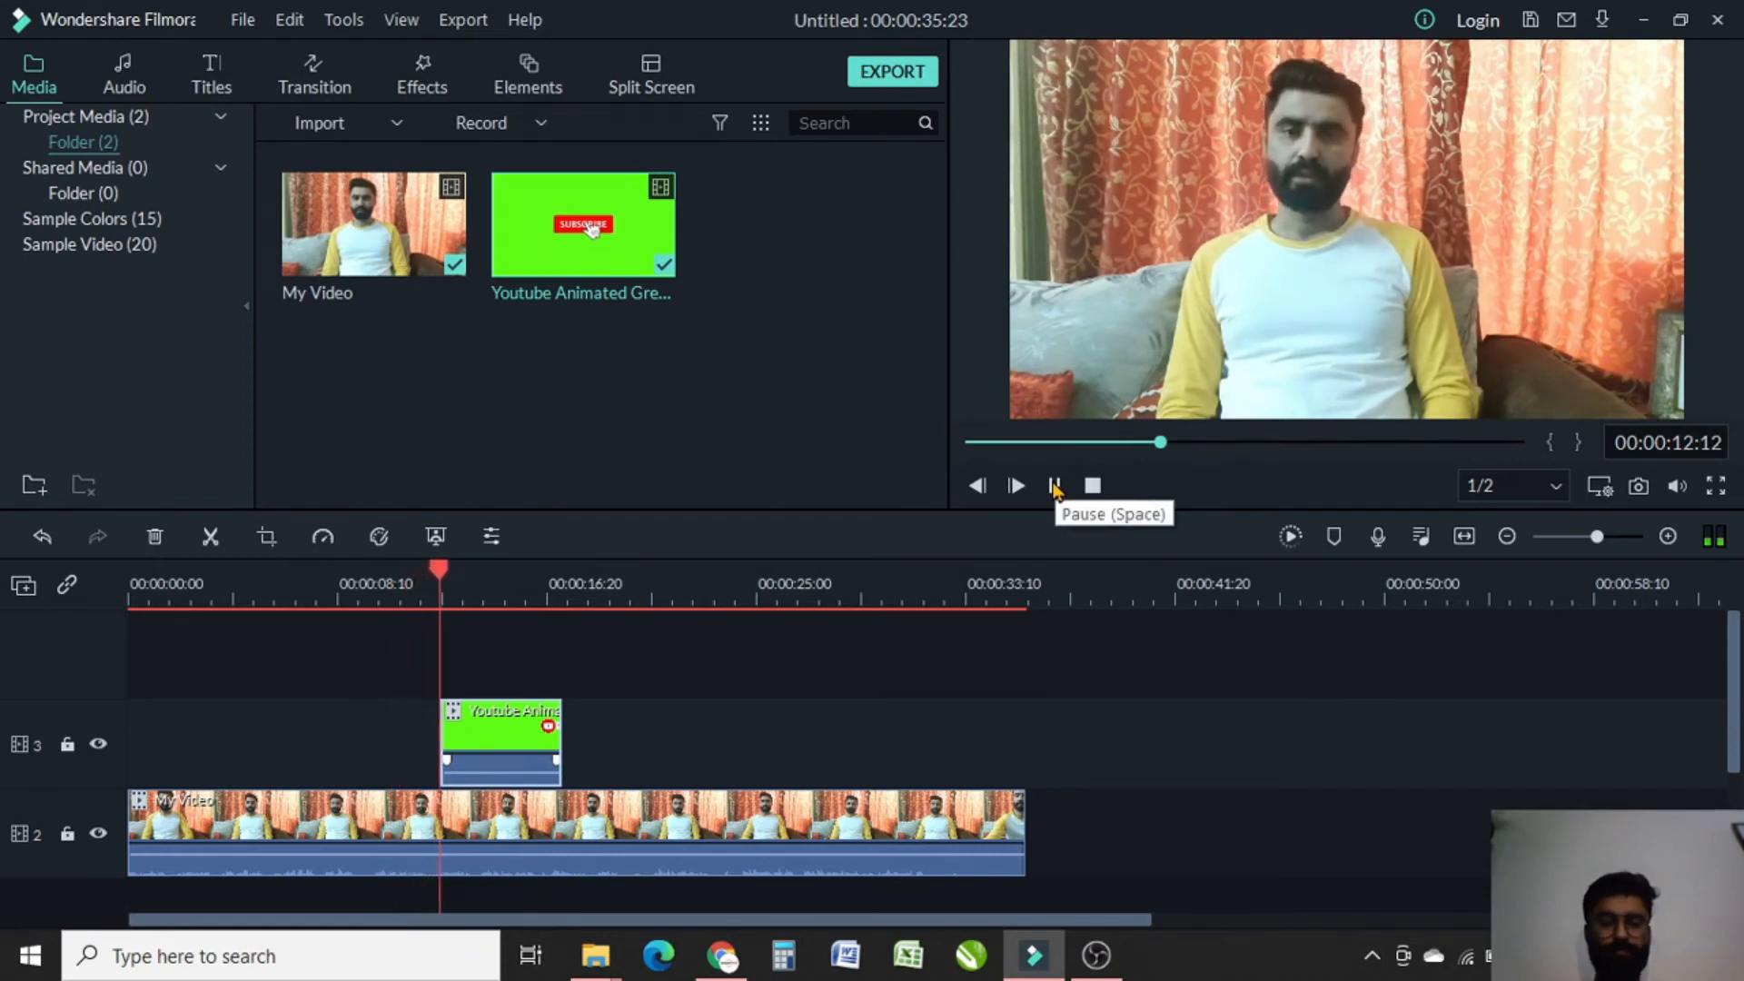
pyautogui.click(1051, 485)
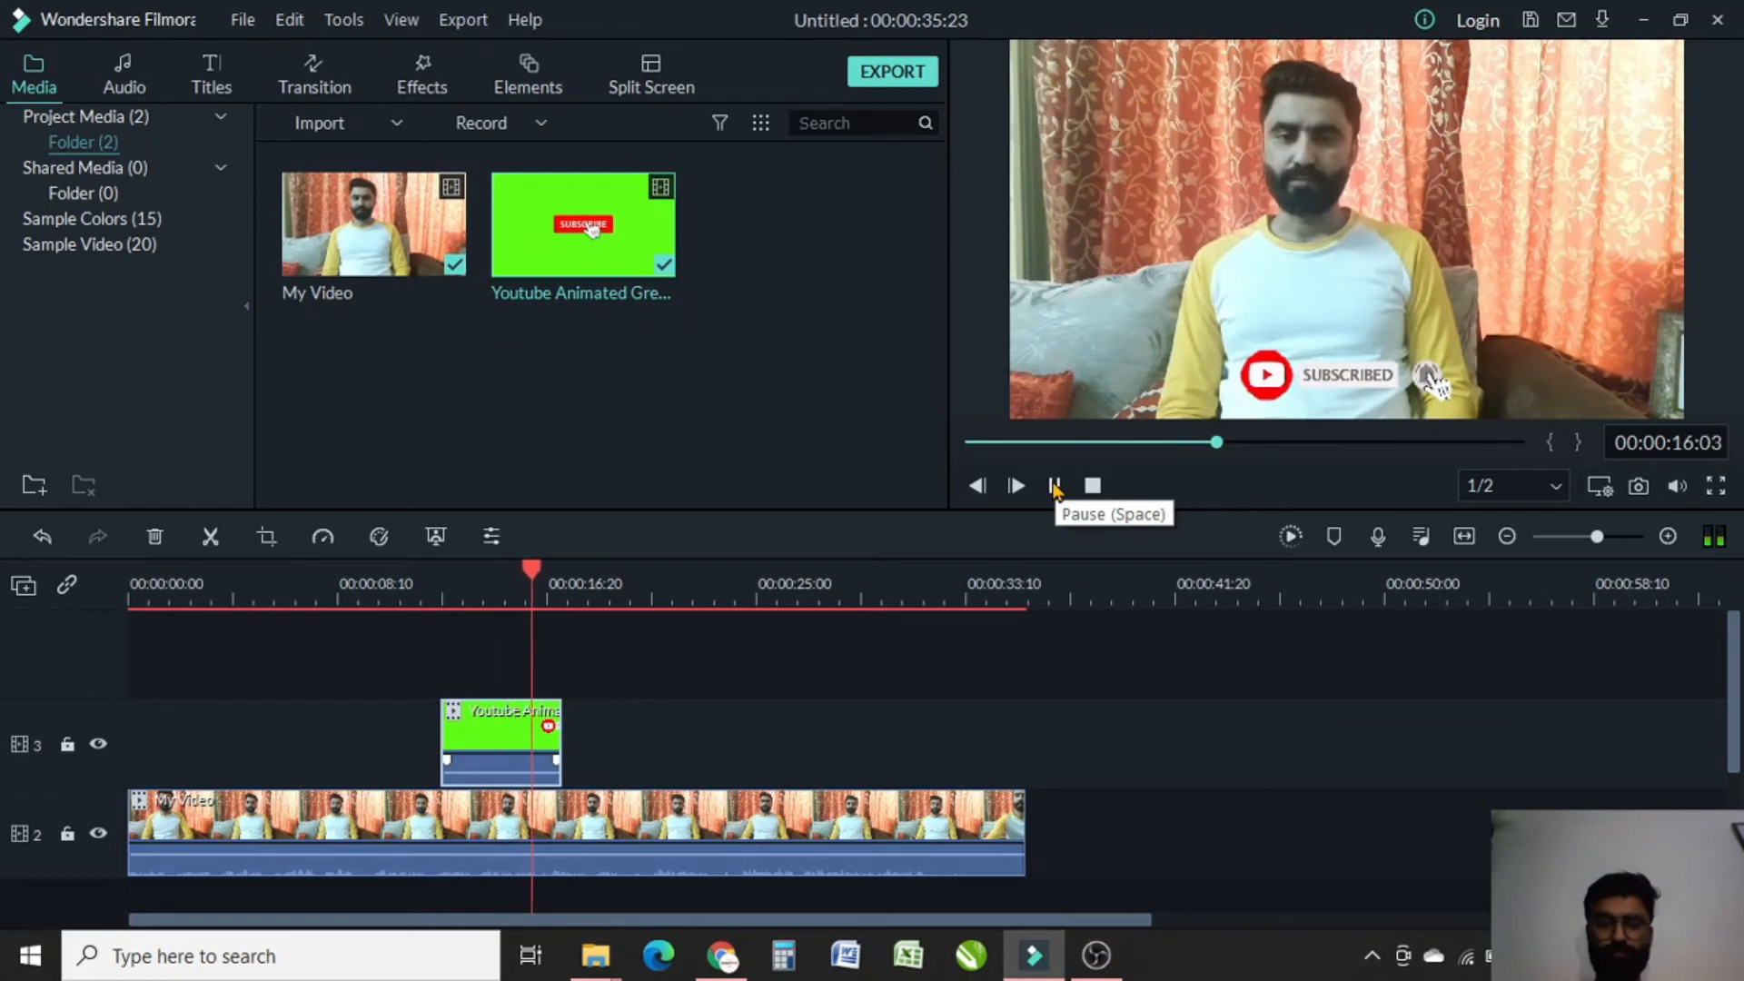
pyautogui.click(1055, 485)
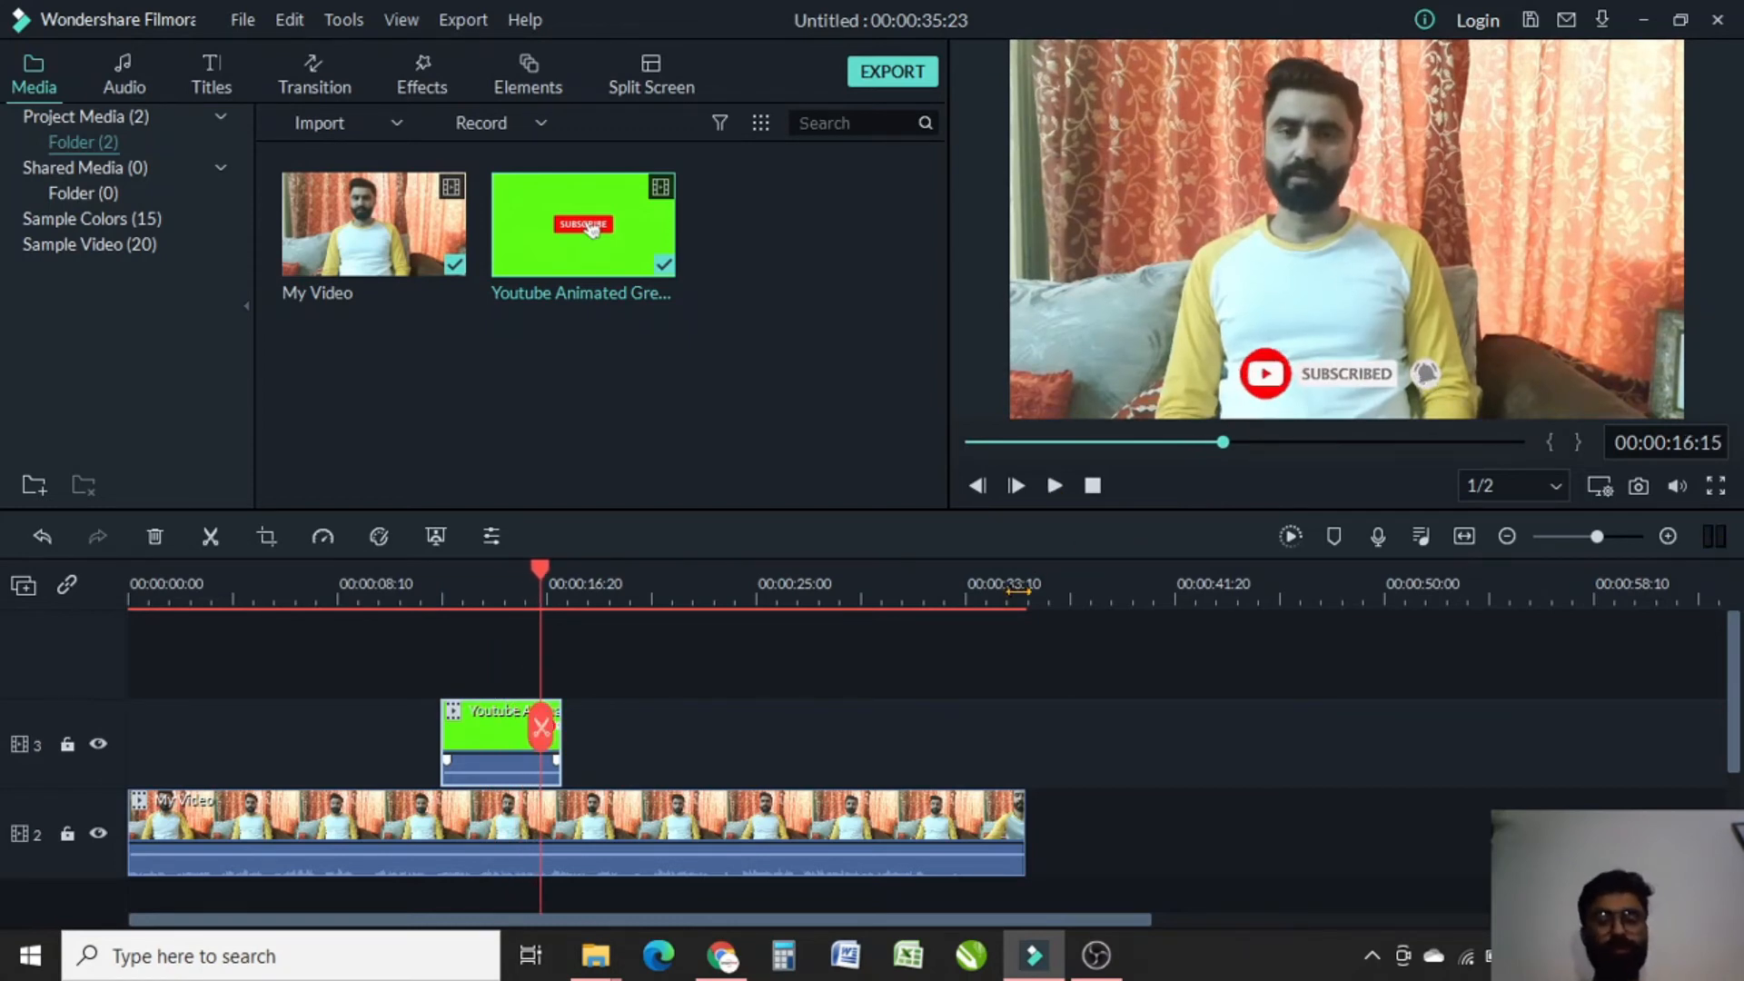
pyautogui.moveTo(582, 225)
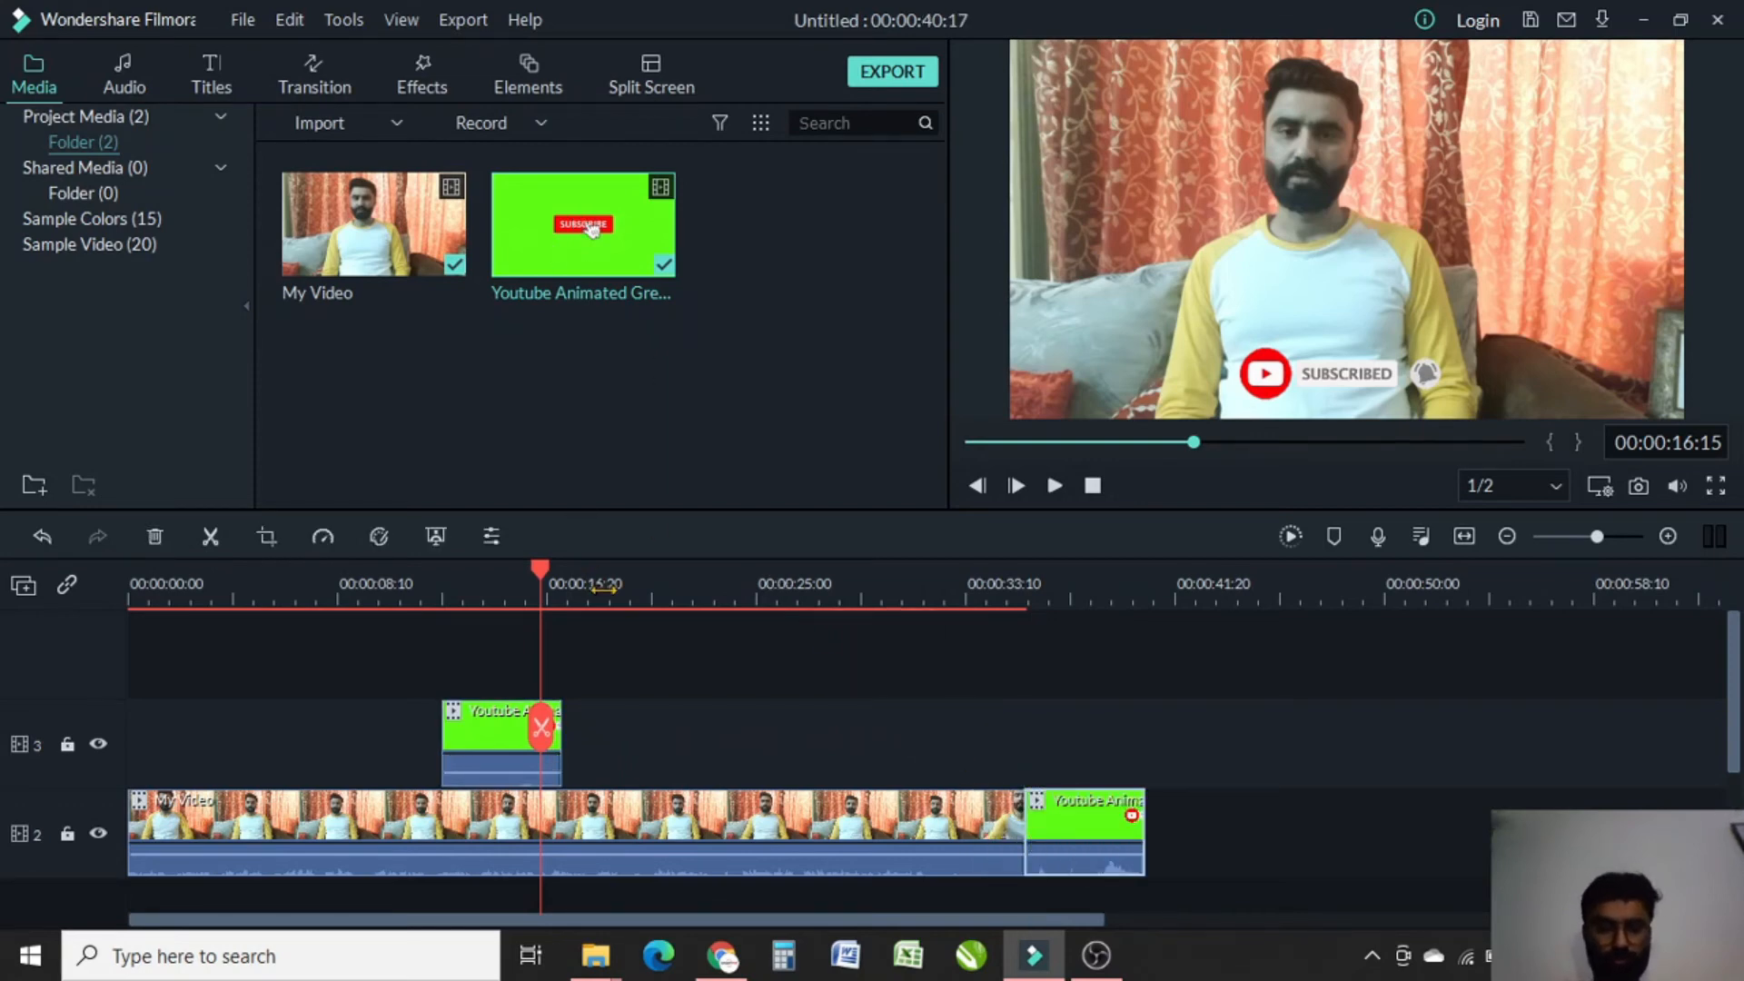
# Step: Move the playhead near the end of My Video and play the appended animation
pyautogui.click(952, 600)
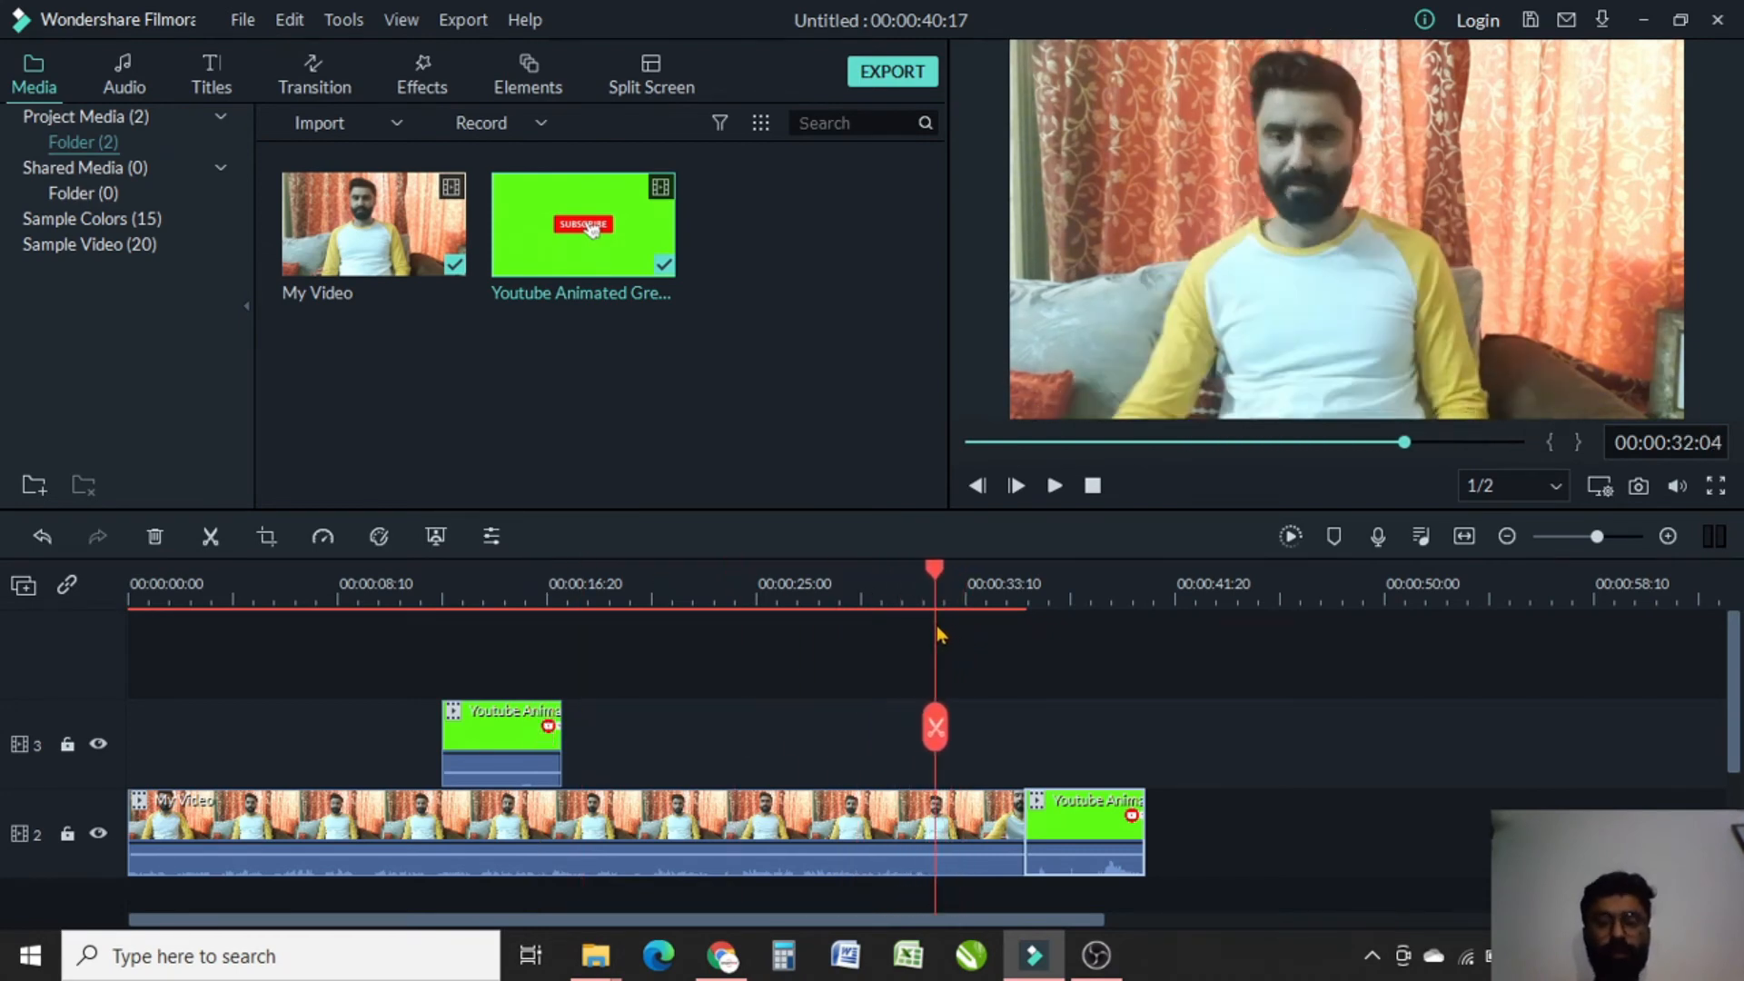
pyautogui.click(1055, 486)
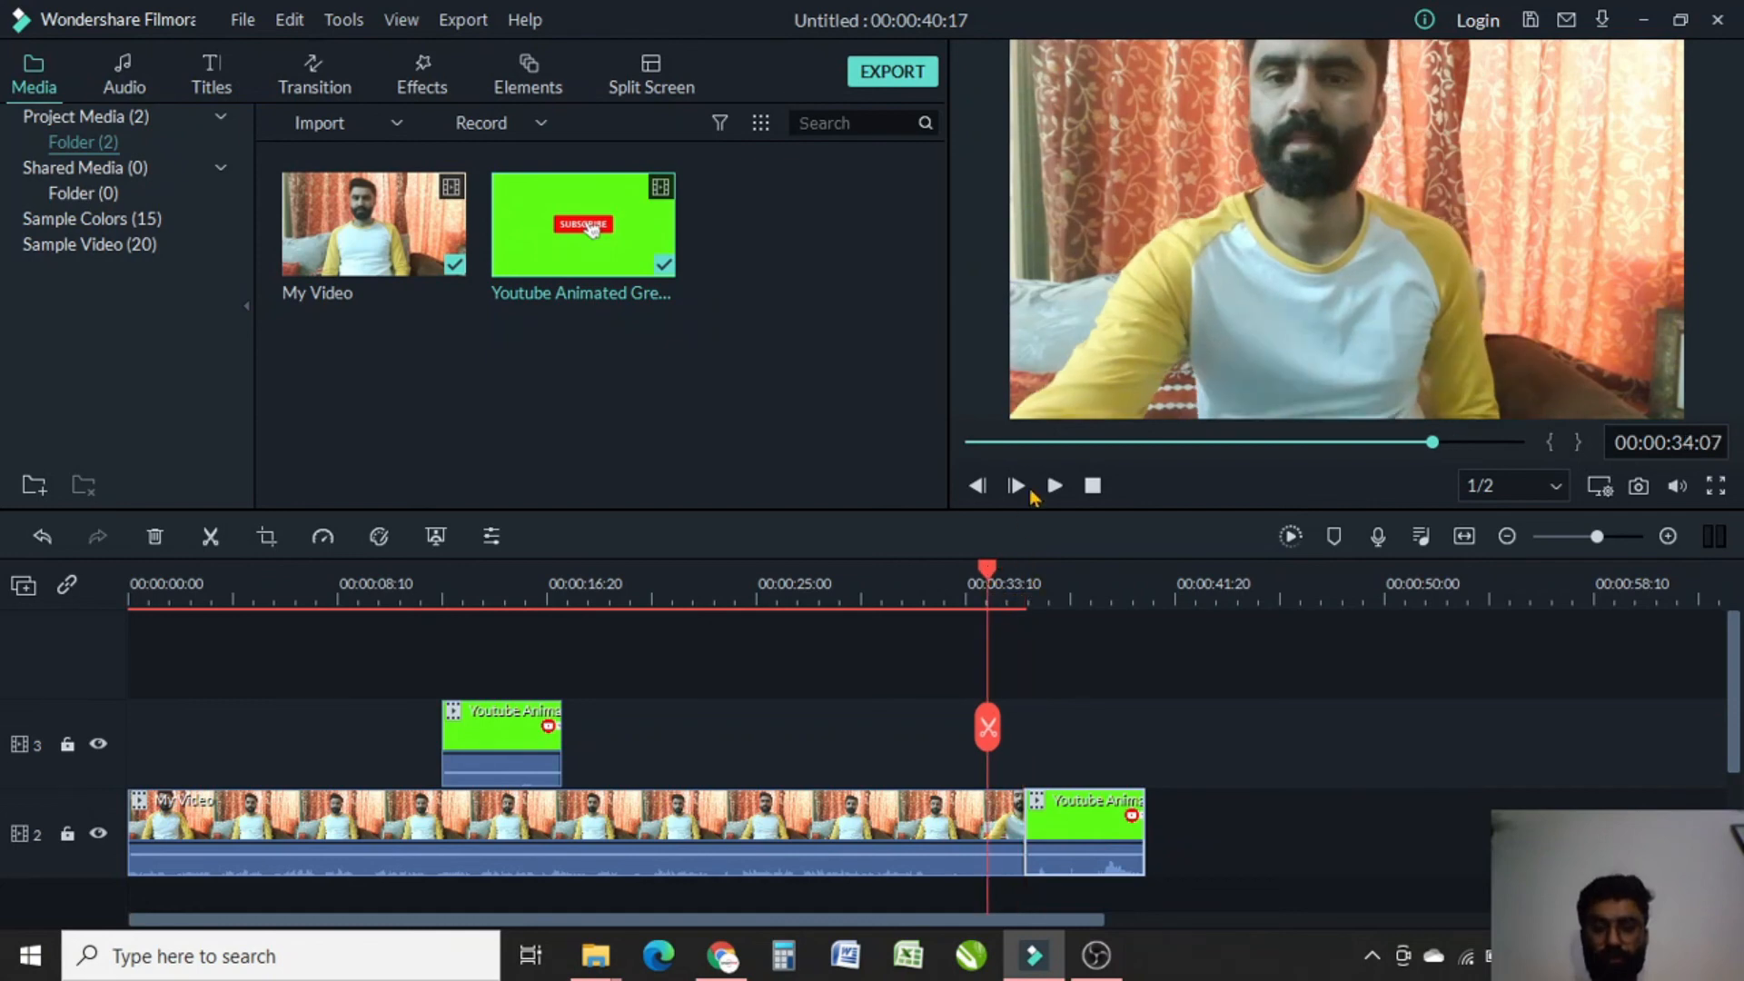
pyautogui.click(1054, 486)
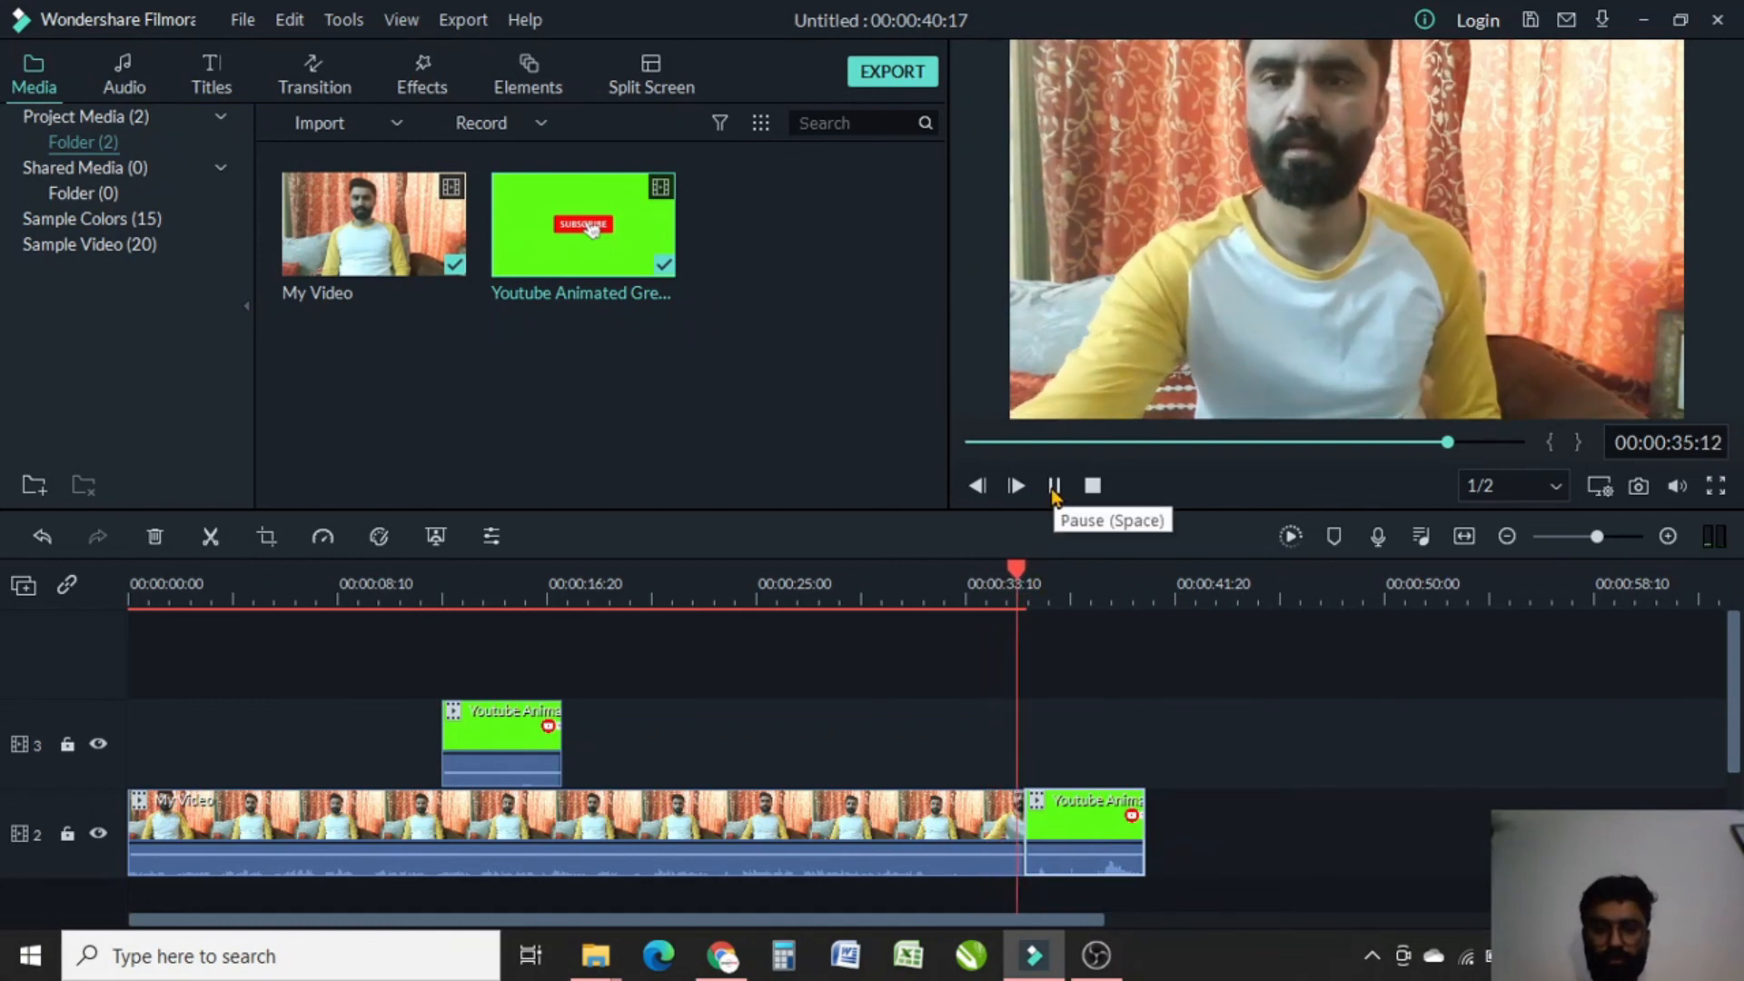